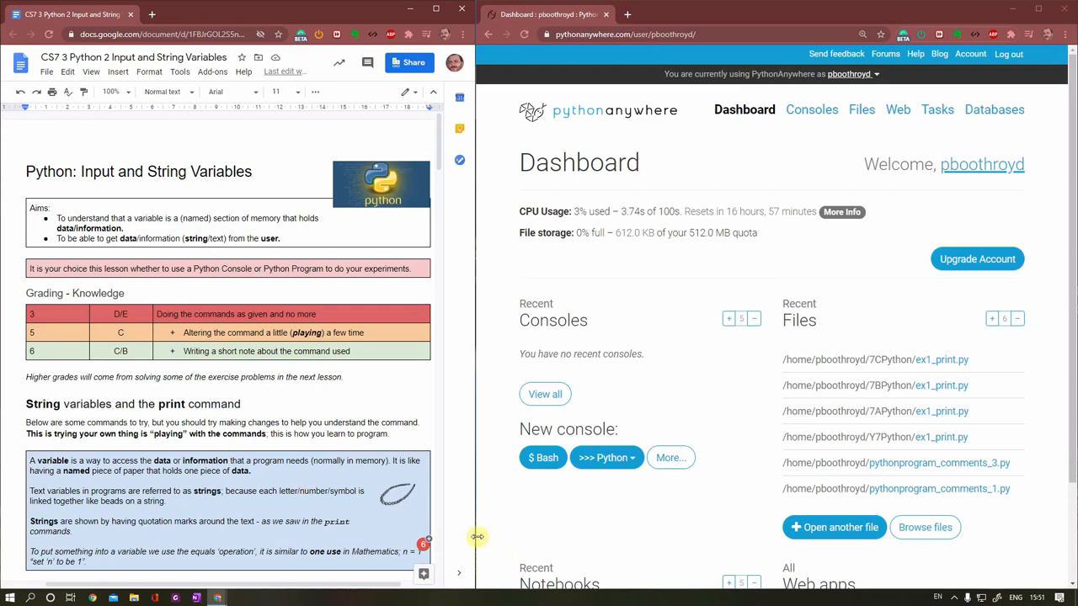
mouse_move(598, 236)
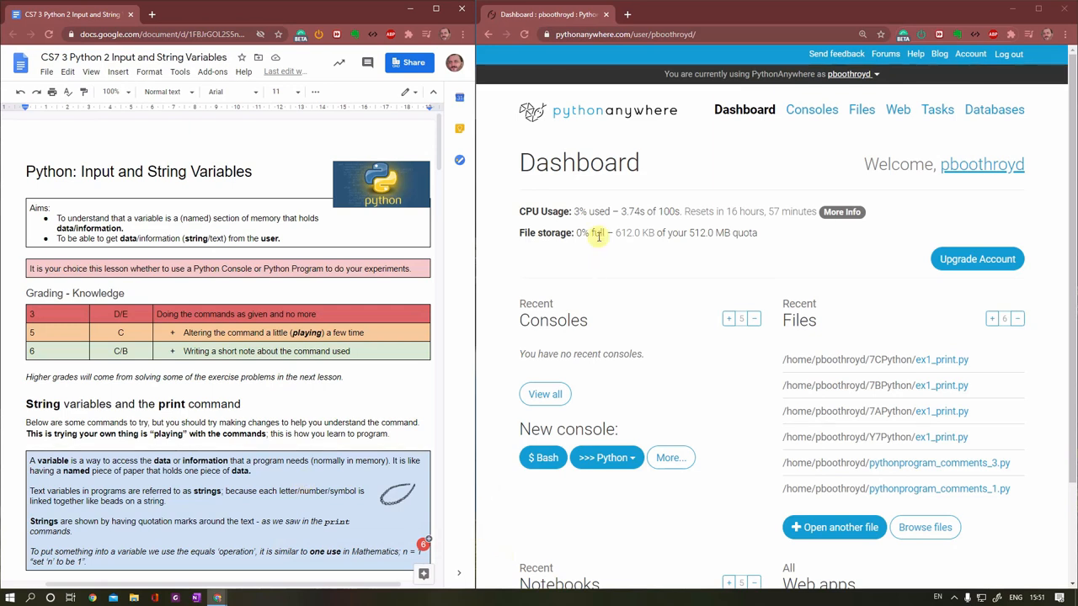
mouse_move(615, 253)
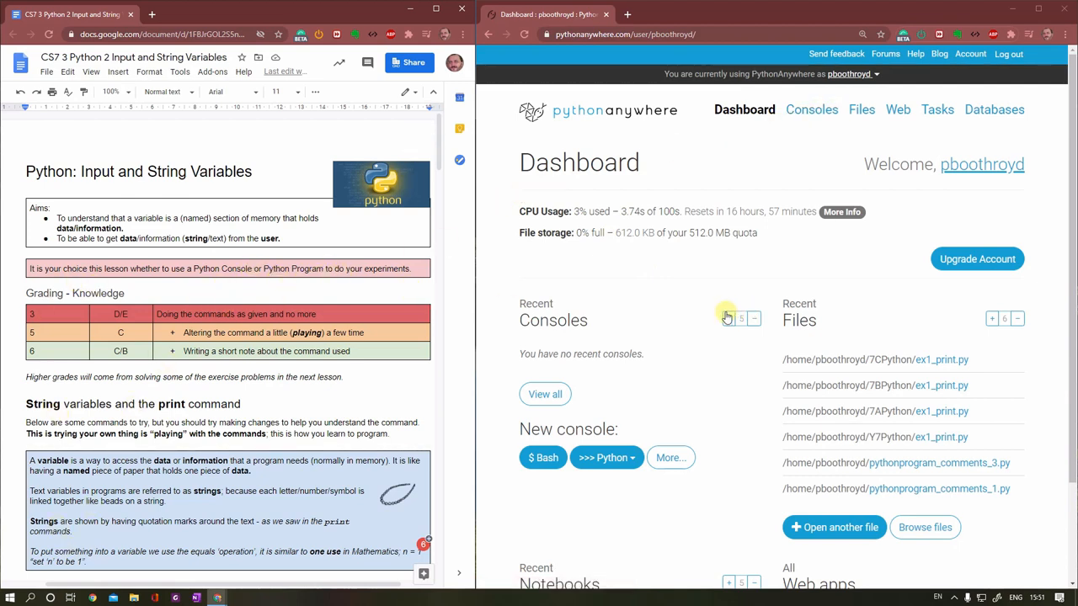
mouse_move(694, 316)
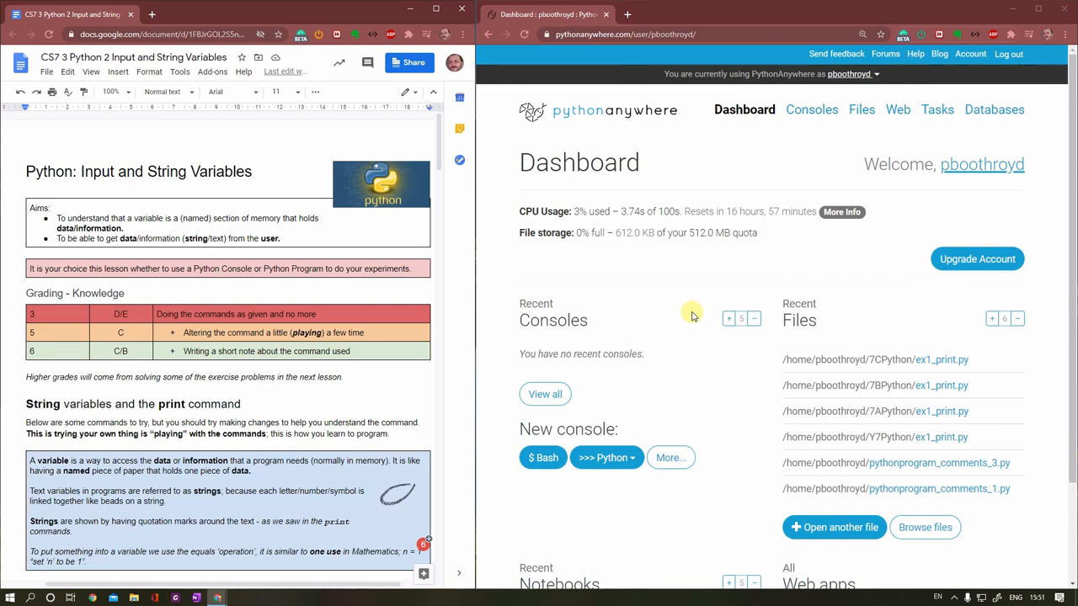
mouse_move(812, 110)
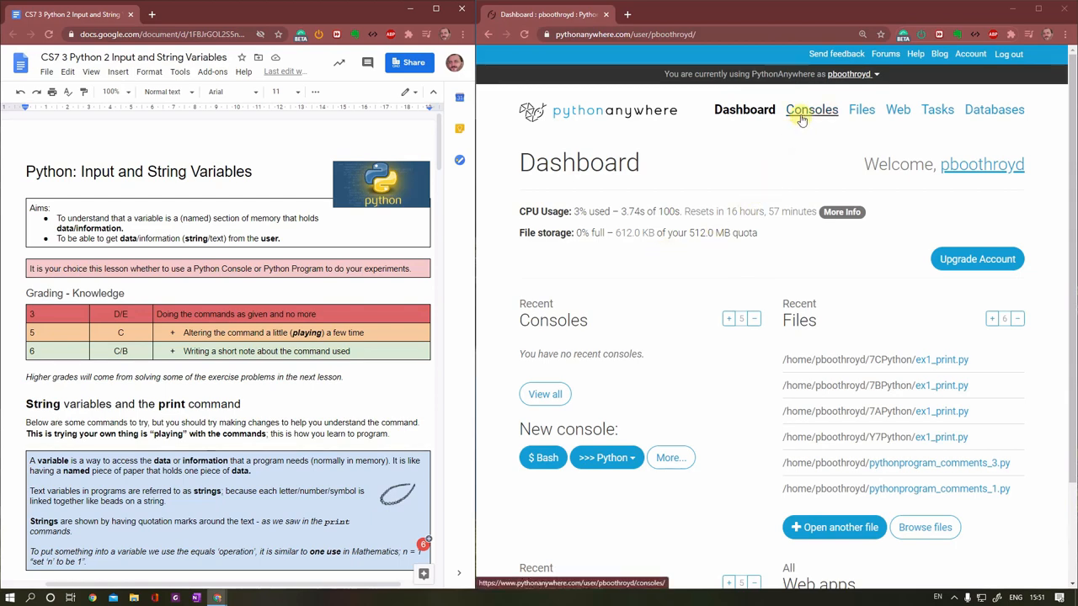
Step: Bring up the Consoles page and close the old ex1_print.py (Python3.7) console
left_click(812, 109)
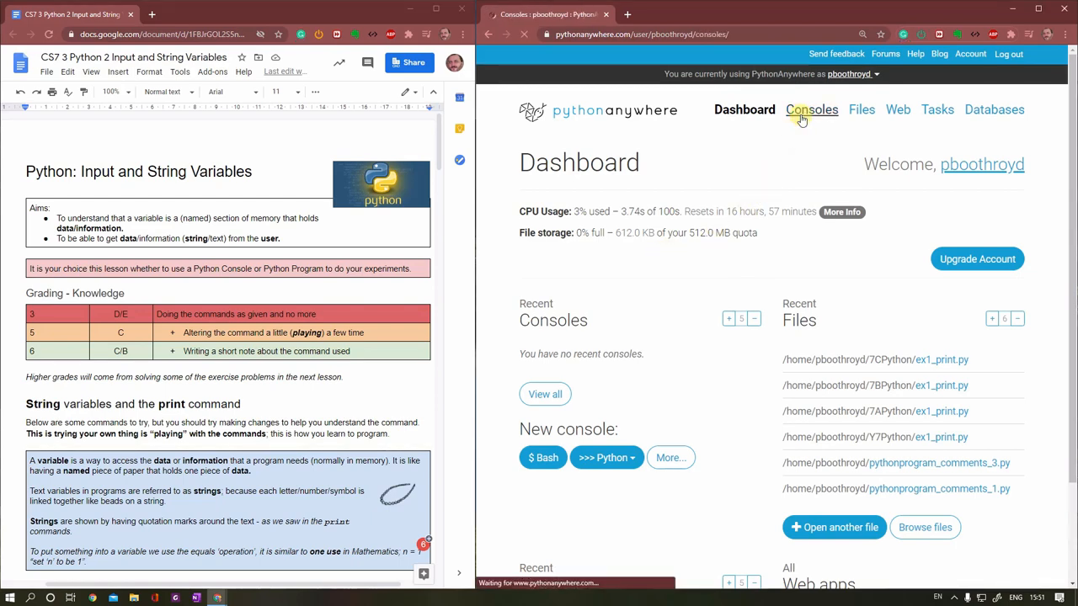
left_click(812, 109)
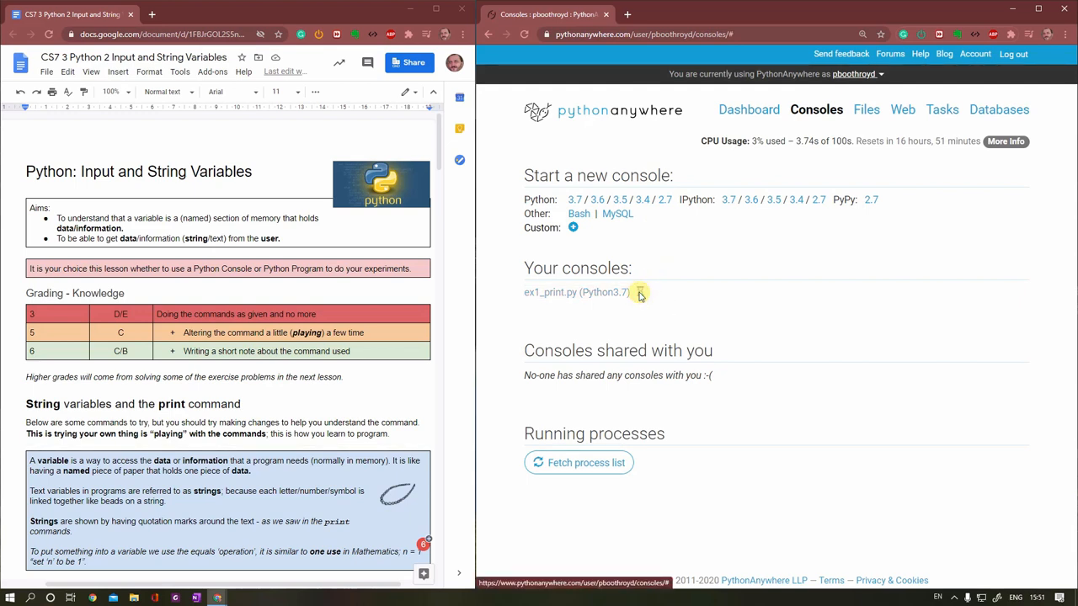
left_click(638, 293)
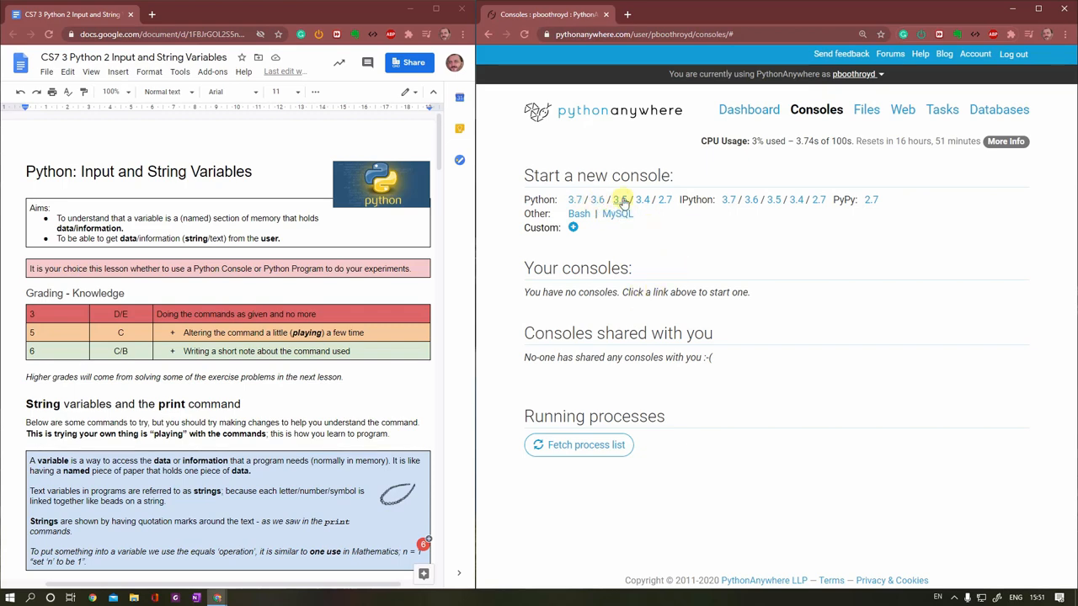
Step: Choose Python 3.7 under Start a new console to begin loading a fresh console
scroll("down", 3)
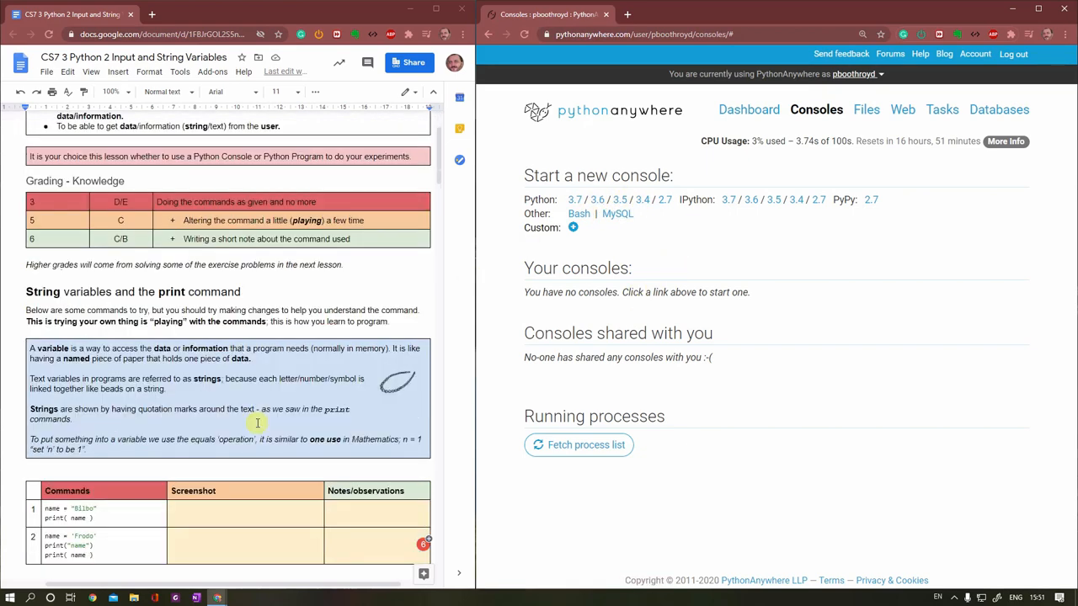
scroll("down", 3)
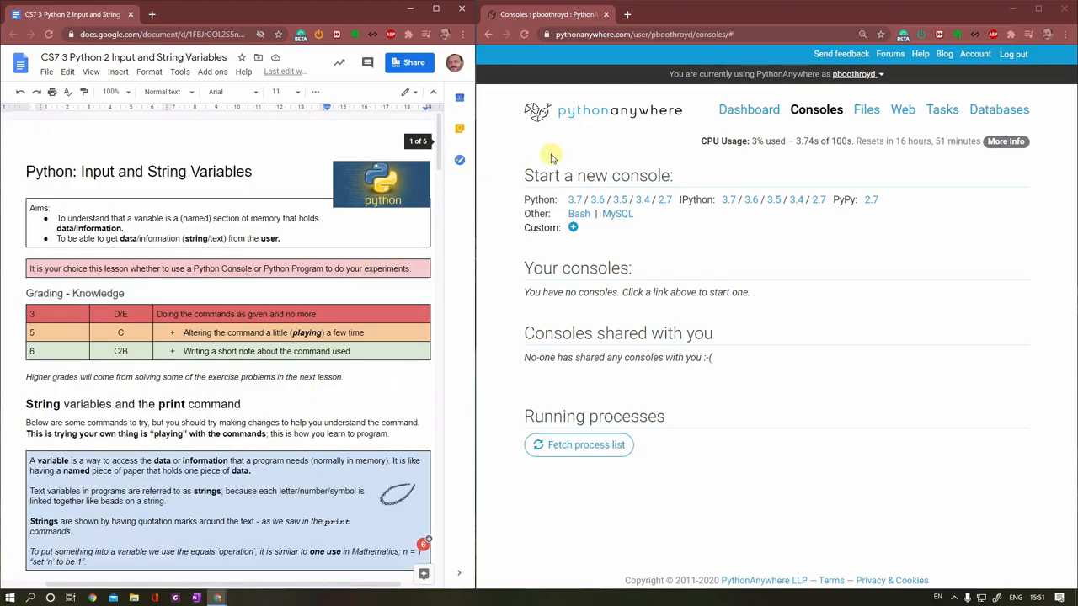
left_click(572, 198)
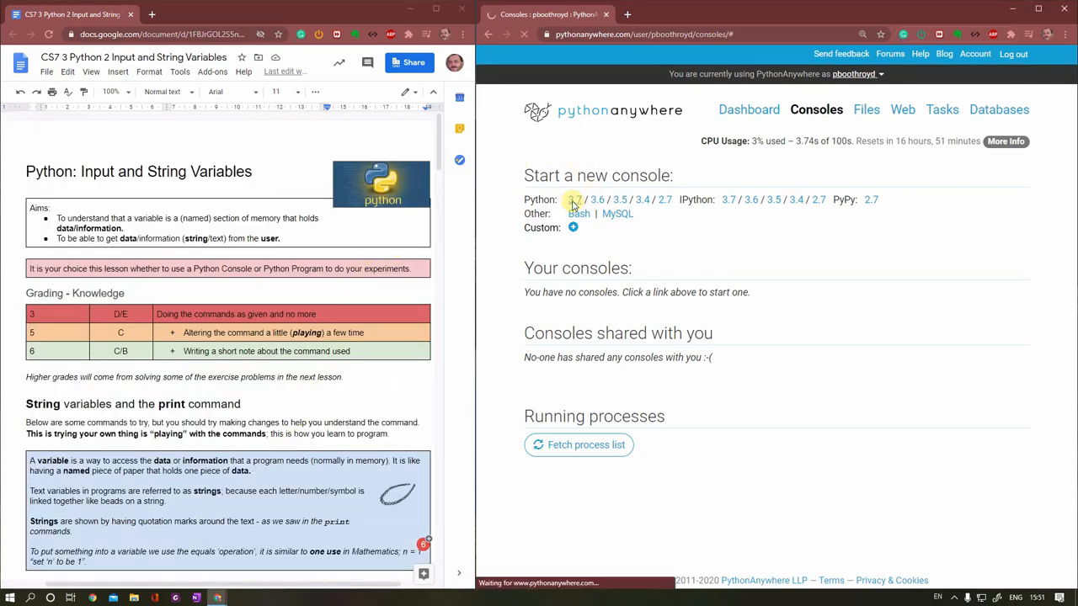
Step: Start a fresh Python 3.7 interactive console showing the >>> prompt
left_click(573, 199)
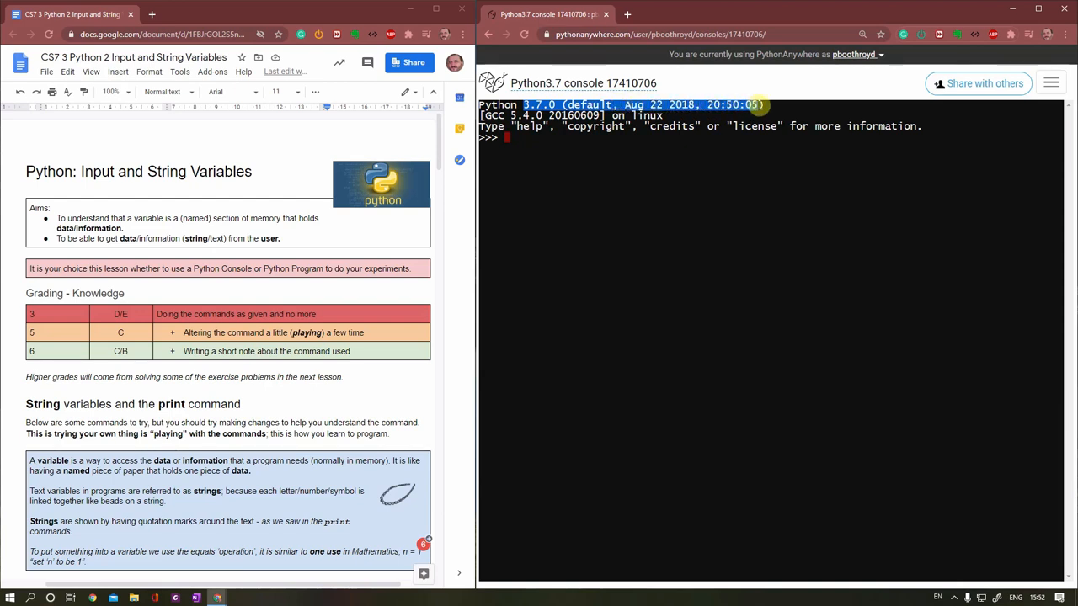
mouse_move(720, 288)
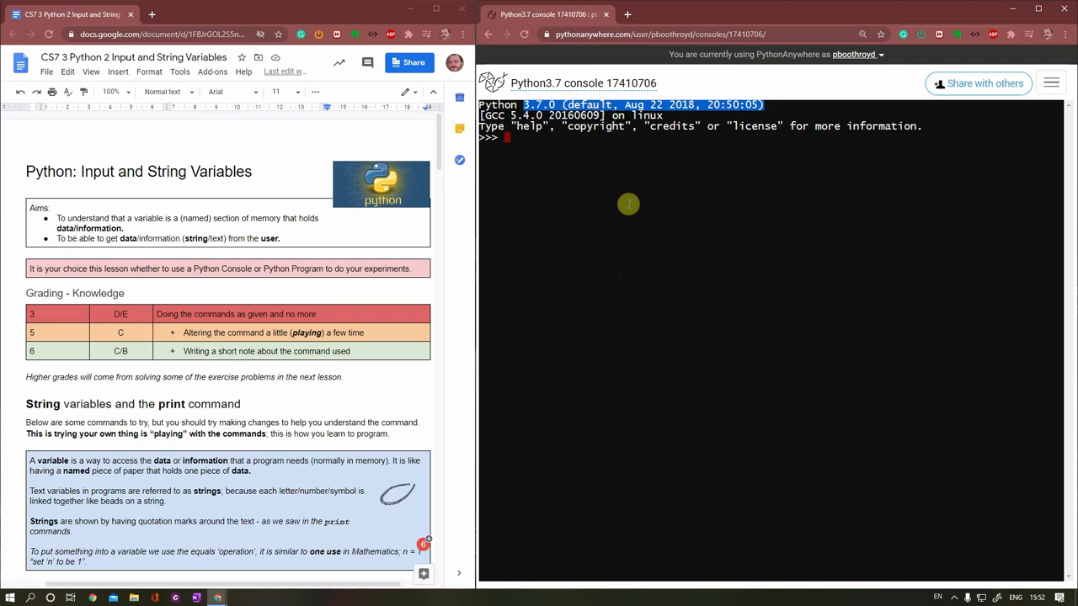
mouse_move(630, 284)
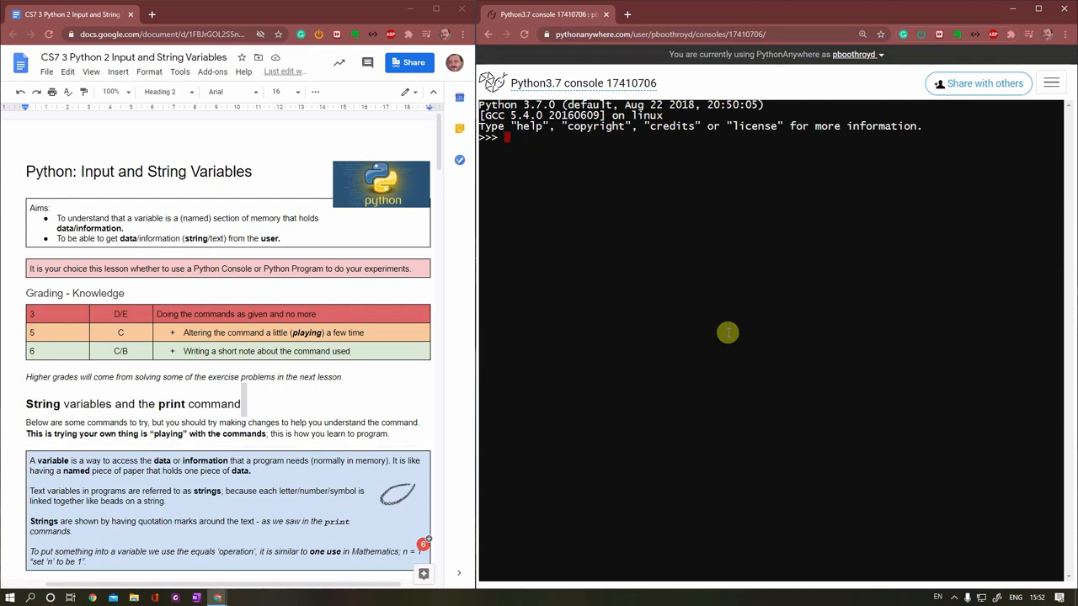
Step: Enter name = 'Mr Boof' to store the string in the variable name
type("name")
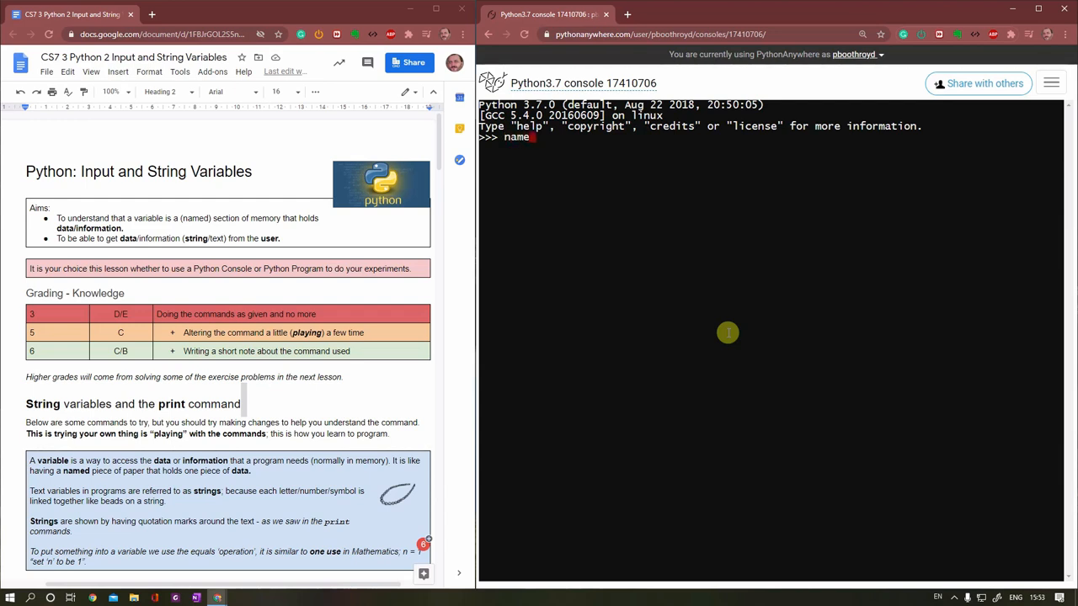
type("= '")
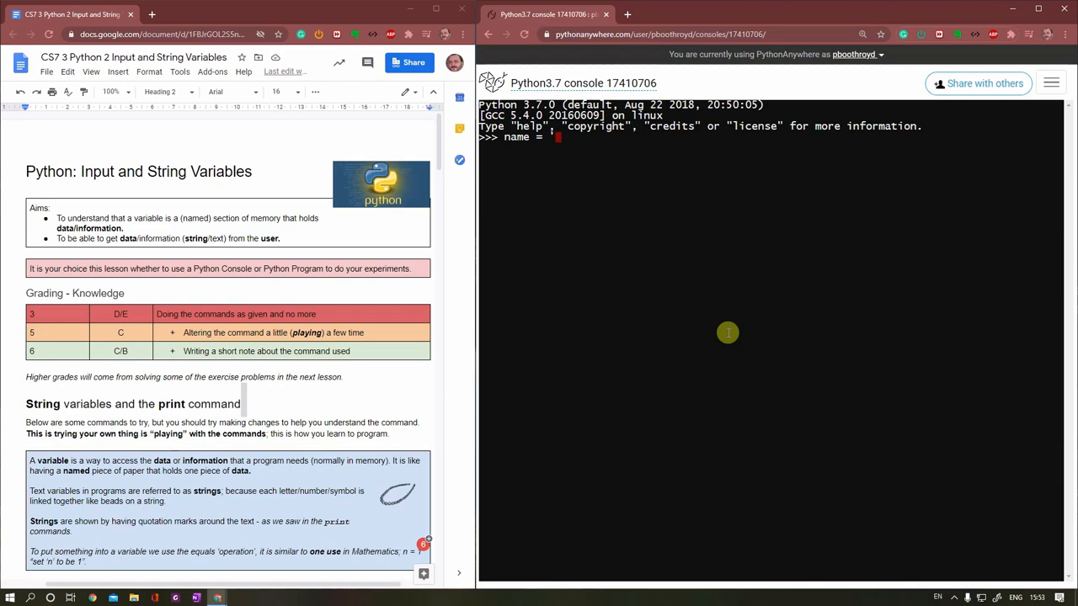
type("Mr Bo")
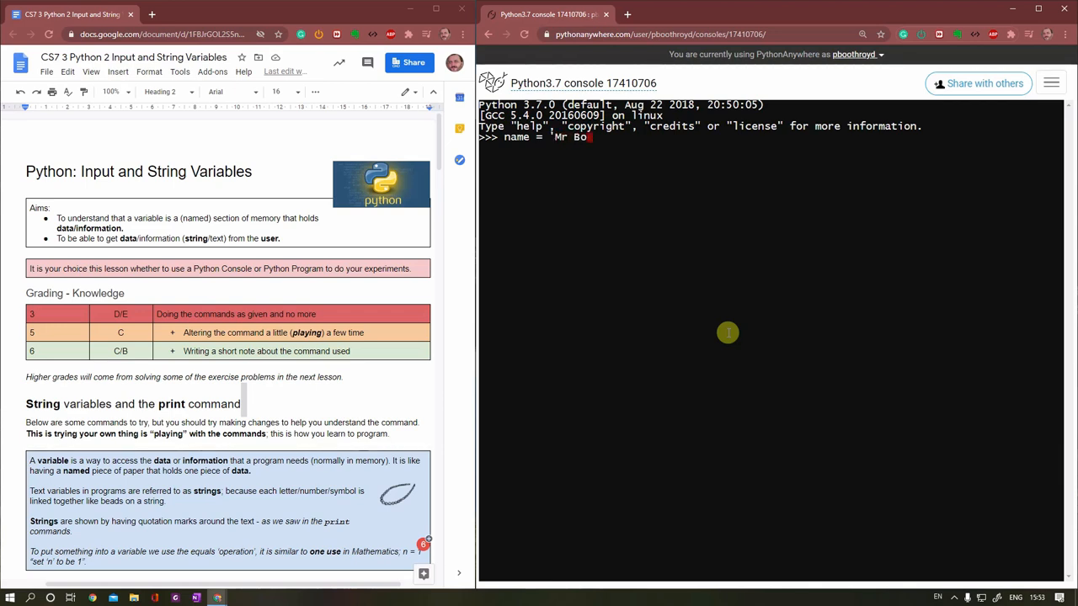
type("of'")
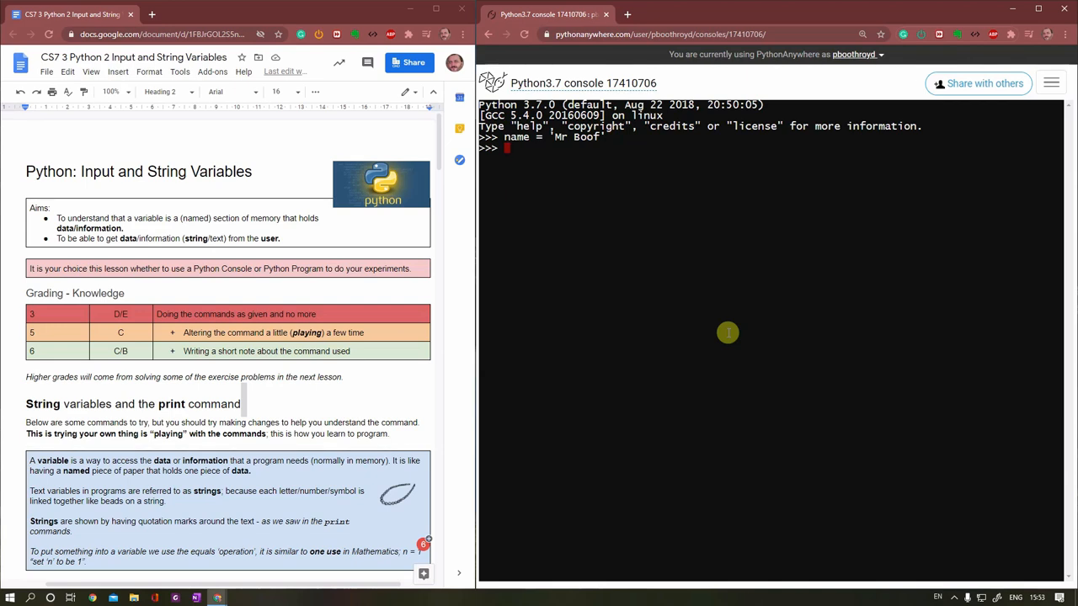
Step: Run print( name ) so the console outputs Mr Boof
type("p")
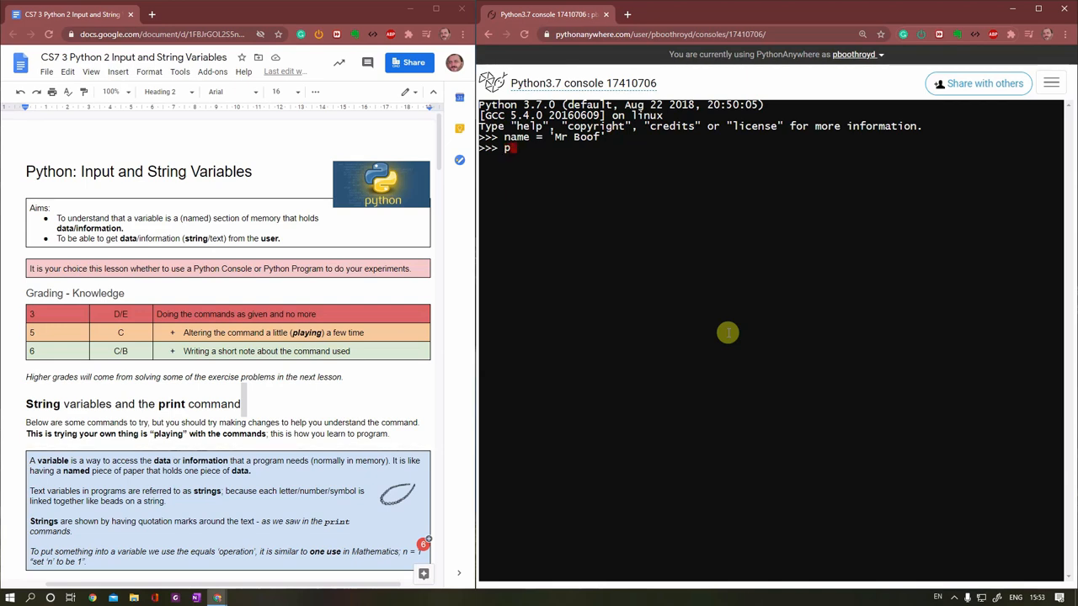
type("rint(")
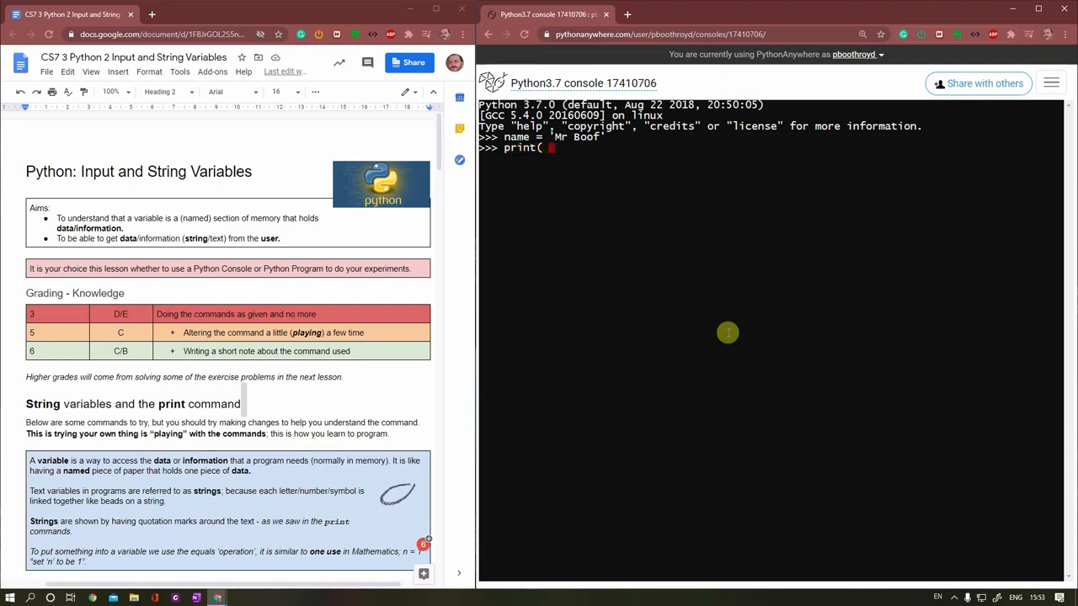
type("name")
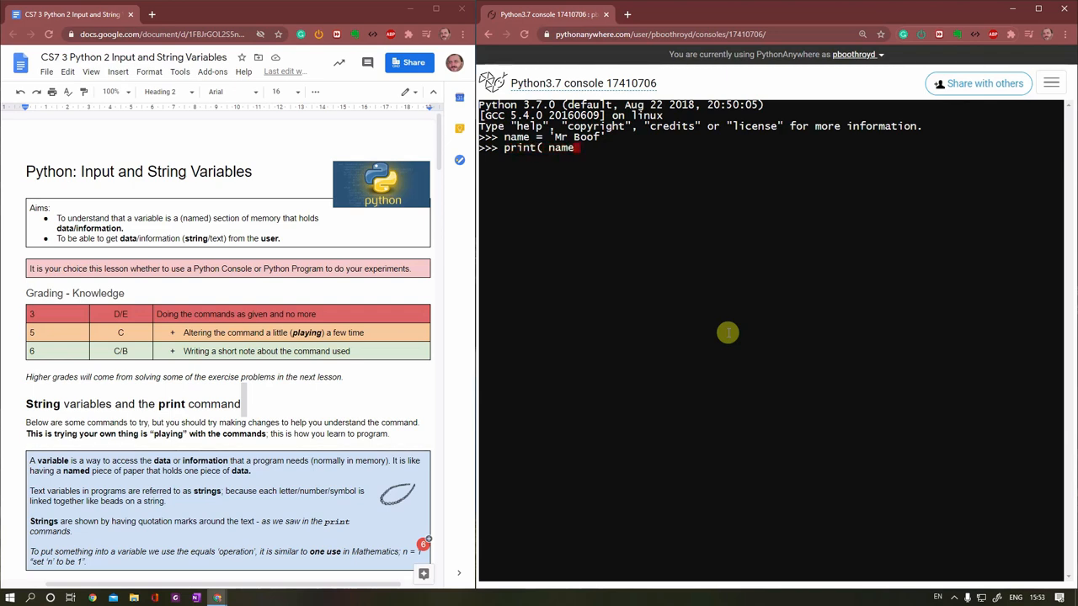
type(")")
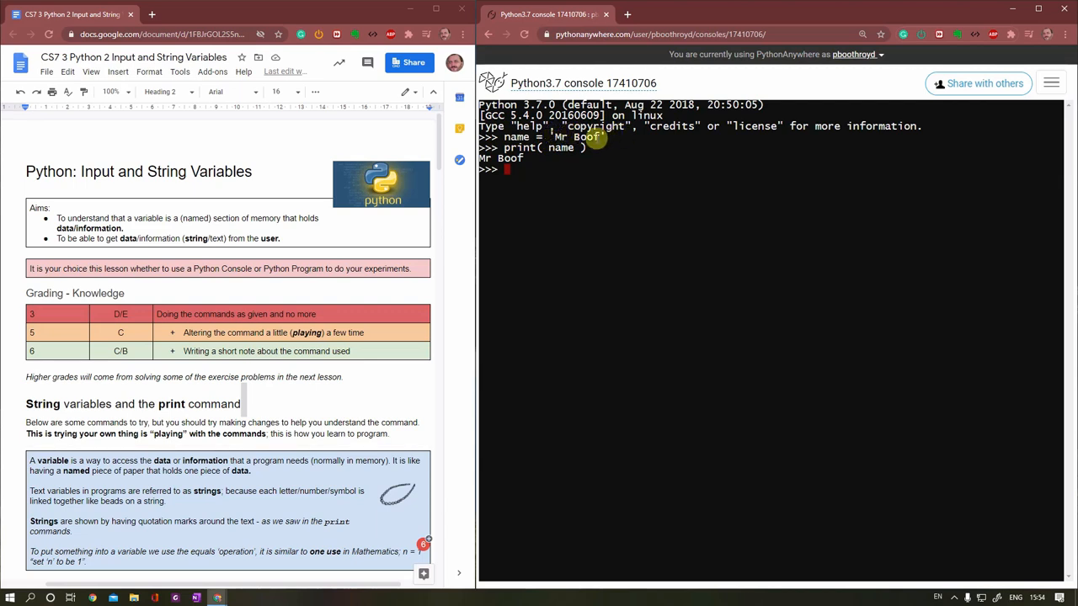
mouse_move(621, 242)
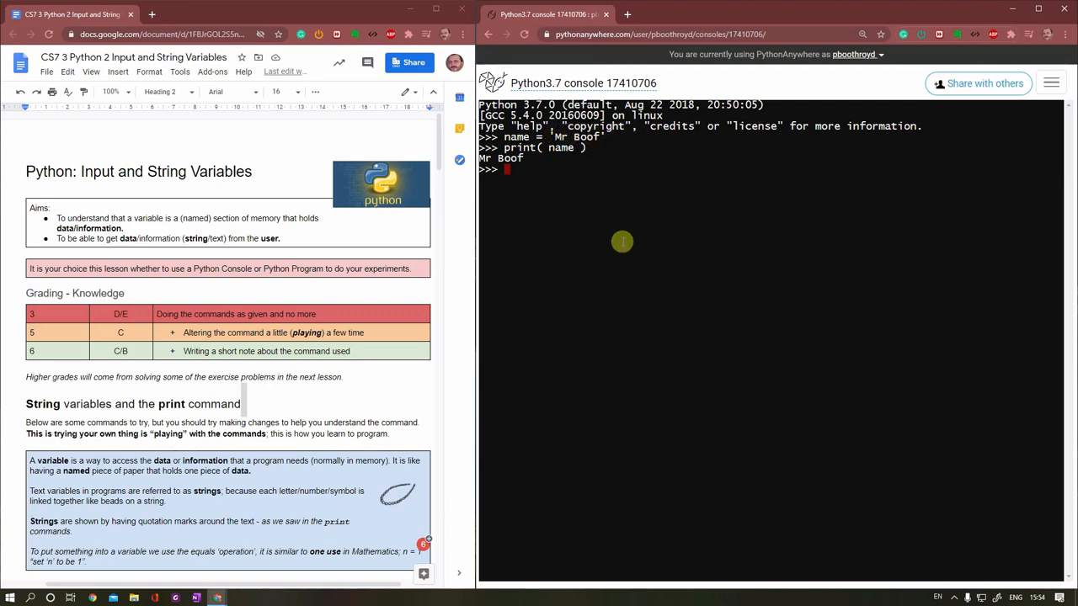
Step: Run print( "name" ) so the literal word name is output, then begin another print(
type("print(")
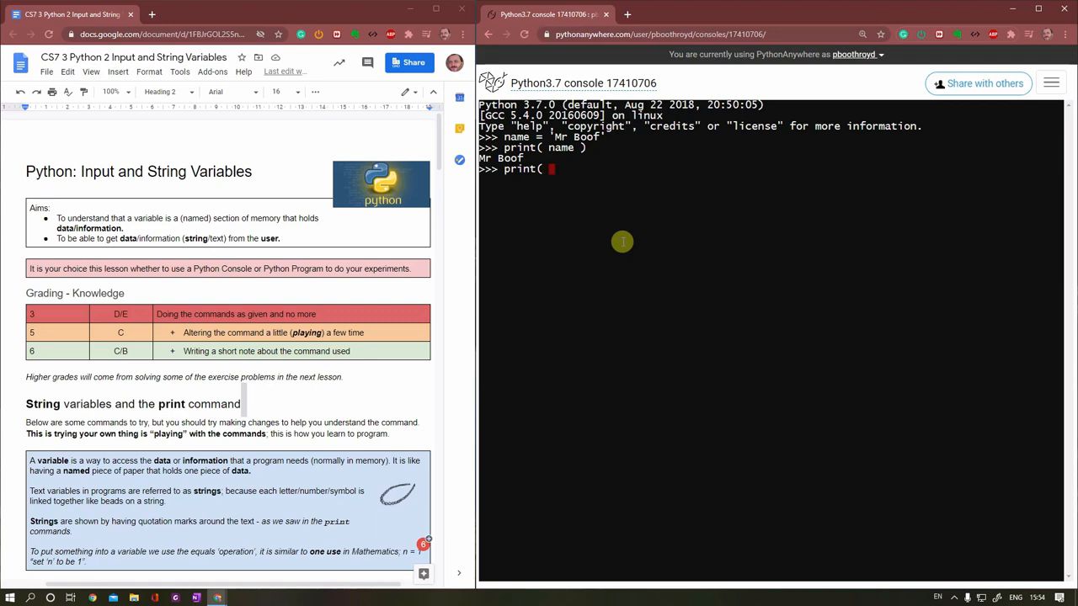
type("\"")
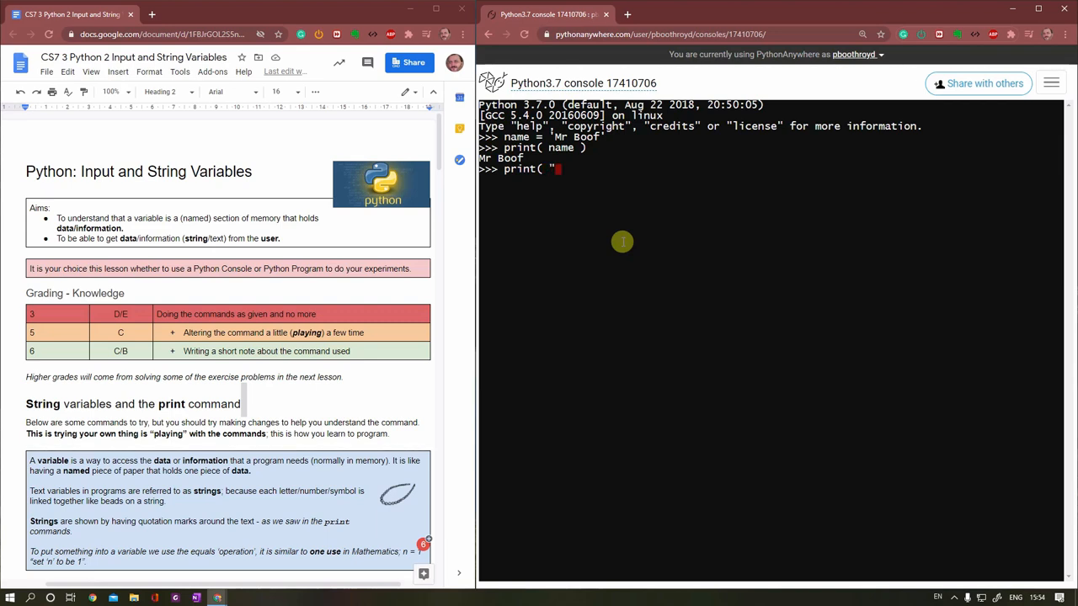
type("name\"")
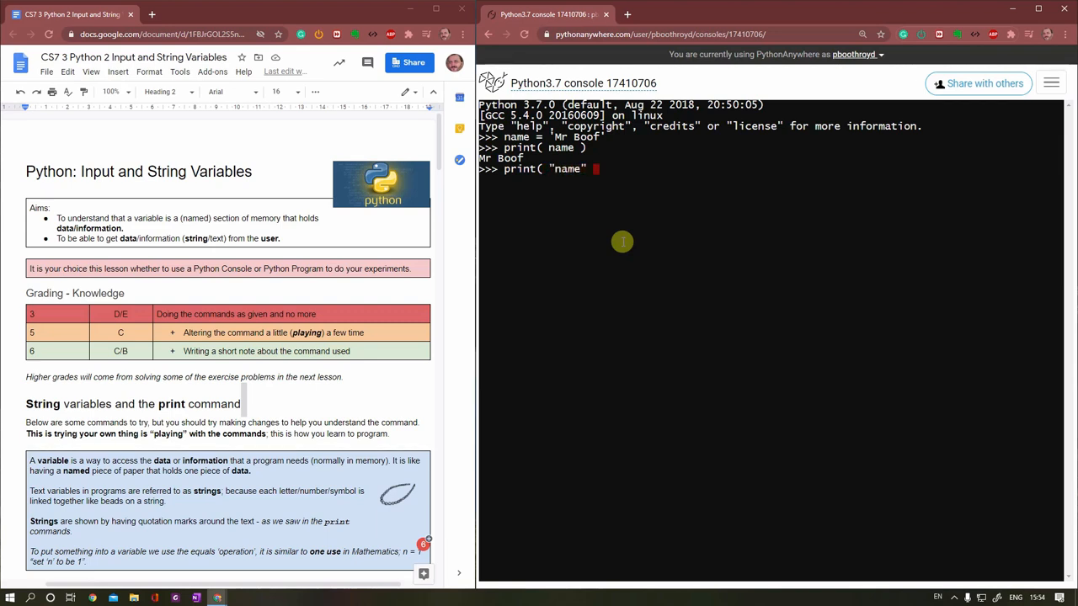
type(")")
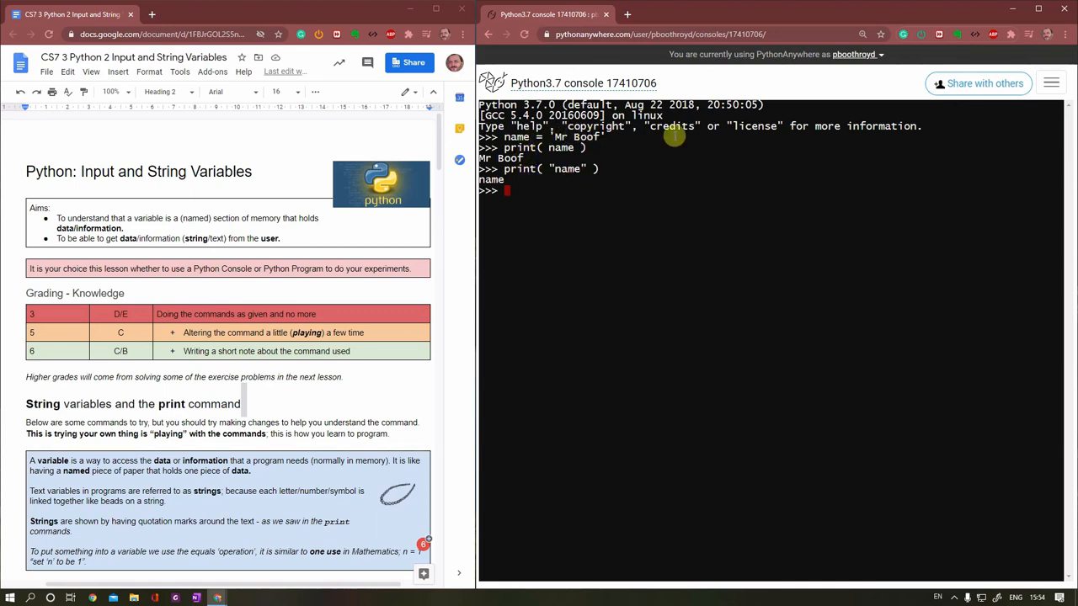
type("prin")
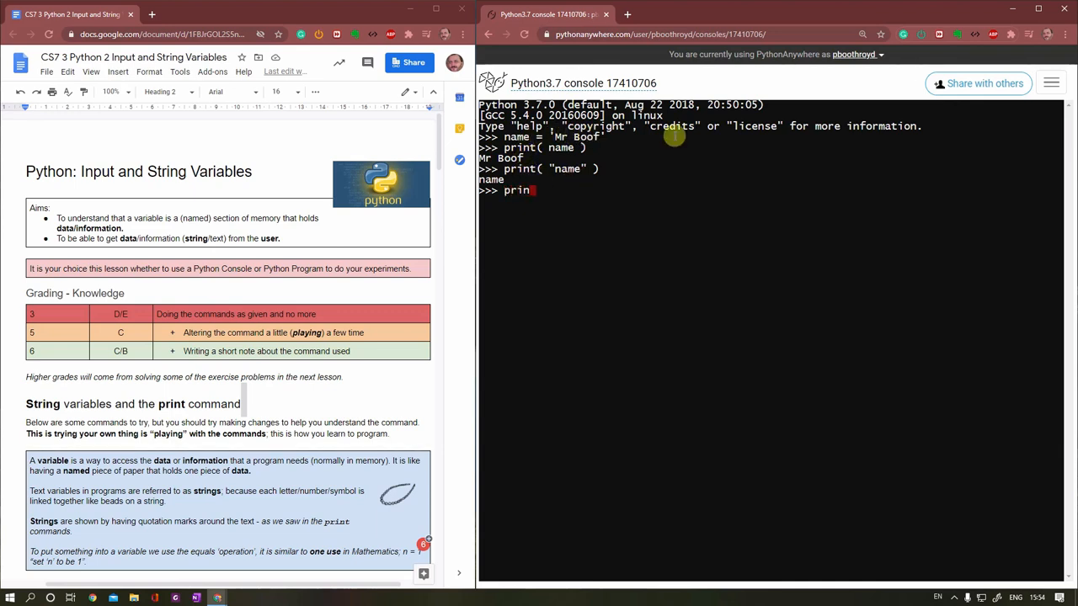
type("t(")
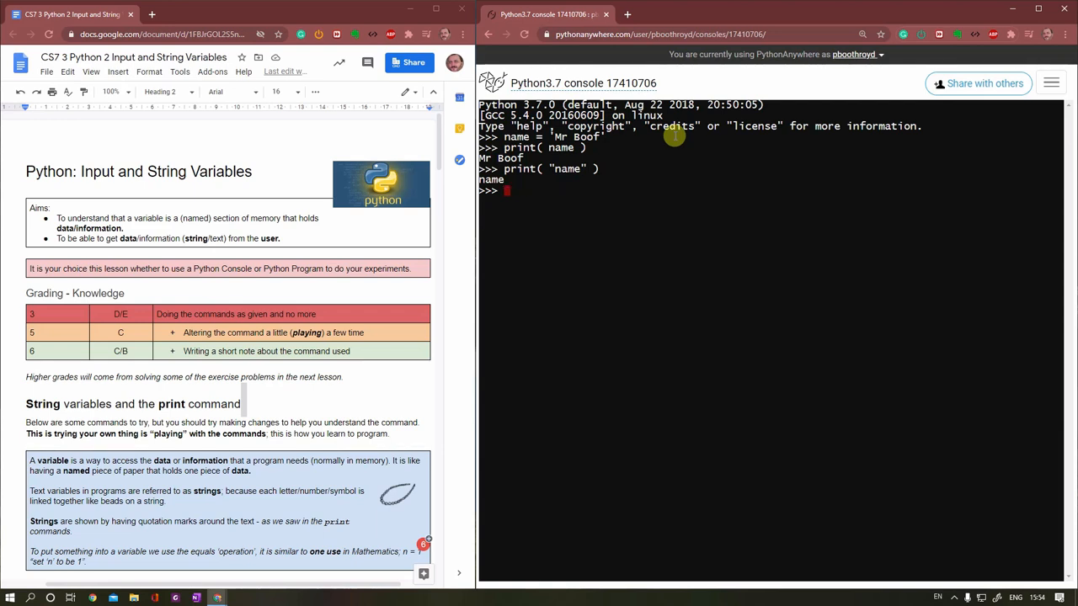
Step: Enter forename = "Paul" to store Paul in a forename variable
type("forename =")
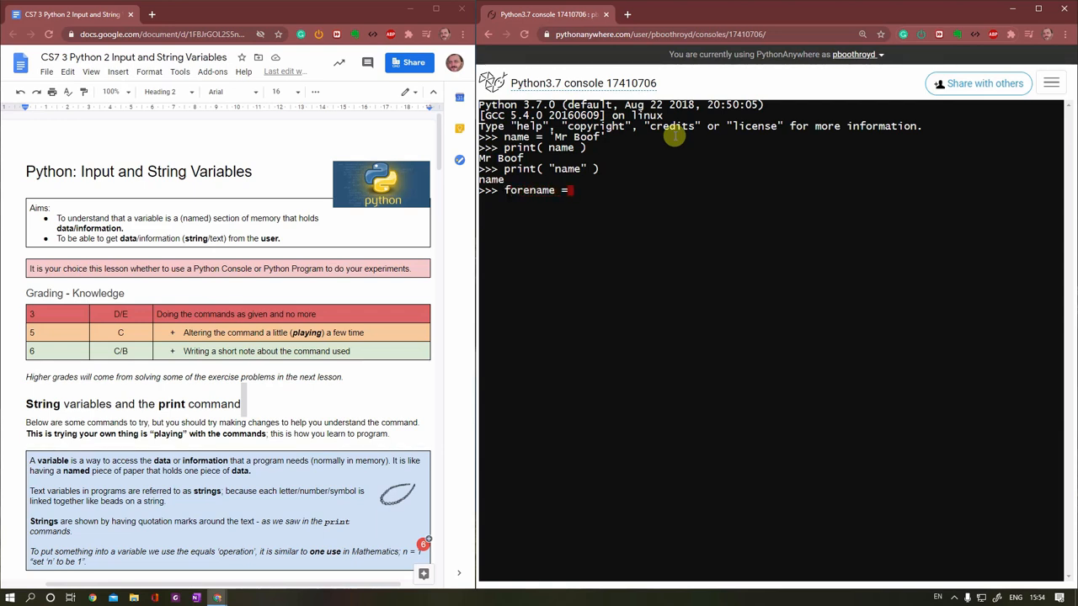
type("\"")
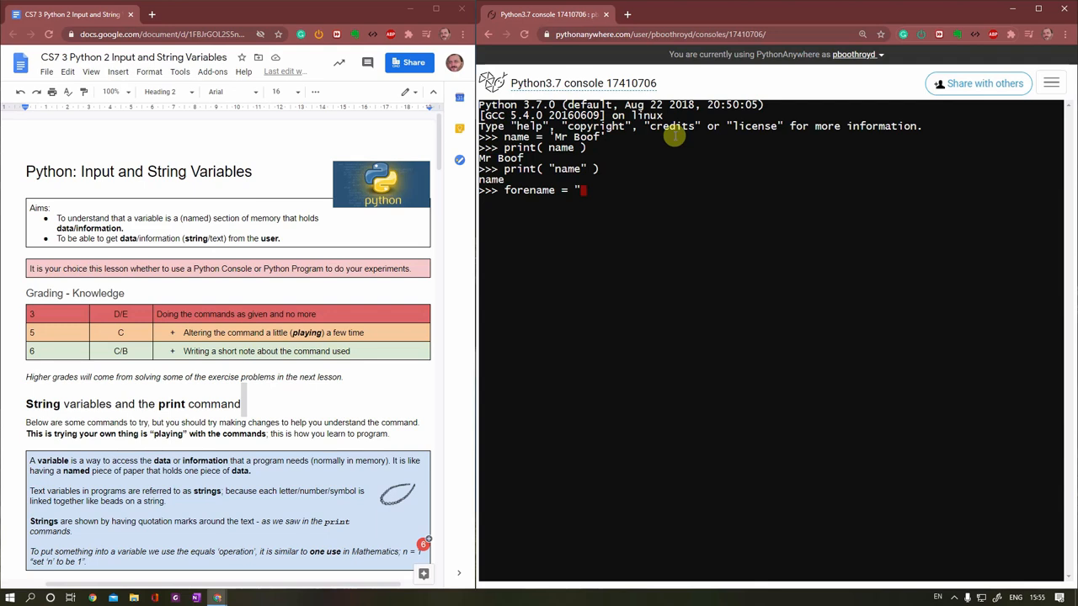
type("Paul")
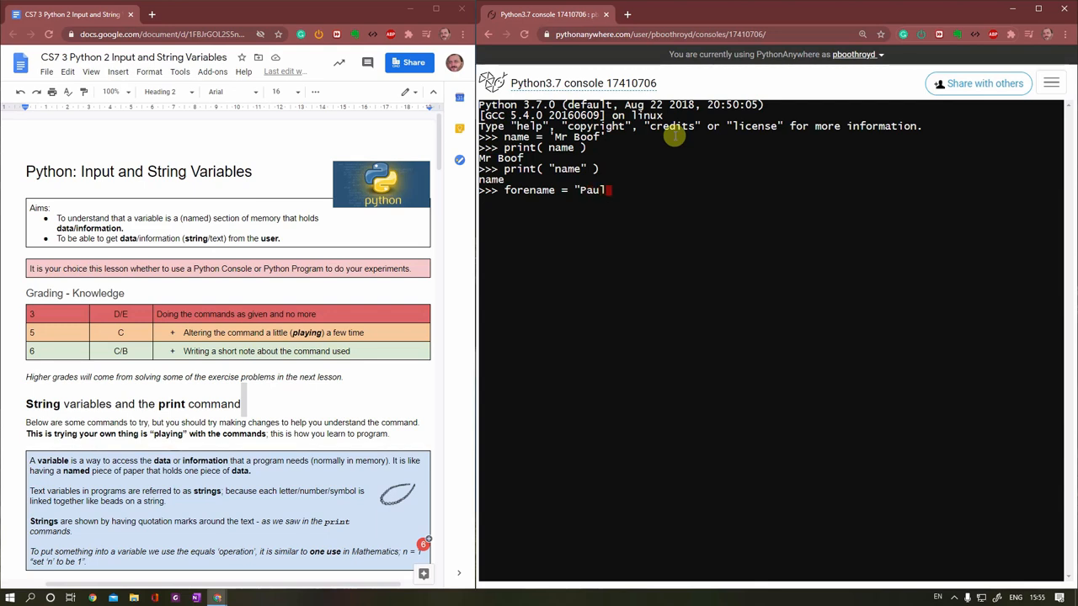
type("\"")
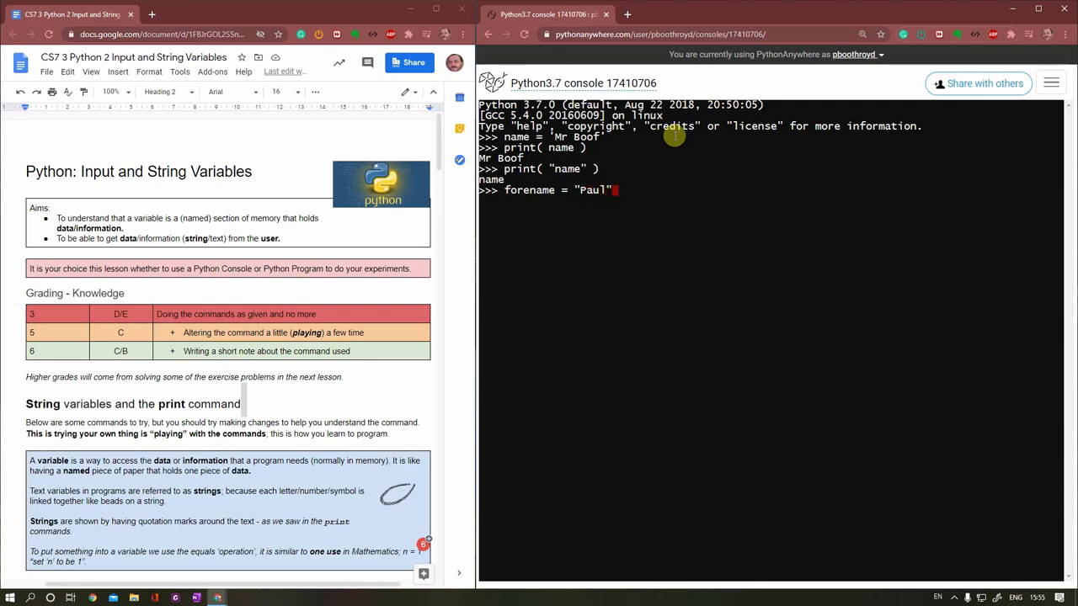
key("enter")
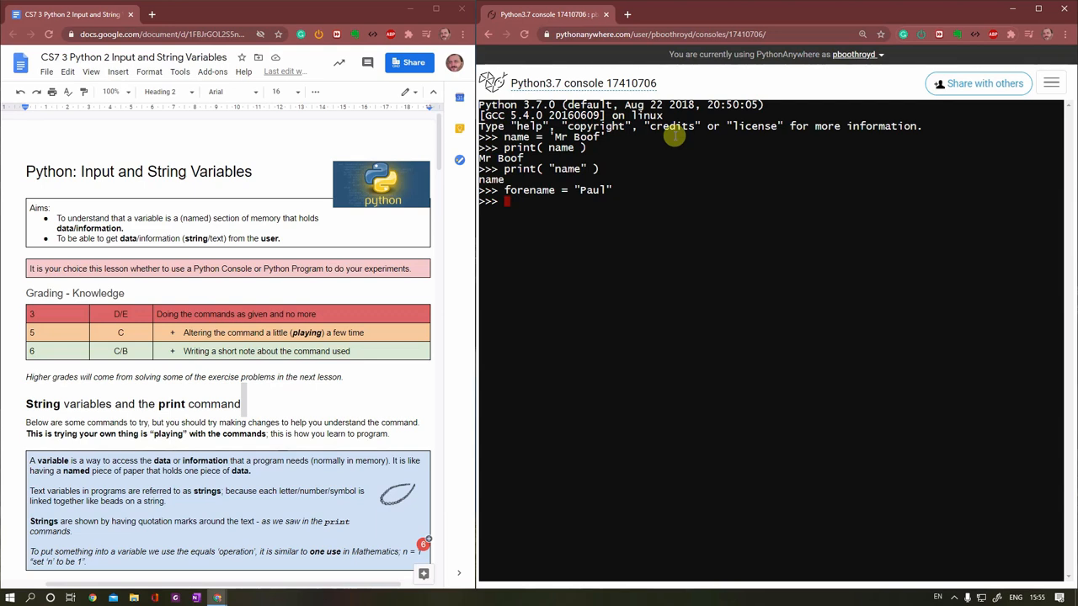
Step: Print forename, name giving Paul Mr Boof, then name, forename giving Mr Boof Paul
type("print")
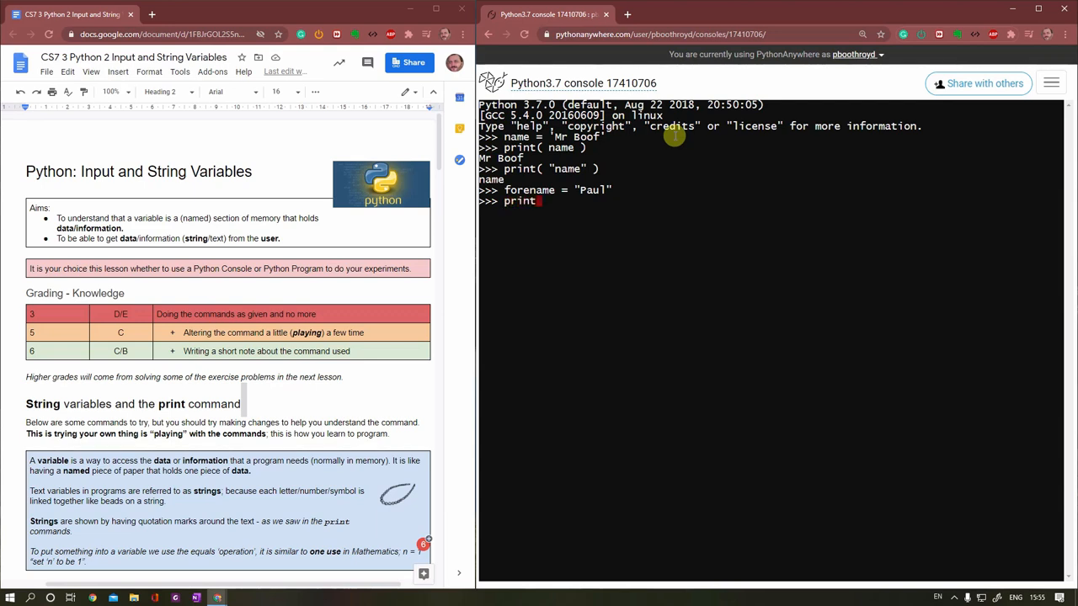
type("f")
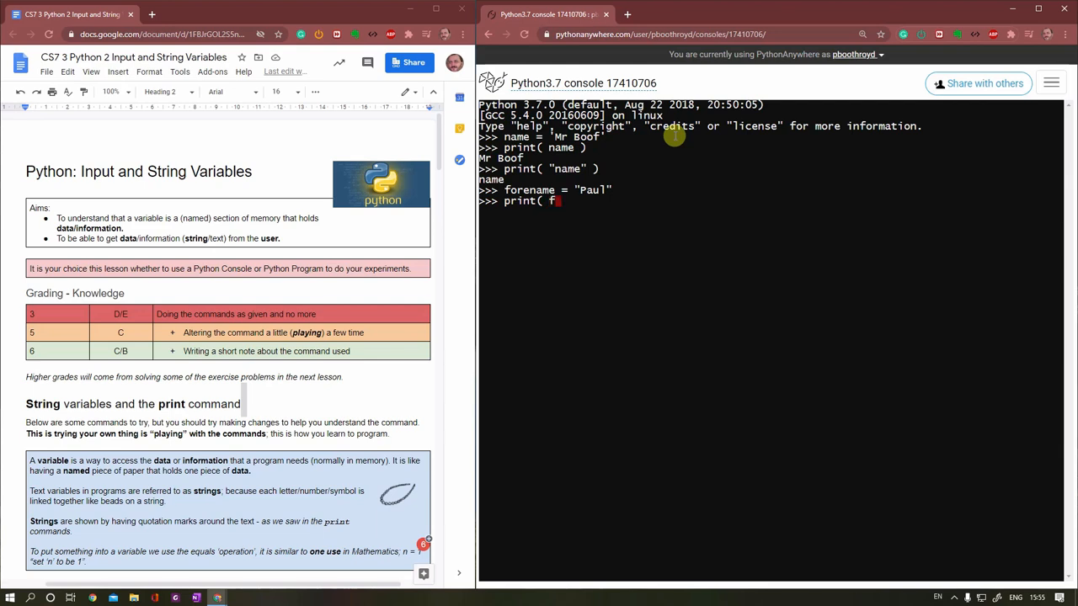
type("orename, na")
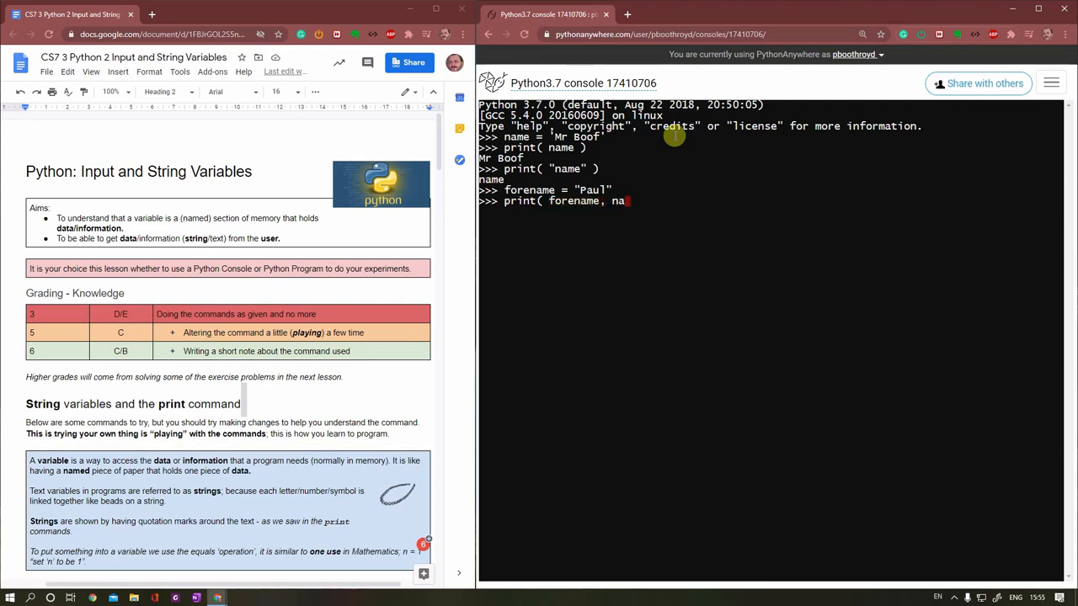
type("me )")
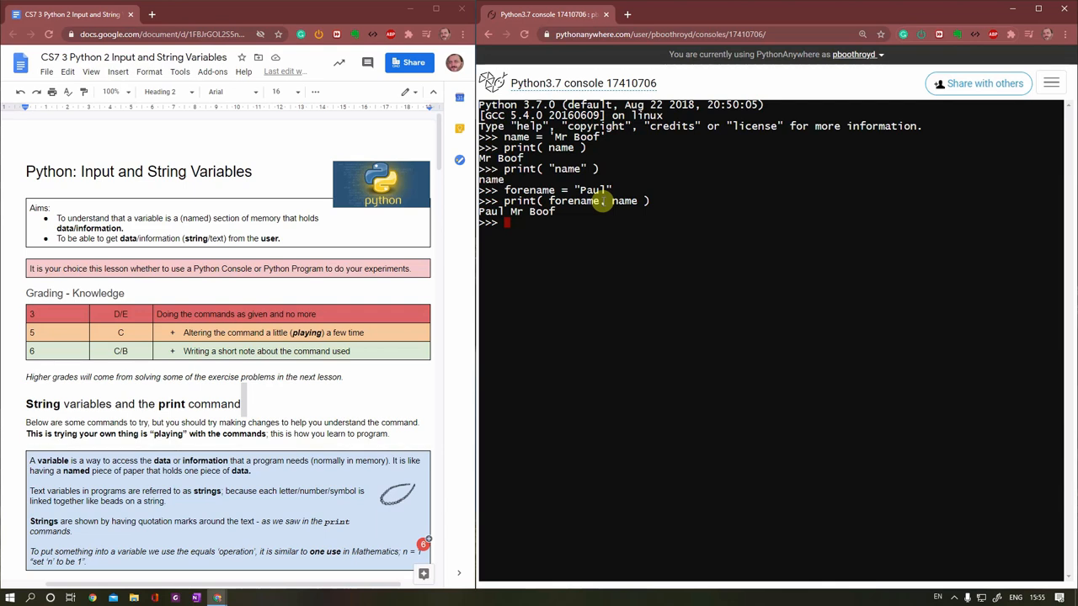
type("print( name, f")
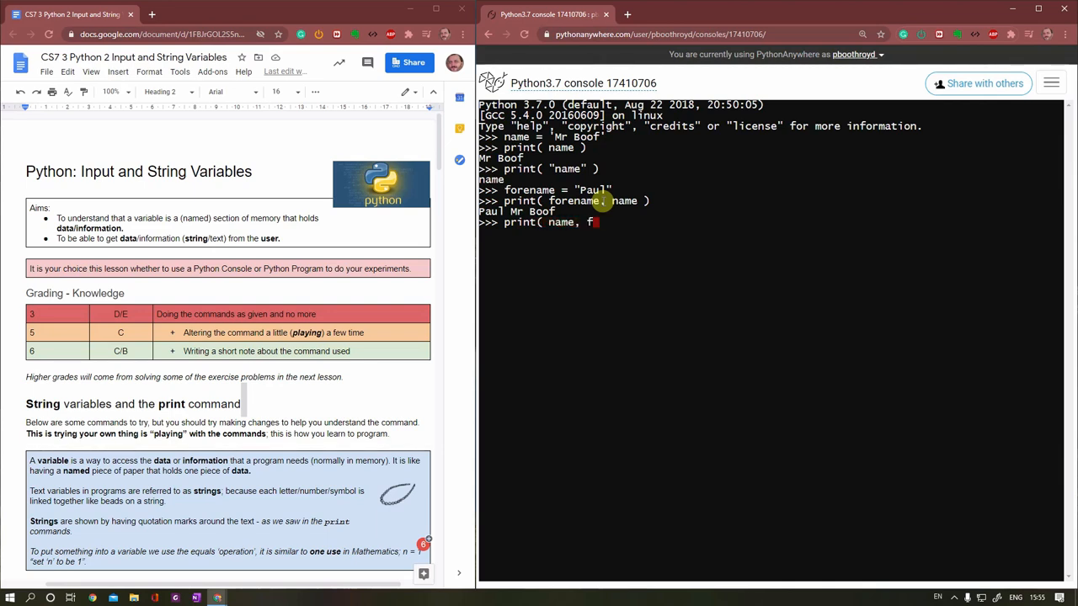
type("orename )")
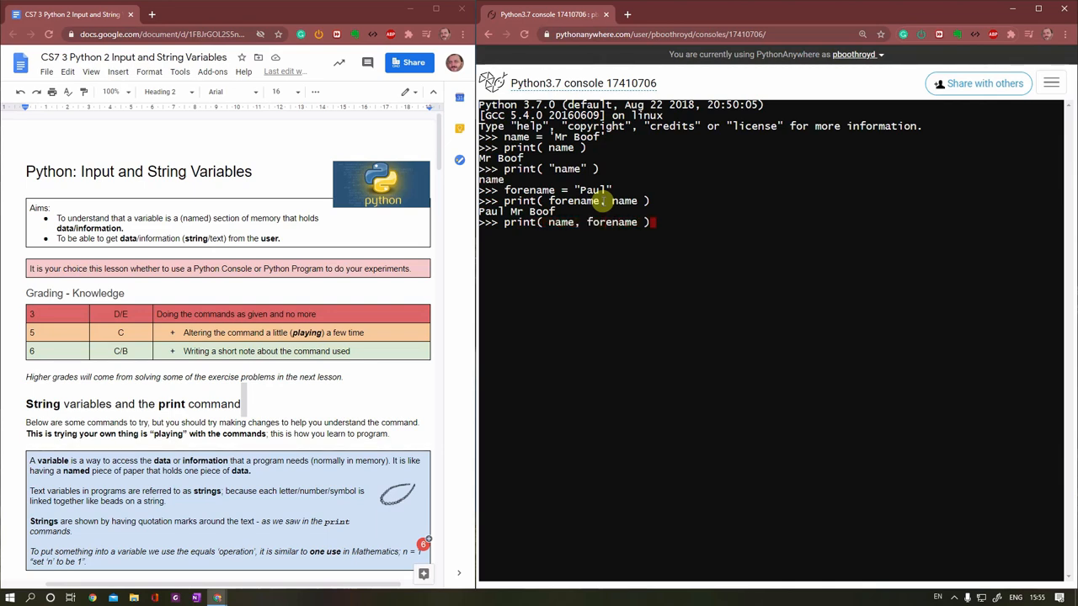
key("enter")
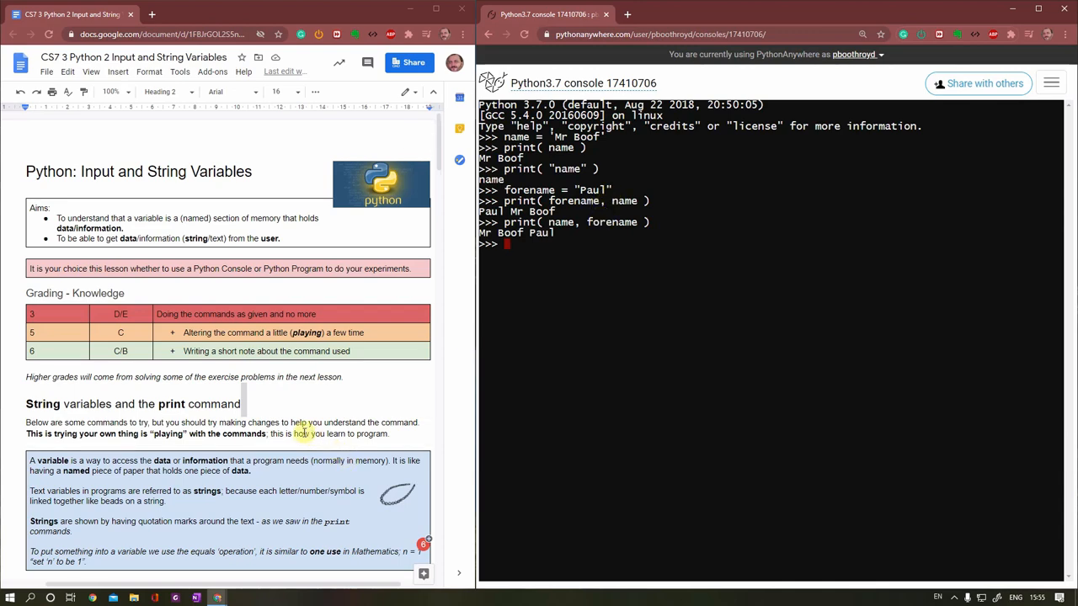
Step: Set name = "Mr BOOTHROYD" and reprint name, forename giving Mr BOOTHROYD Paul
scroll("down", 3)
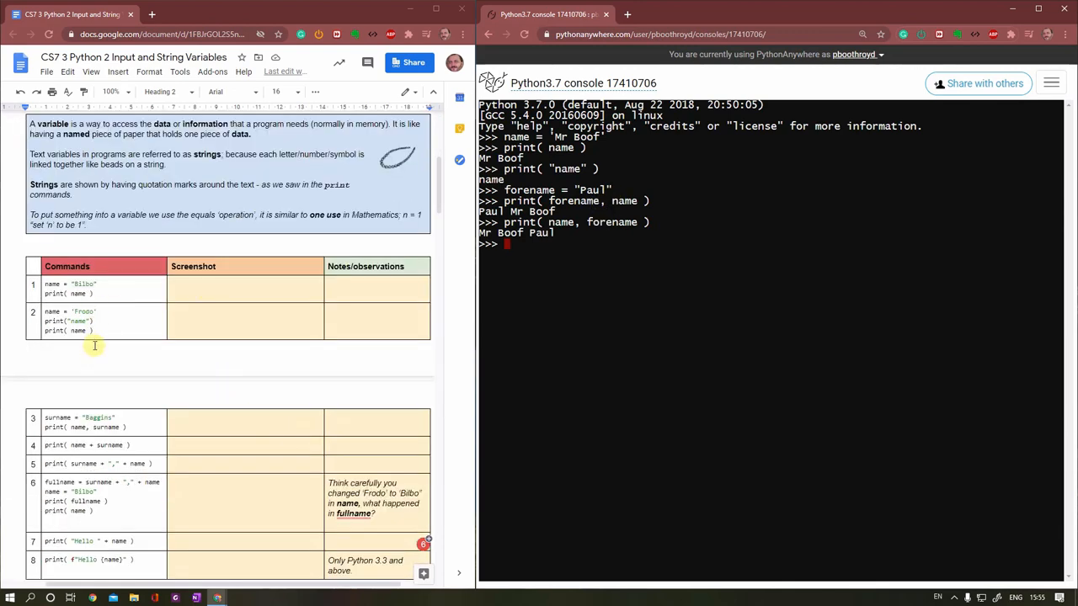
mouse_move(558, 335)
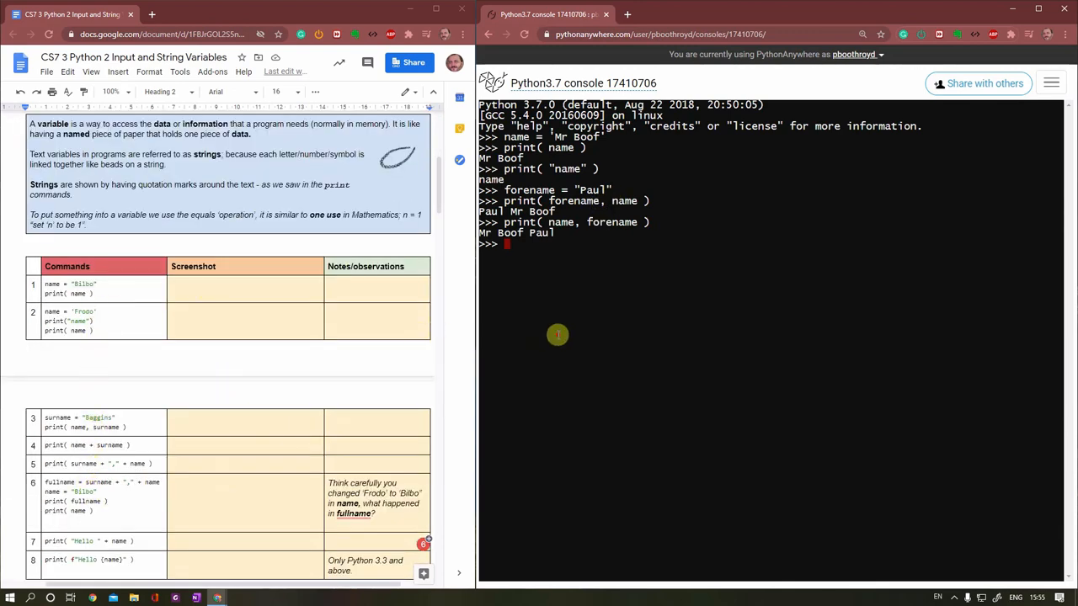
mouse_move(684, 323)
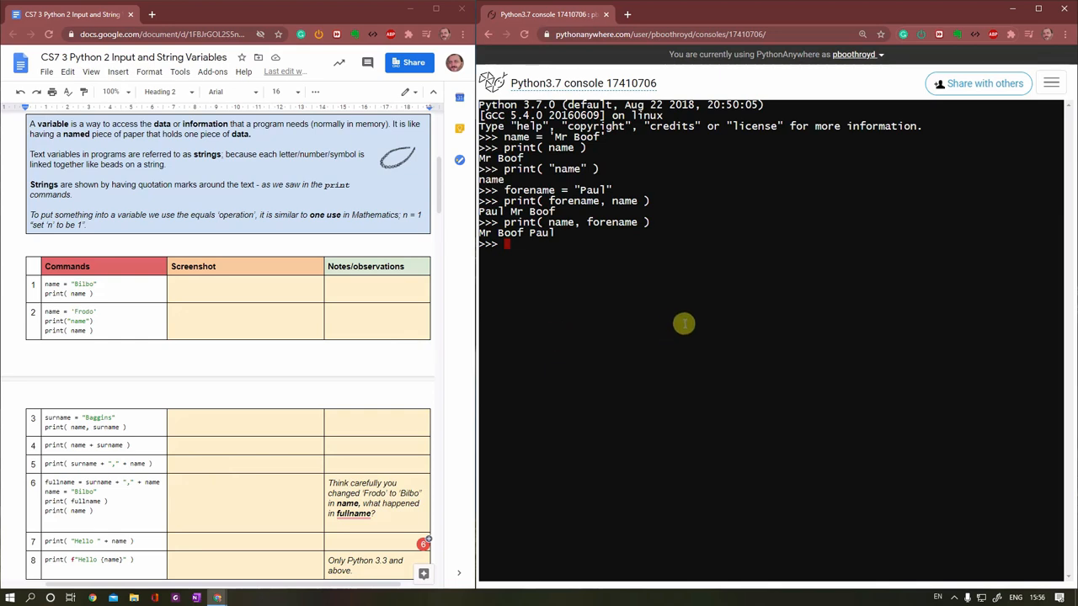
type("name = \"Mr")
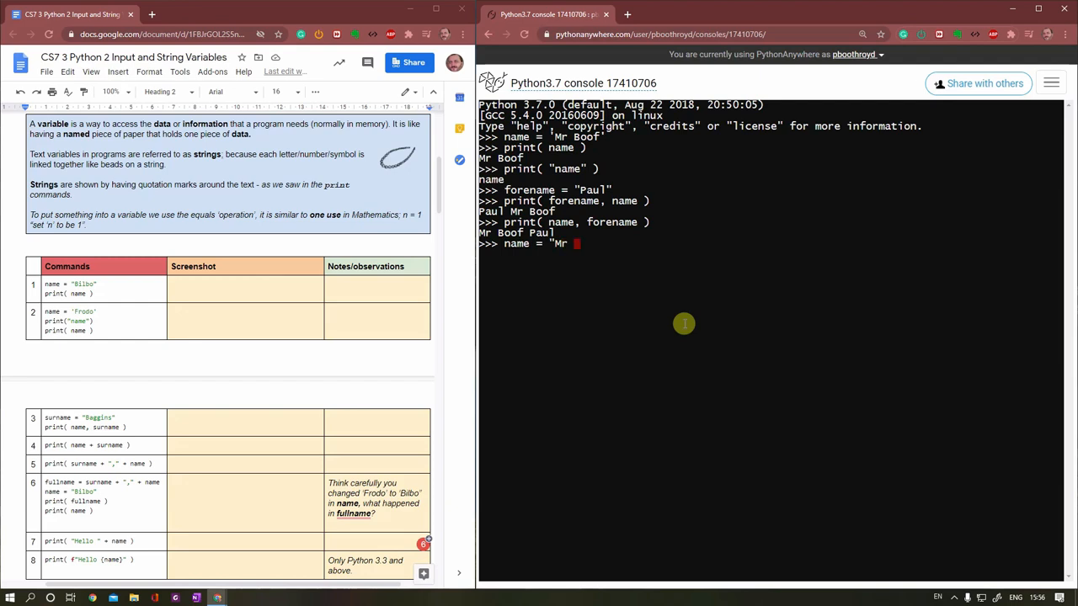
type("BOOTHROYD\"")
type("print( name, forename )")
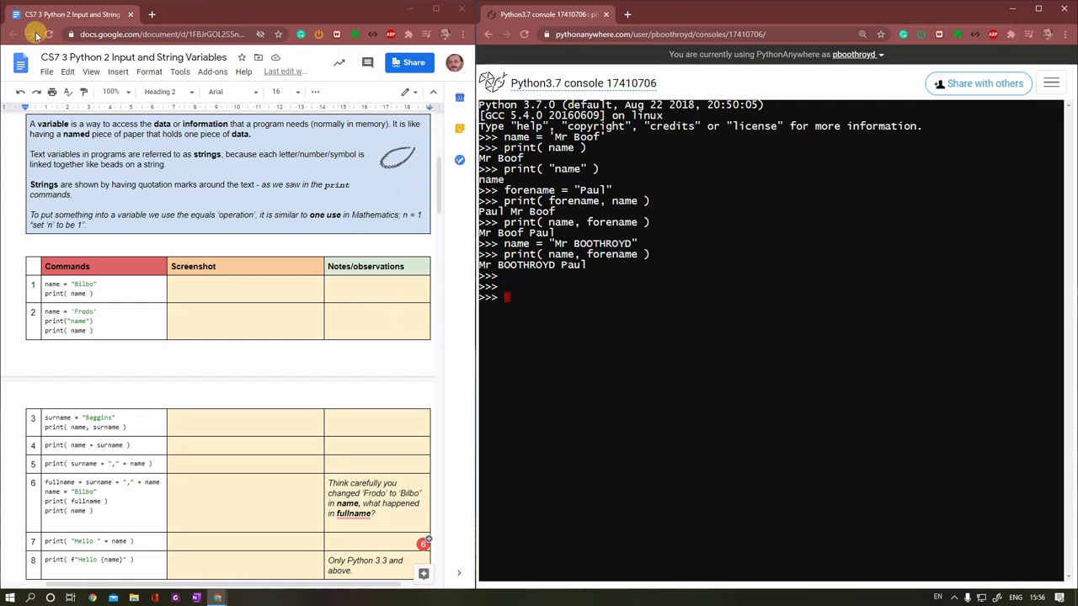
left_click(67, 71)
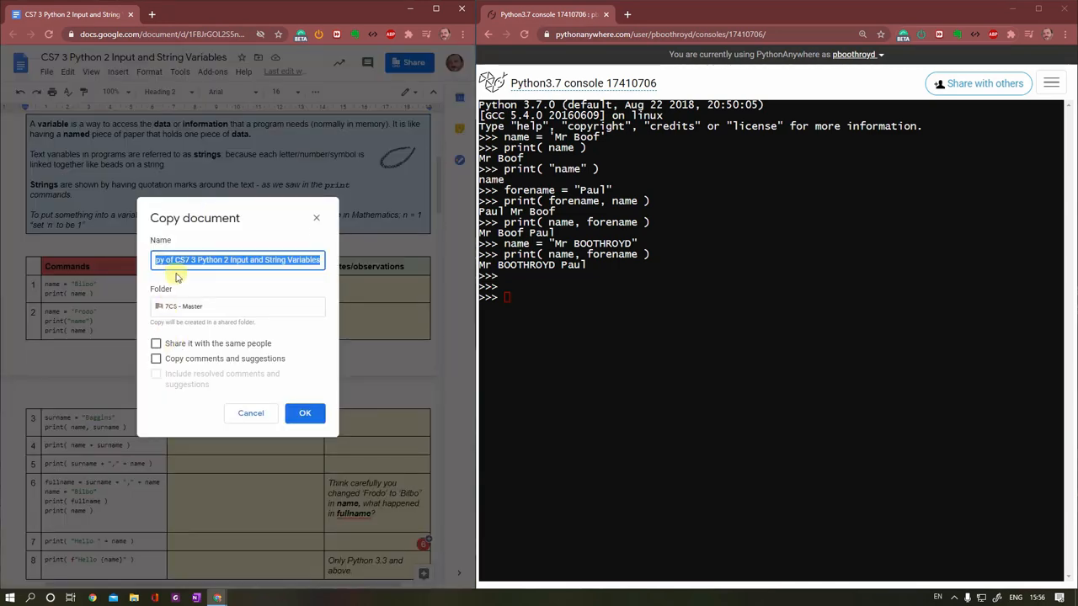
Step: Make a copy named PBO CST 3 Python 2 Input and String Variables
left_click(177, 259)
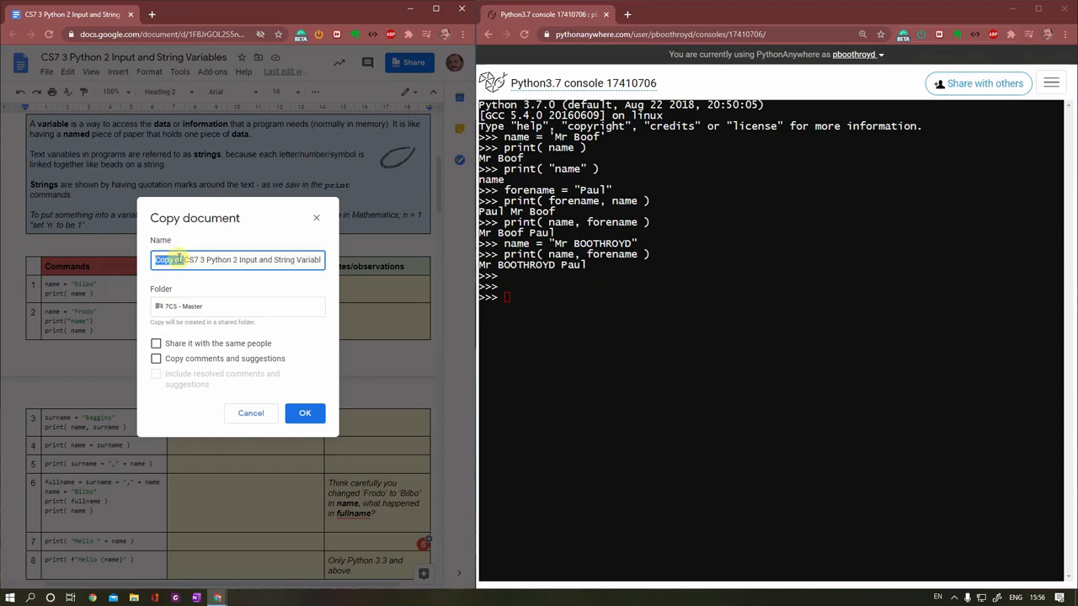
type("PBO")
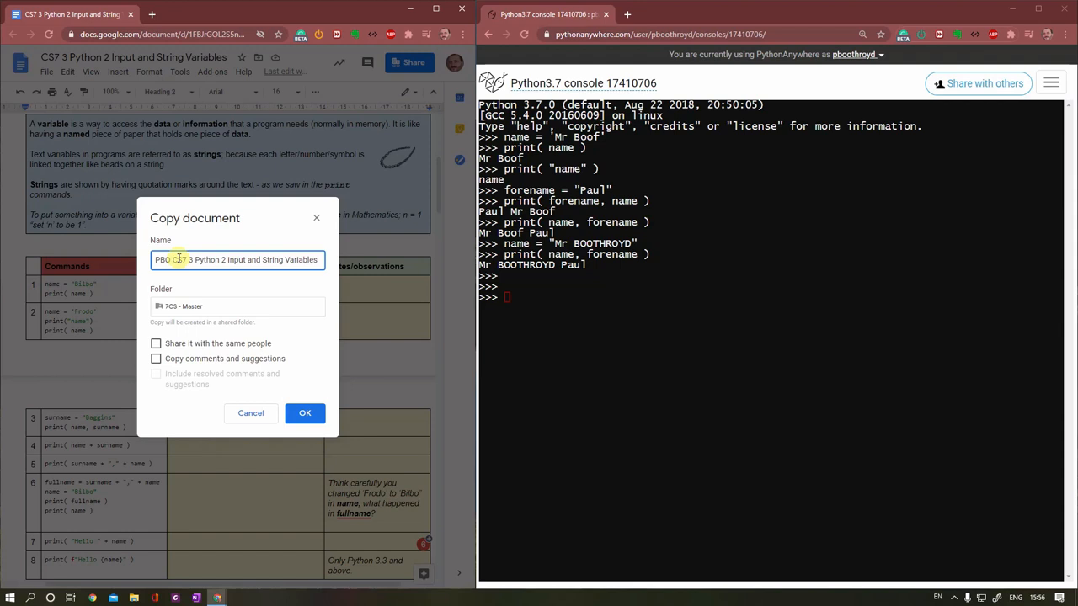
left_click(305, 412)
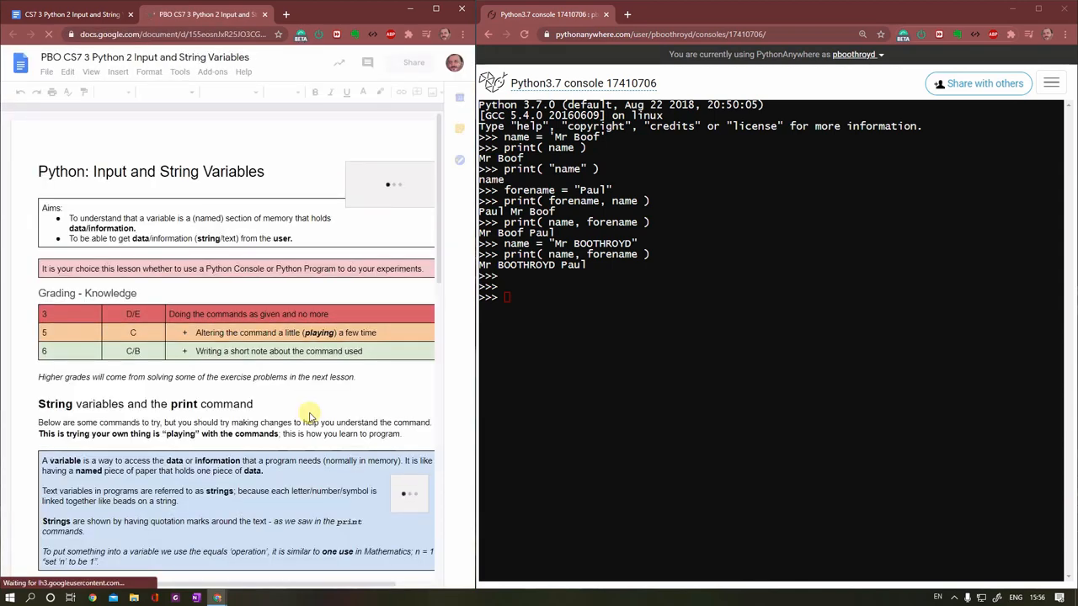
Step: Paste the console screenshot in row 2 and note 'We can give print a list'
scroll("down", 3)
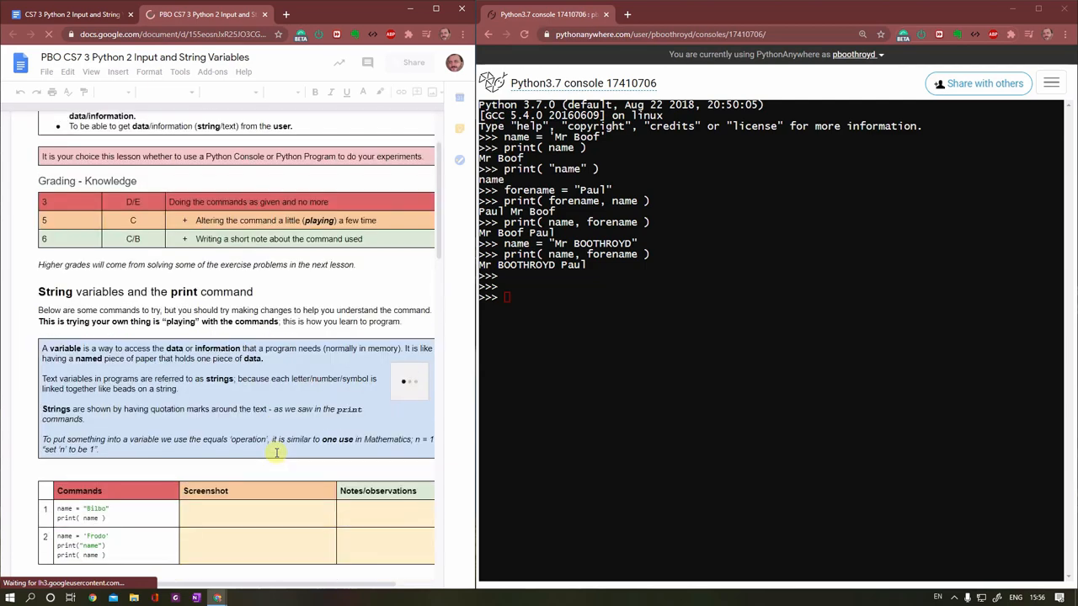
scroll("down", 3)
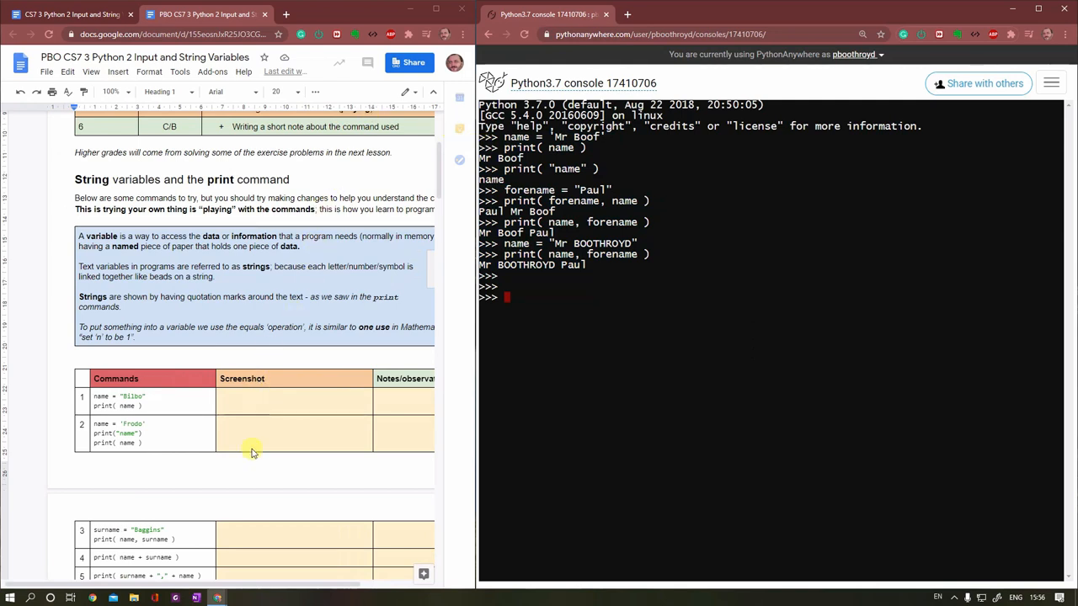
left_click(266, 428)
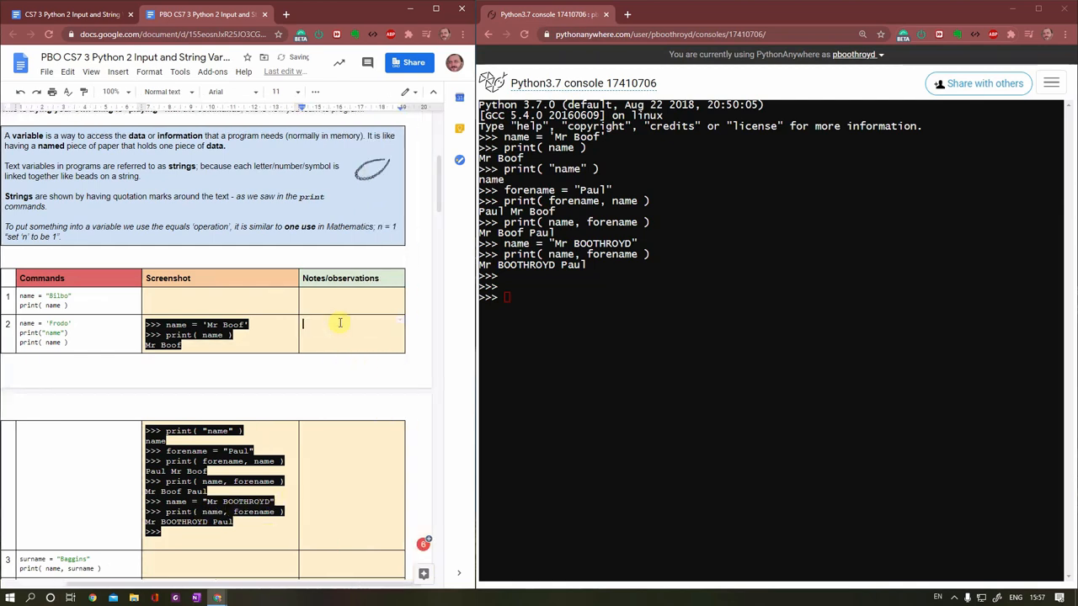
type("We can")
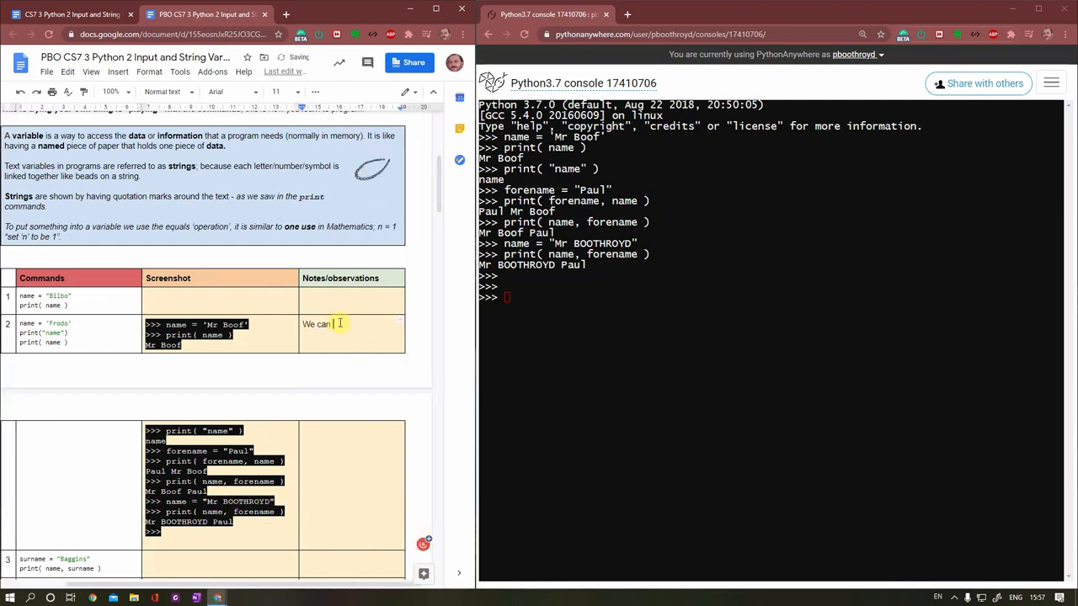
type("give print")
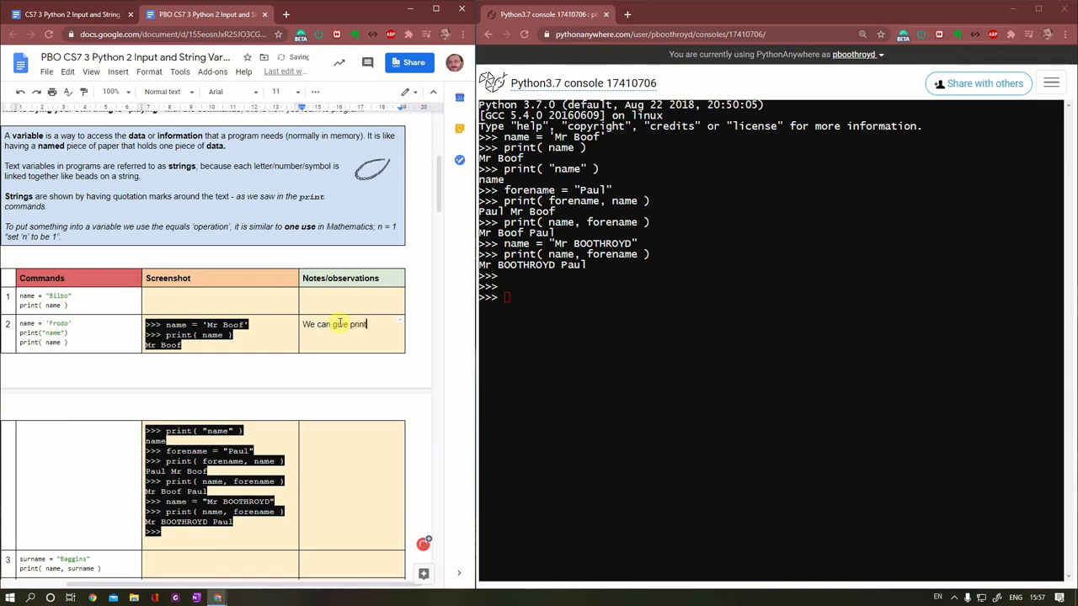
type("a list of variable to")
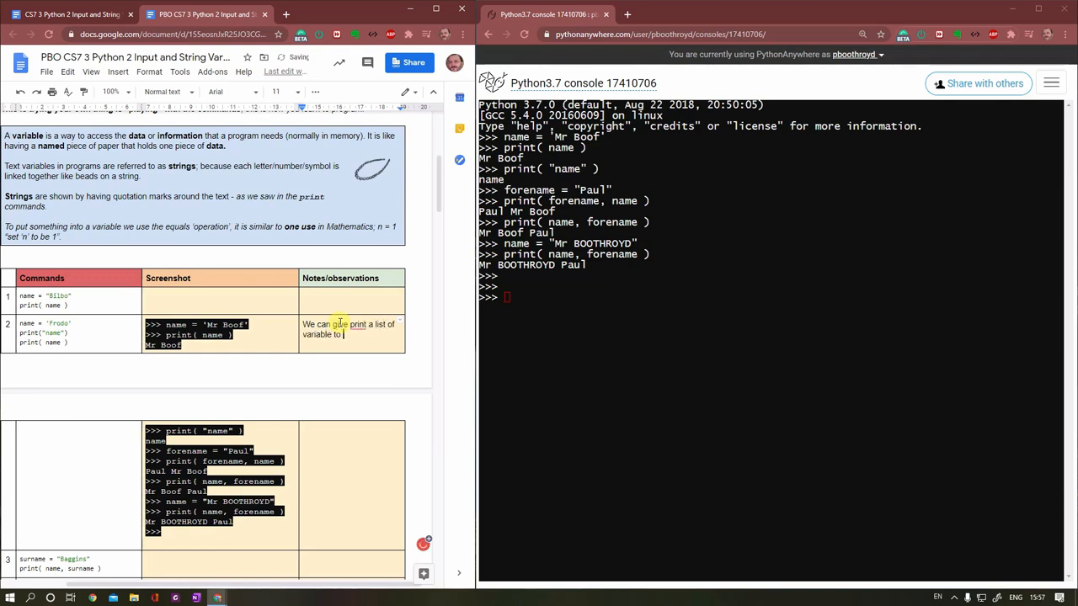
type("print")
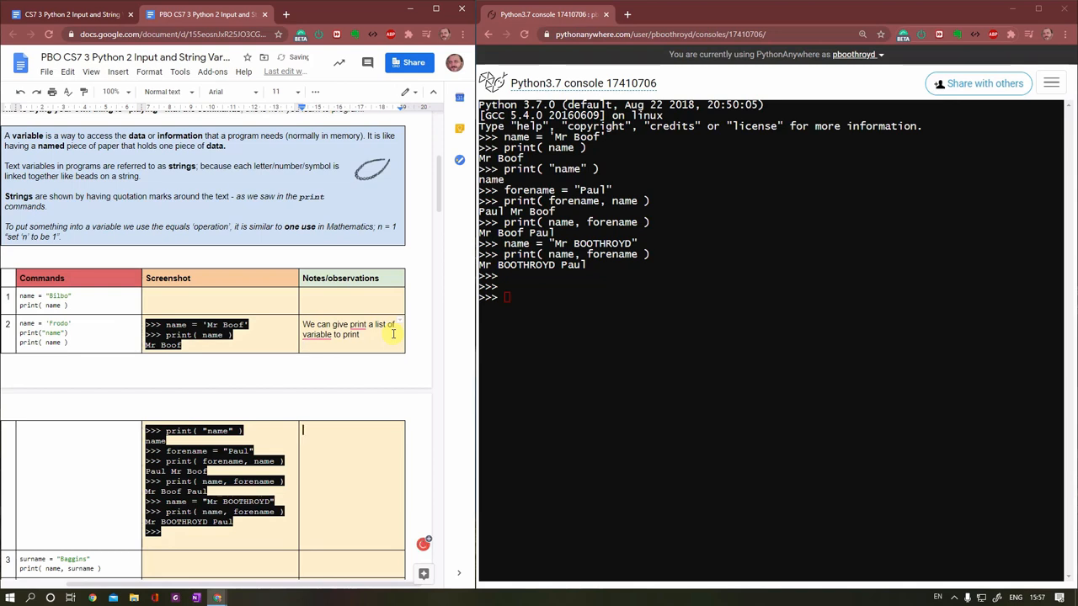
Step: Add the note that the printed variable does not use quotes
type("The variable to be printe")
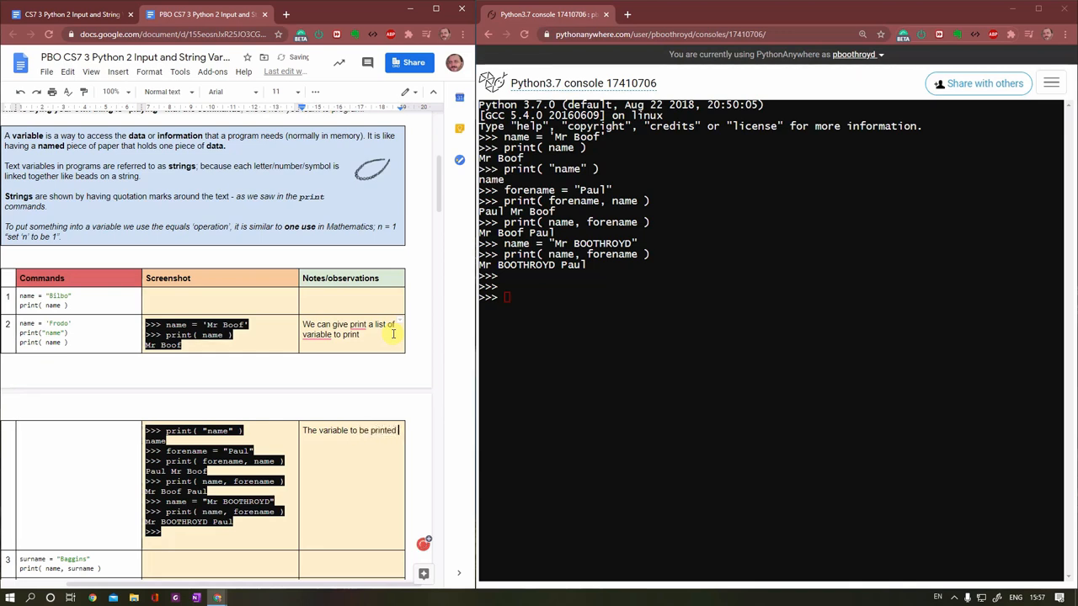
type("does not use quotes")
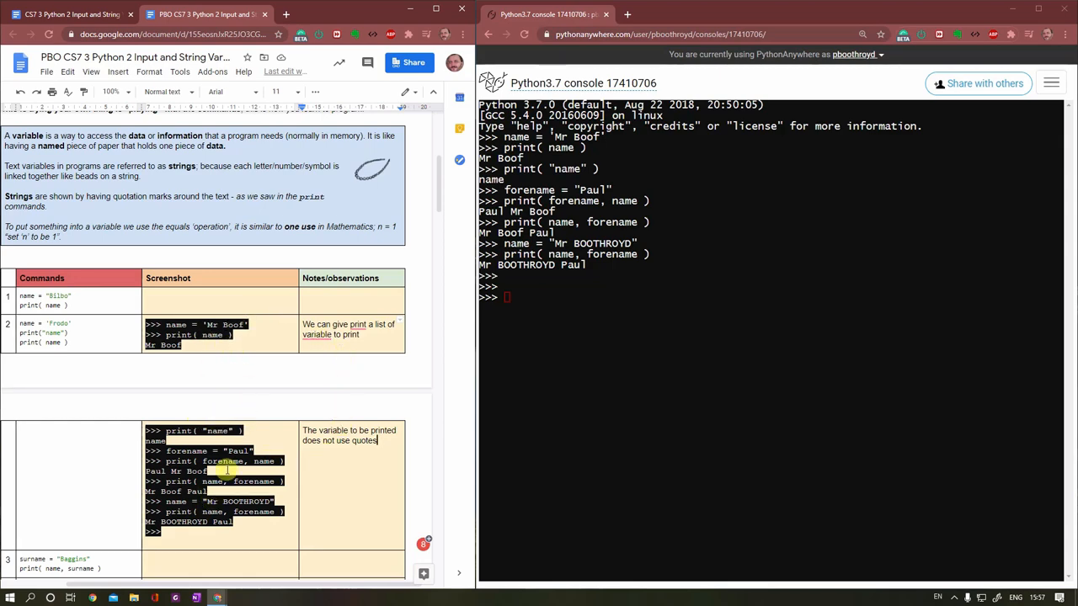
scroll("down", 3)
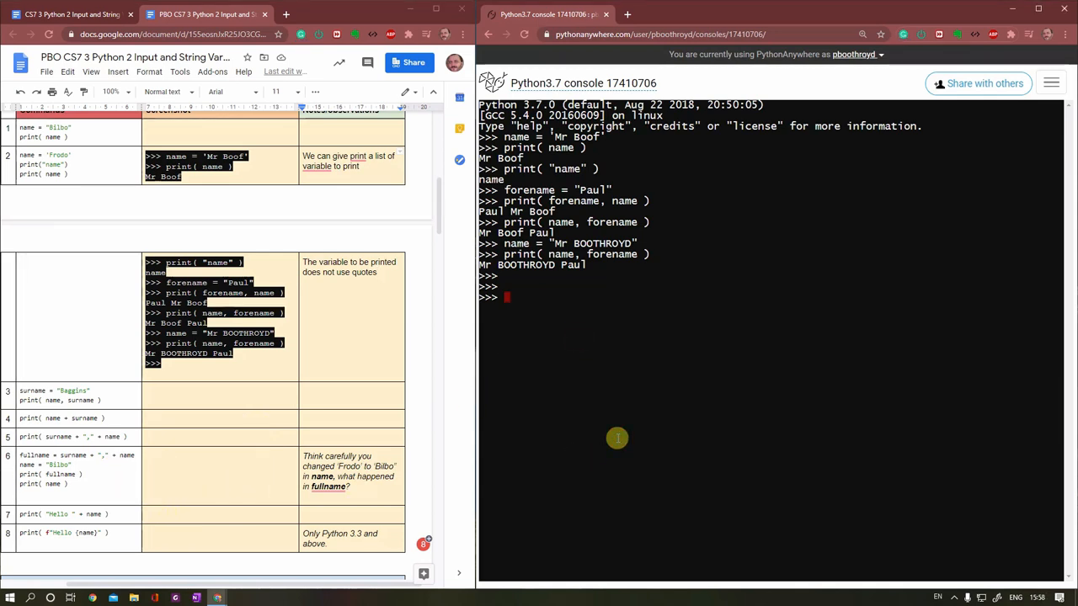
Step: Enter fullname = name + forename to combine the two variables
type("fullname =")
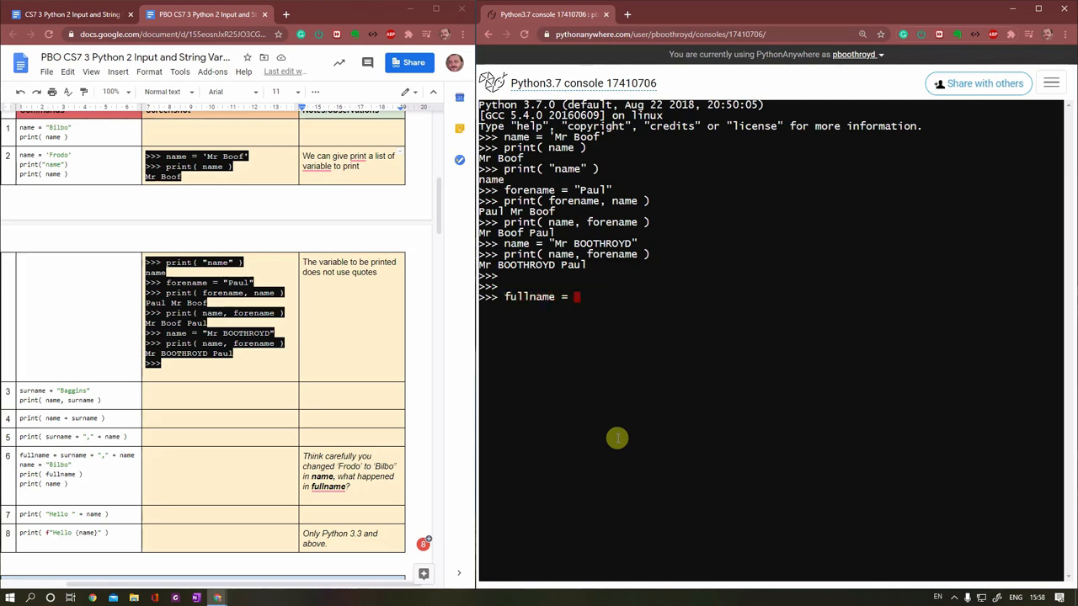
type("name + foren")
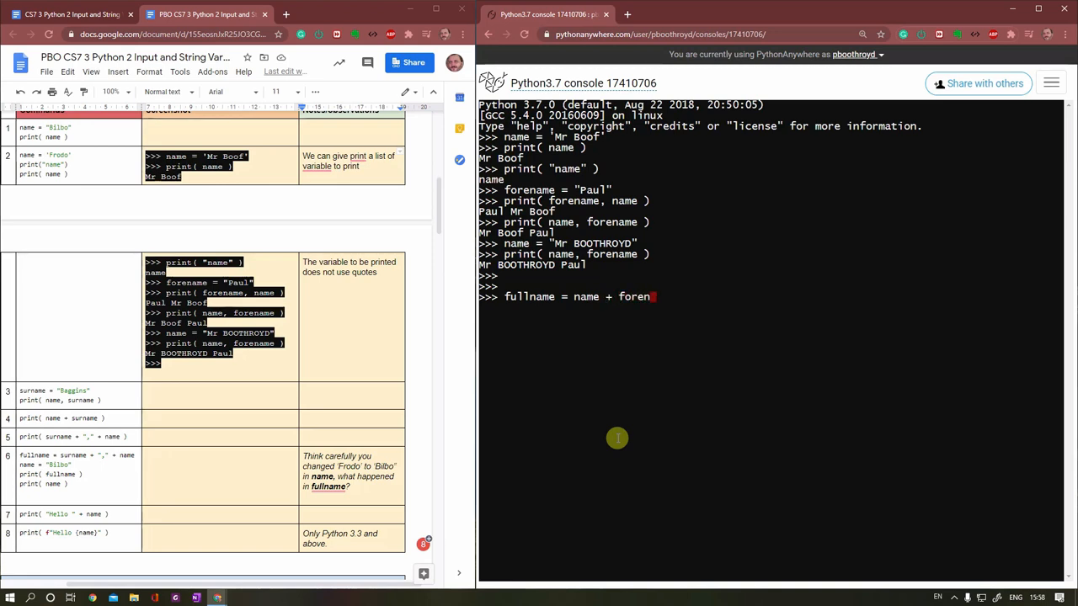
type("ame")
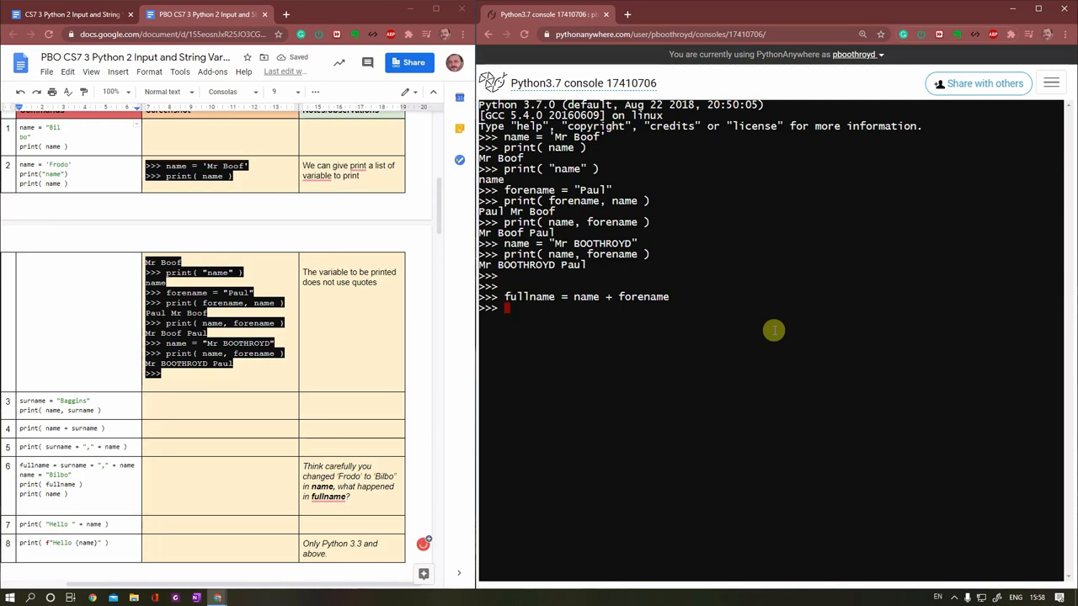
Step: Enter errName = name + surname to raise NameError, and select the error output to copy
type("f")
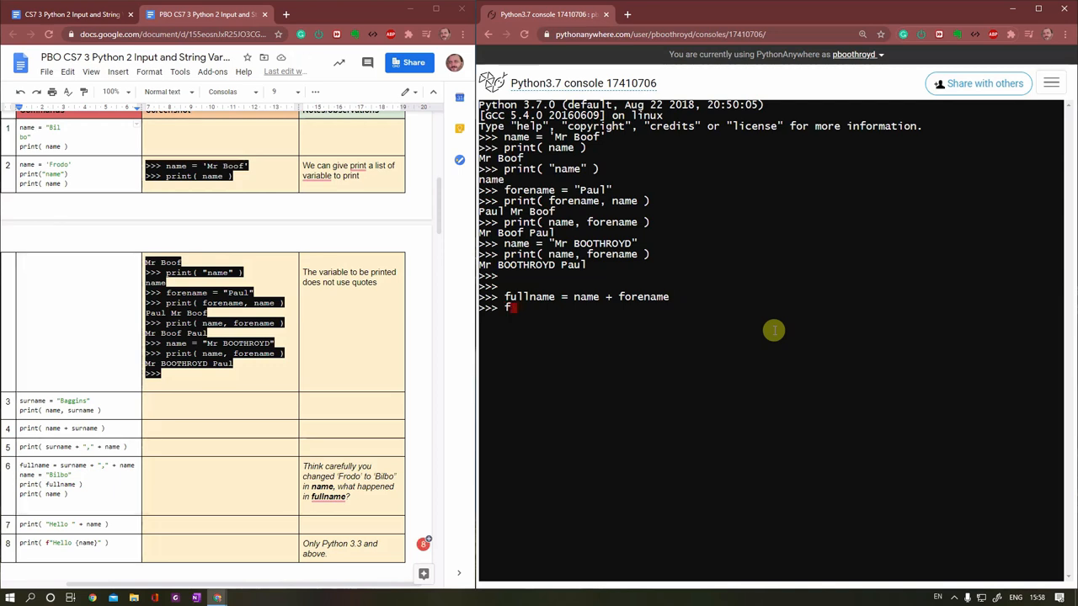
key("Backspace")
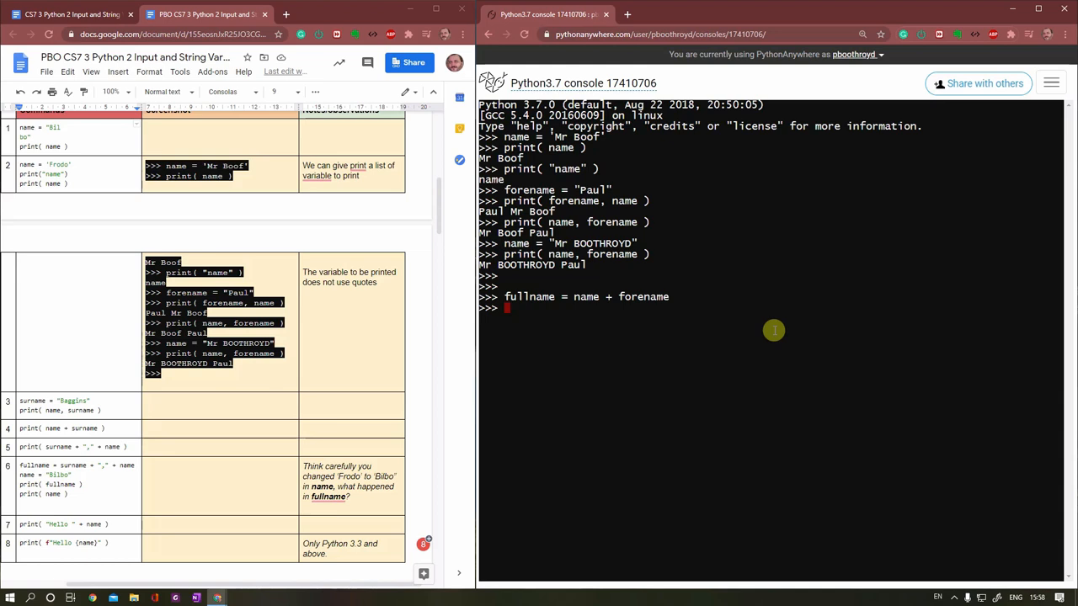
type("errName =")
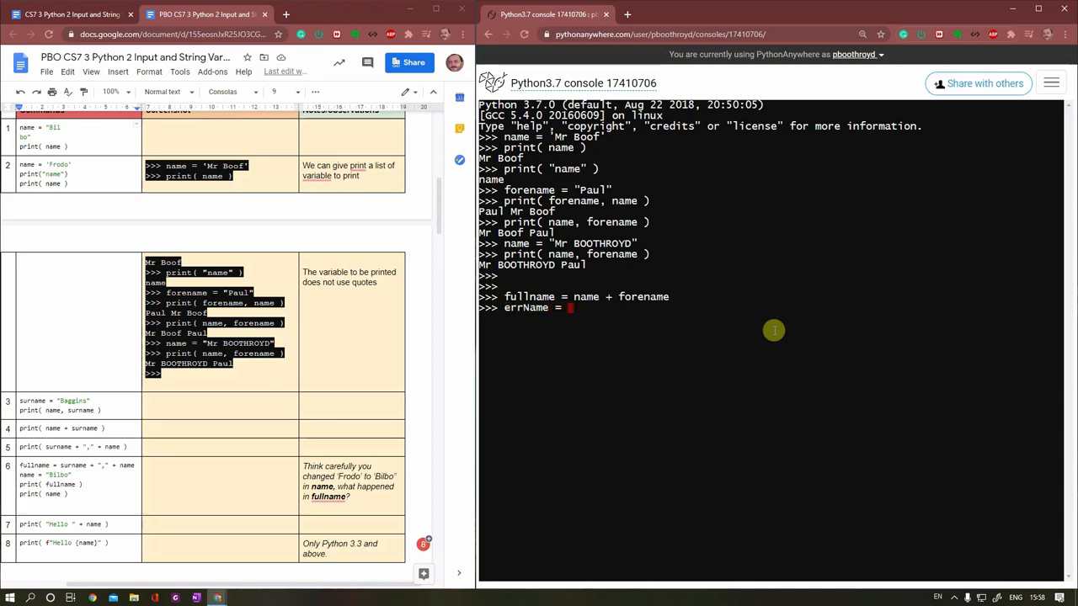
type("name +")
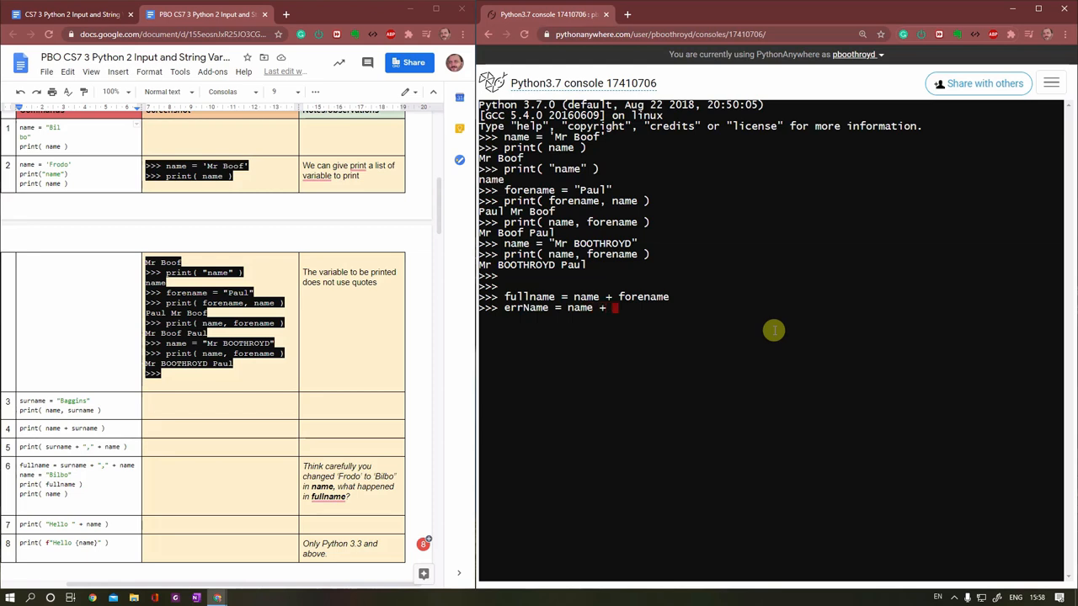
type("surname")
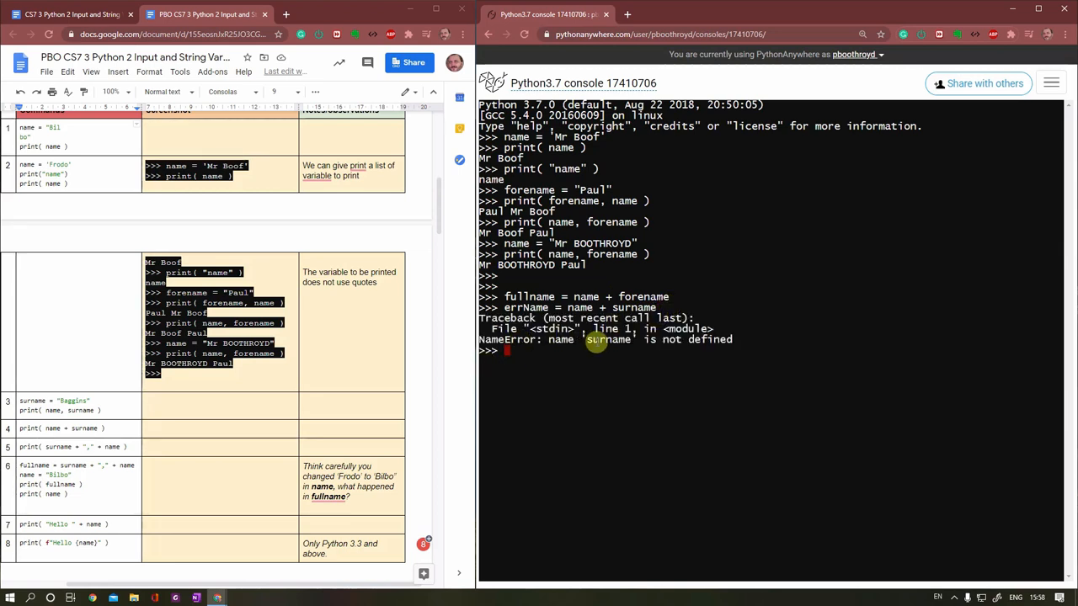
mouse_move(725, 344)
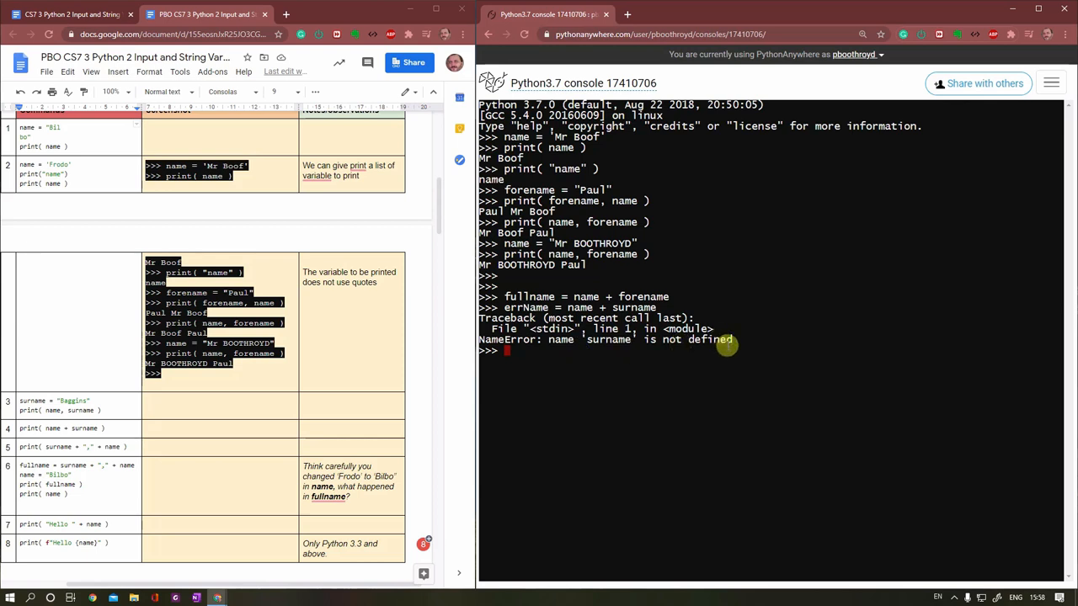
left_click_drag(549, 340, 733, 340)
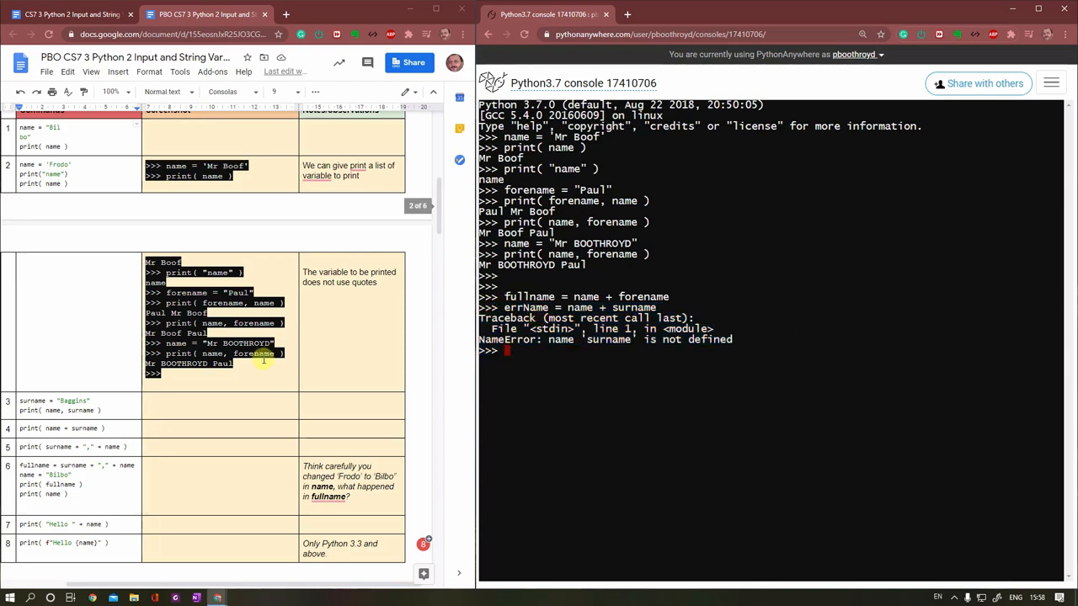
Step: Paste the NameError into the surname row with note 'Variable = must come before using the variable'
left_click(209, 404)
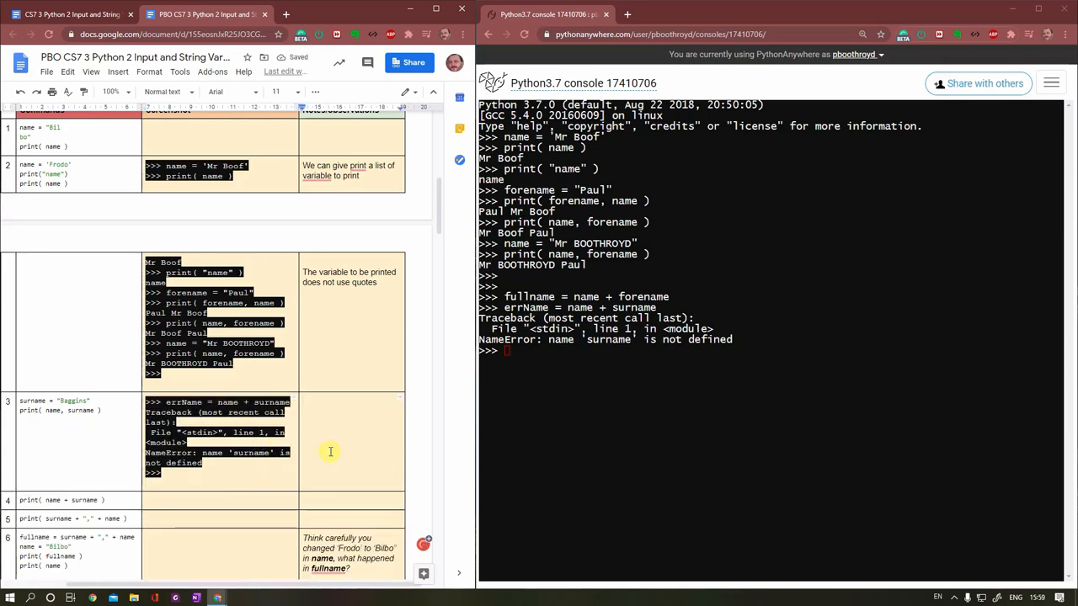
type("var")
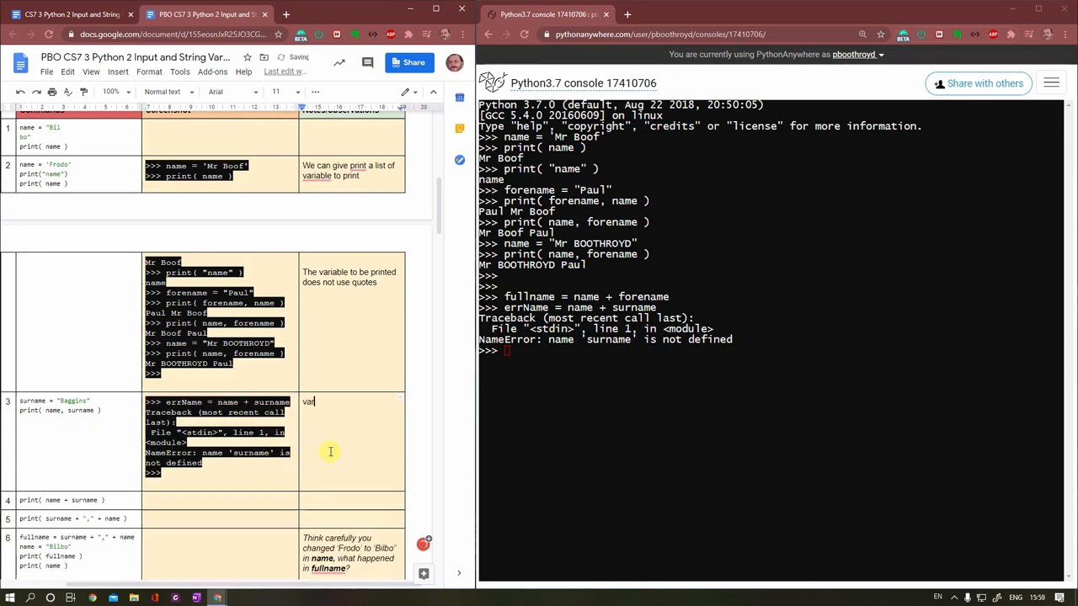
type("Variable = must come before usin")
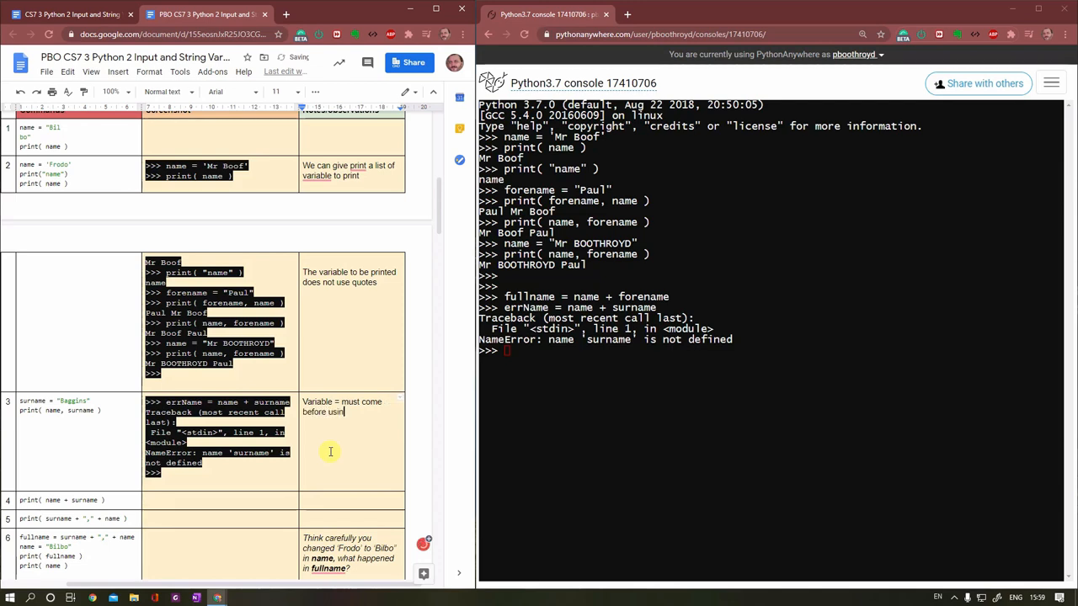
type("the")
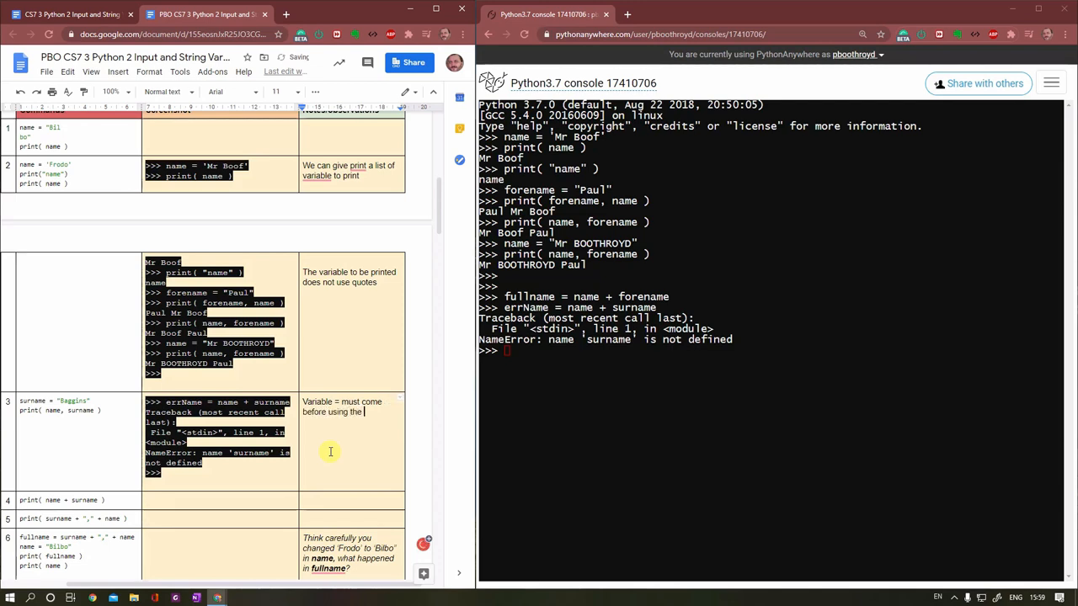
type("variable “NameError”")
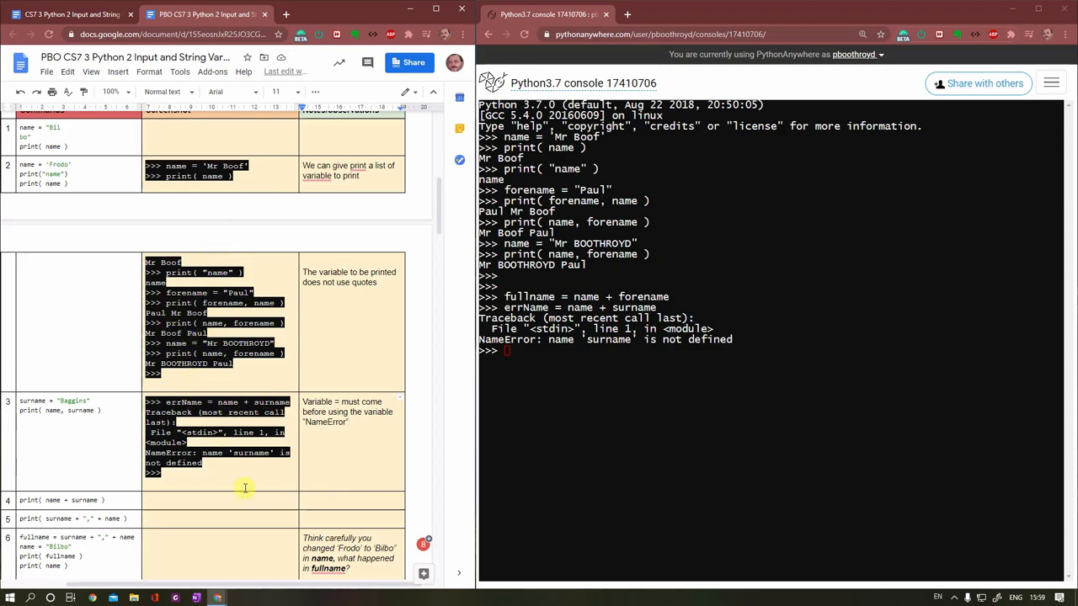
Step: Enter print( f"Hello {name}" ) to greet using the name variable in an f-string
scroll("down", 3)
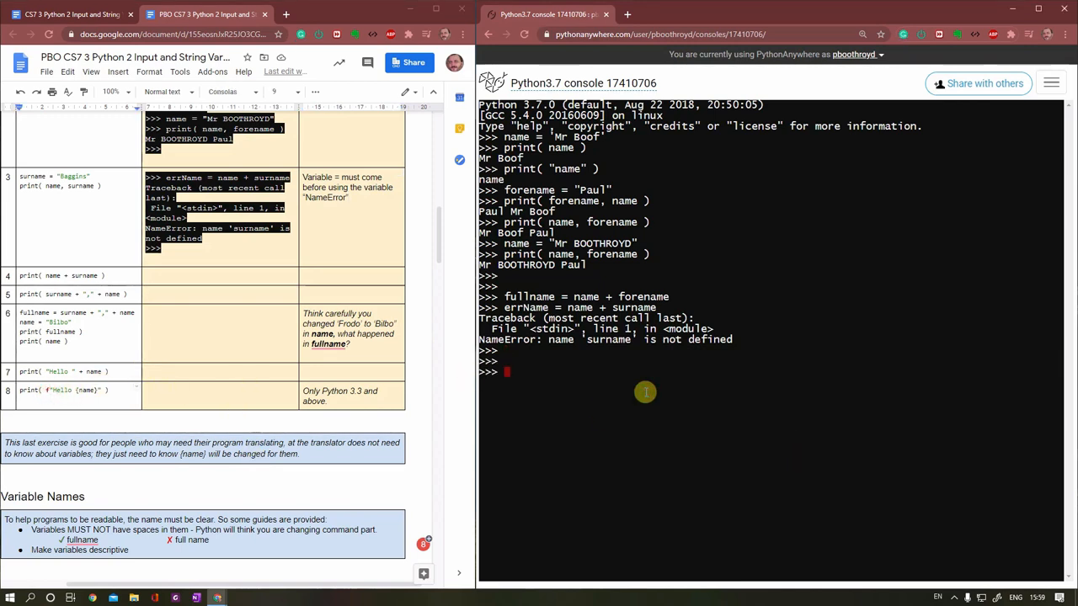
type("print(")
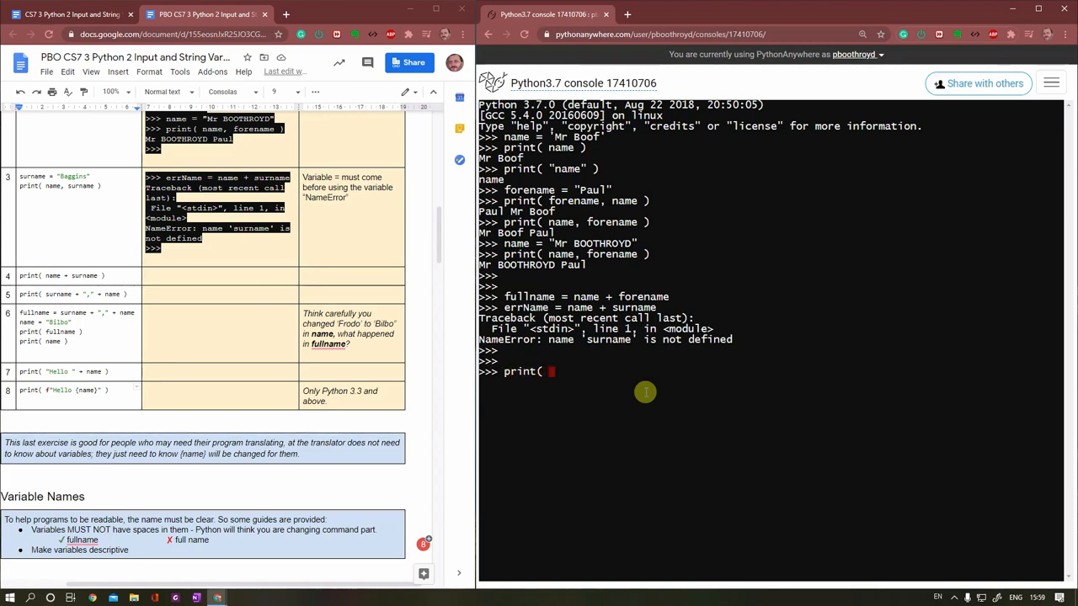
type("f\"")
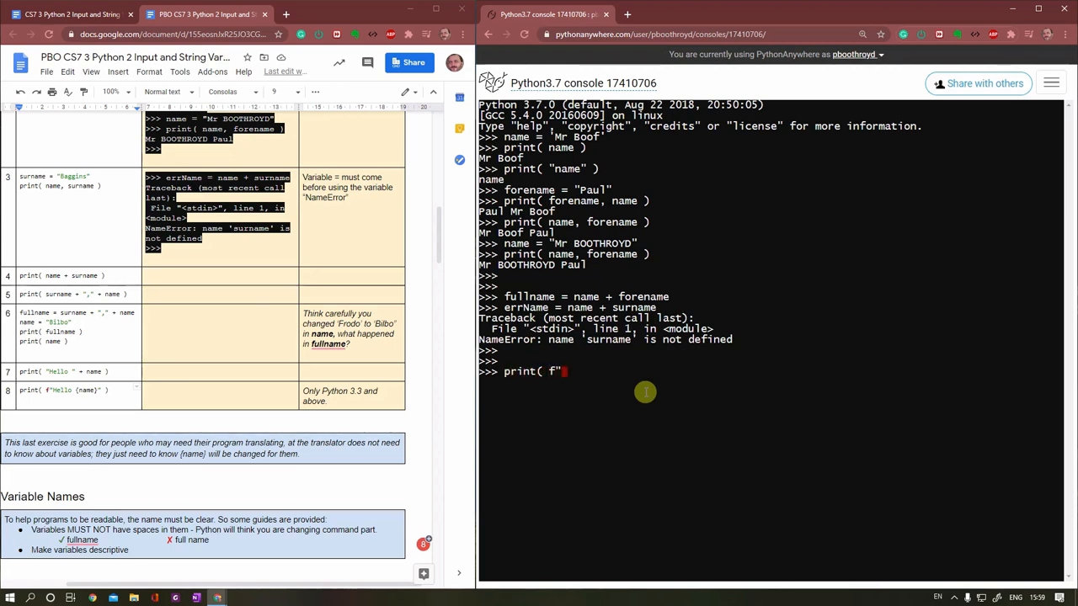
type("H")
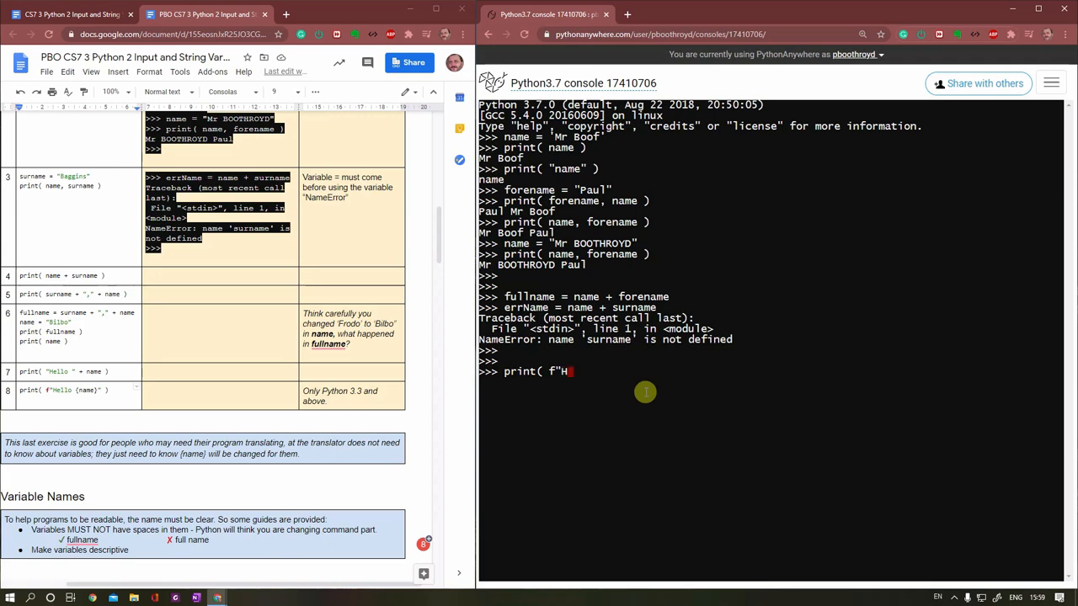
type("ello")
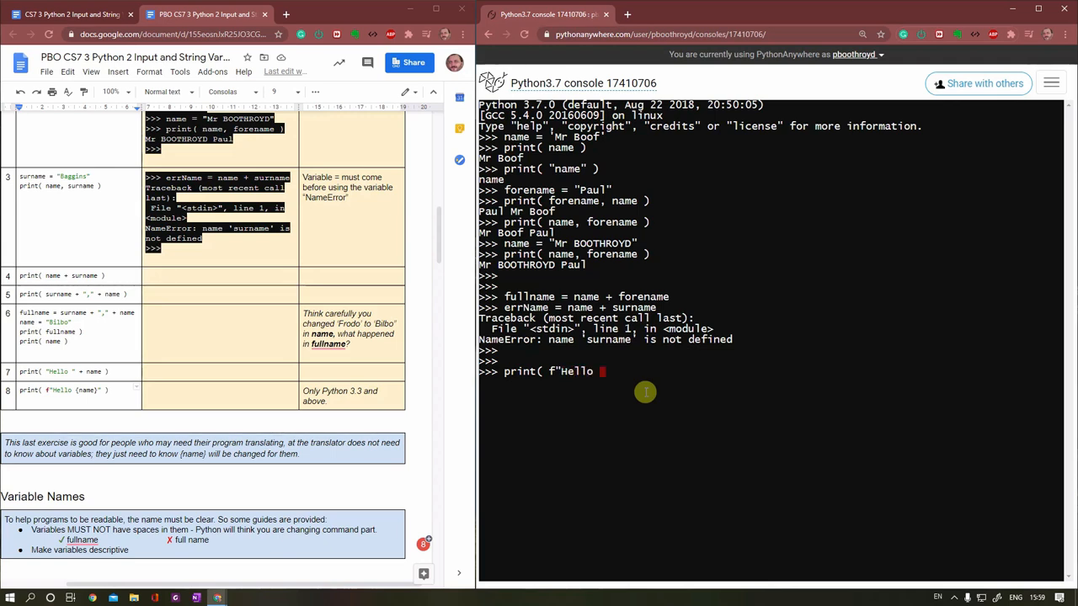
type("{")
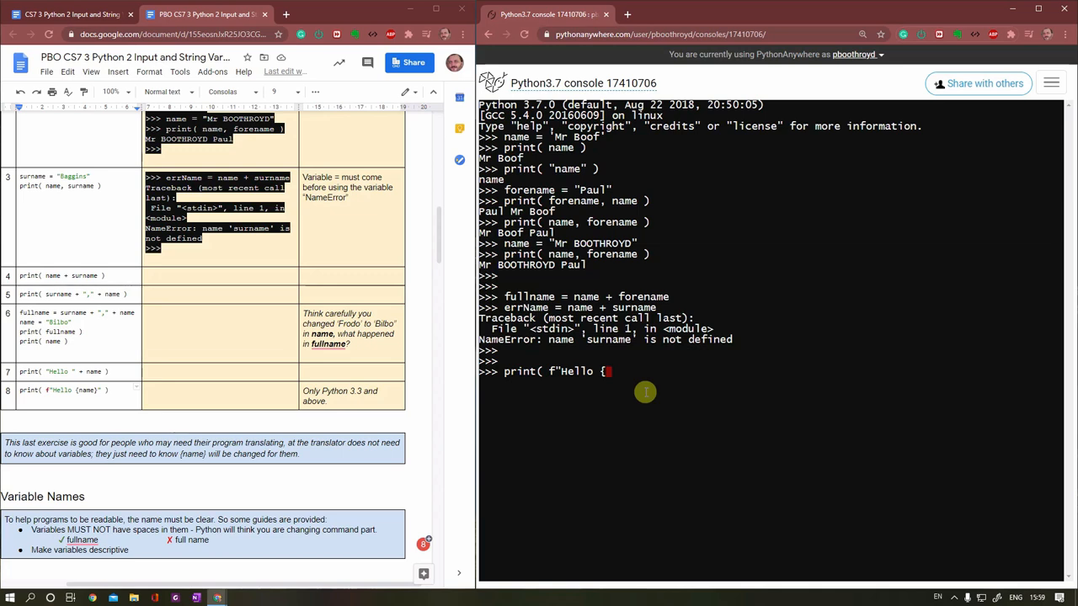
type("name}\" )")
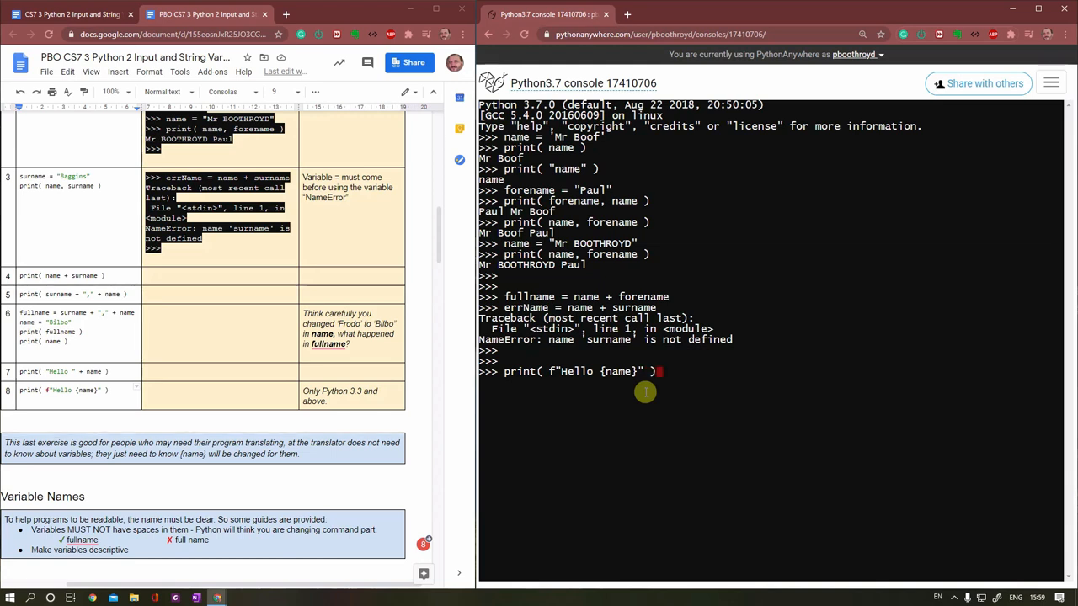
mouse_move(542, 374)
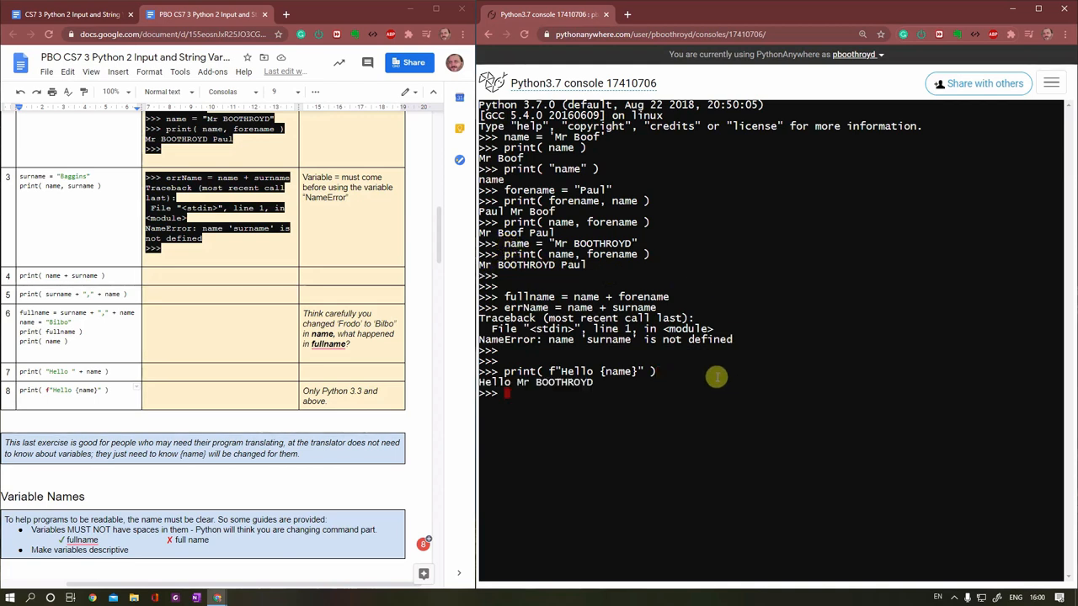
mouse_move(592, 372)
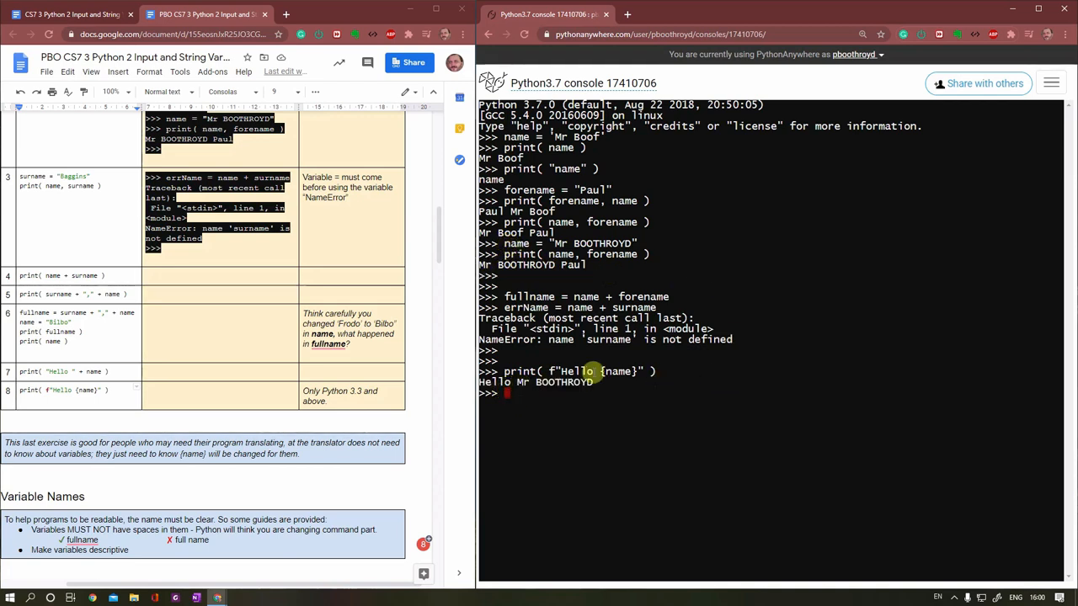
mouse_move(637, 438)
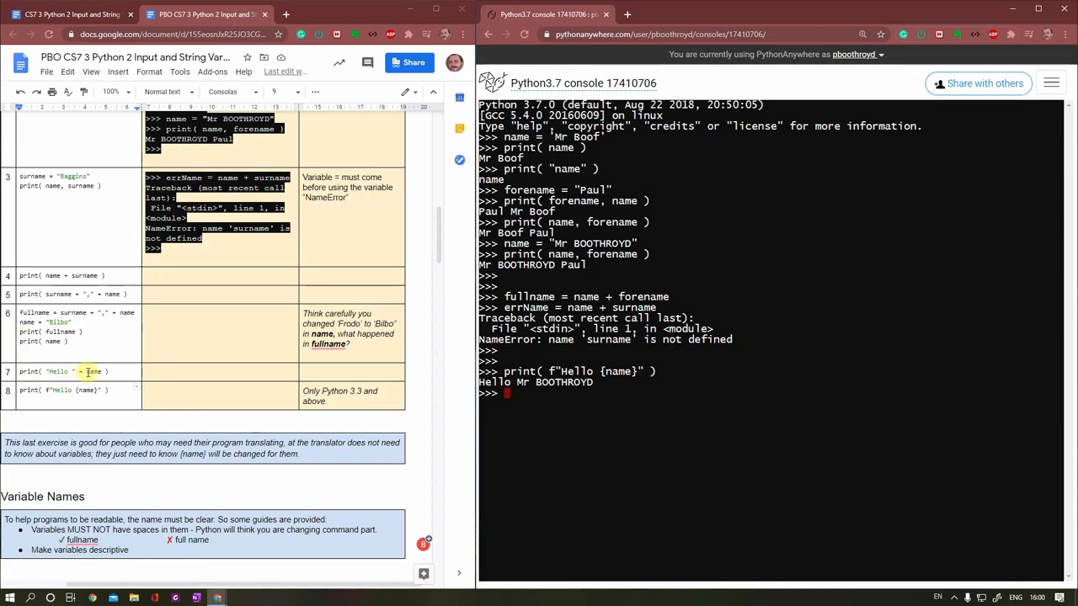
Step: Run the Hello f-string print again to show Hello Mr BOOTHROYD
type("p")
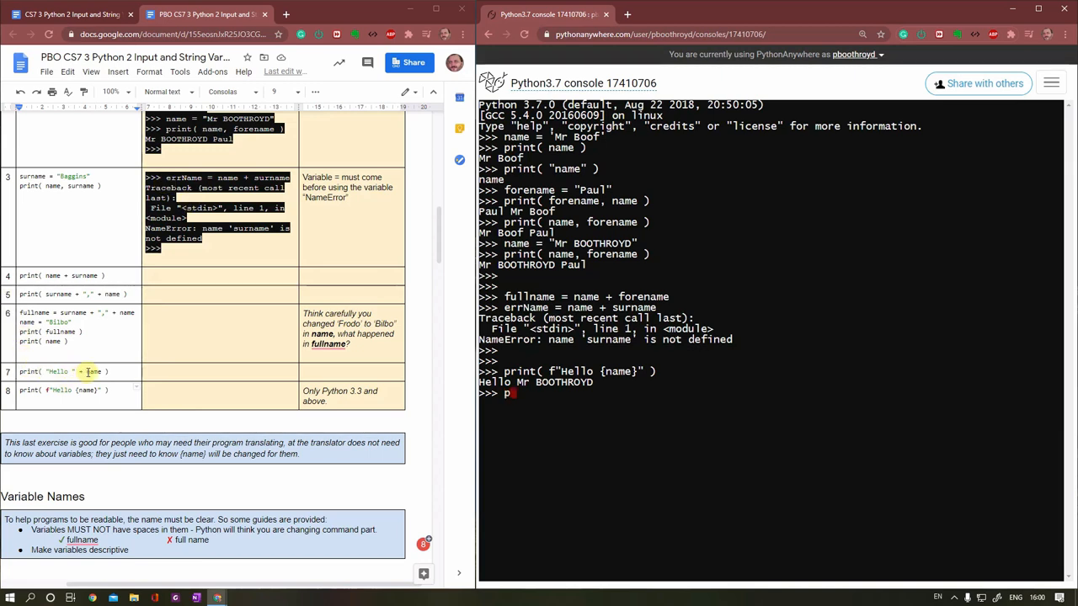
type("rint( \"Hello \" +")
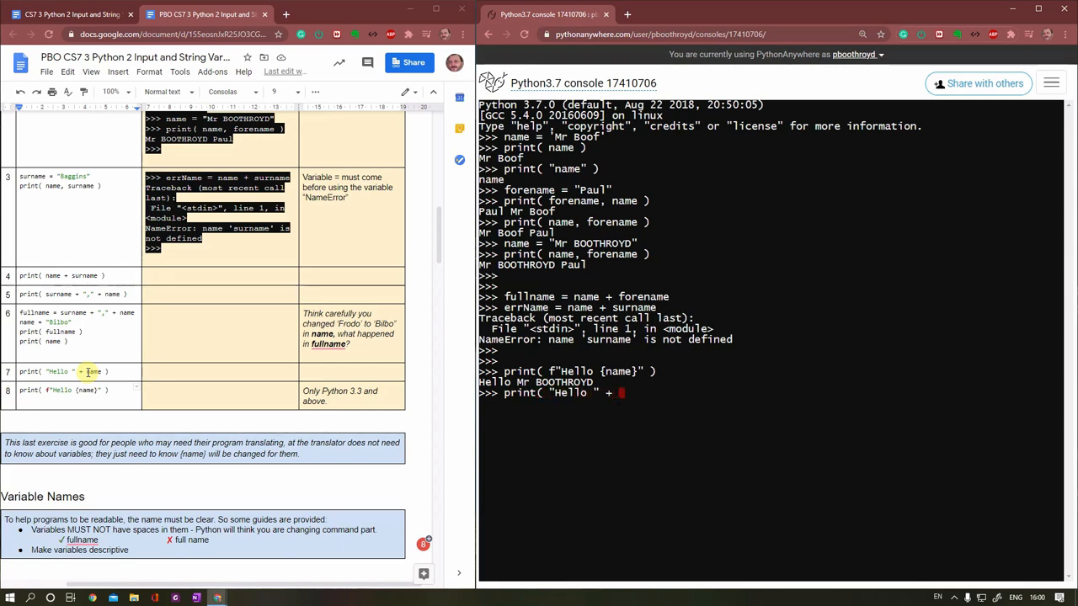
type("name )")
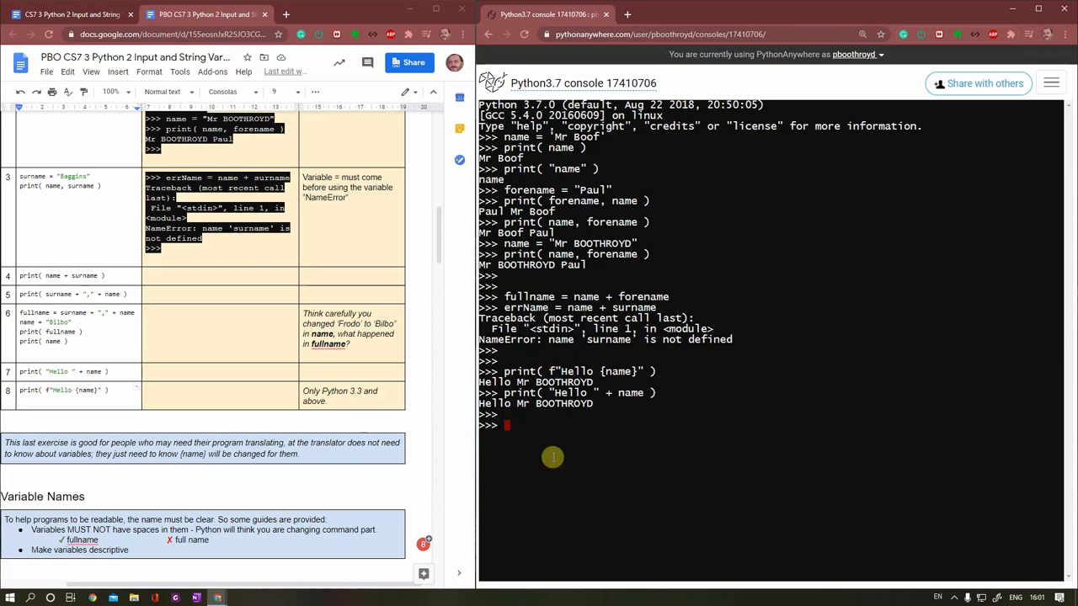
Step: After a Bonjour f-string missing its quote errors, run print( f"Bonjour {name}") correctly
type("p")
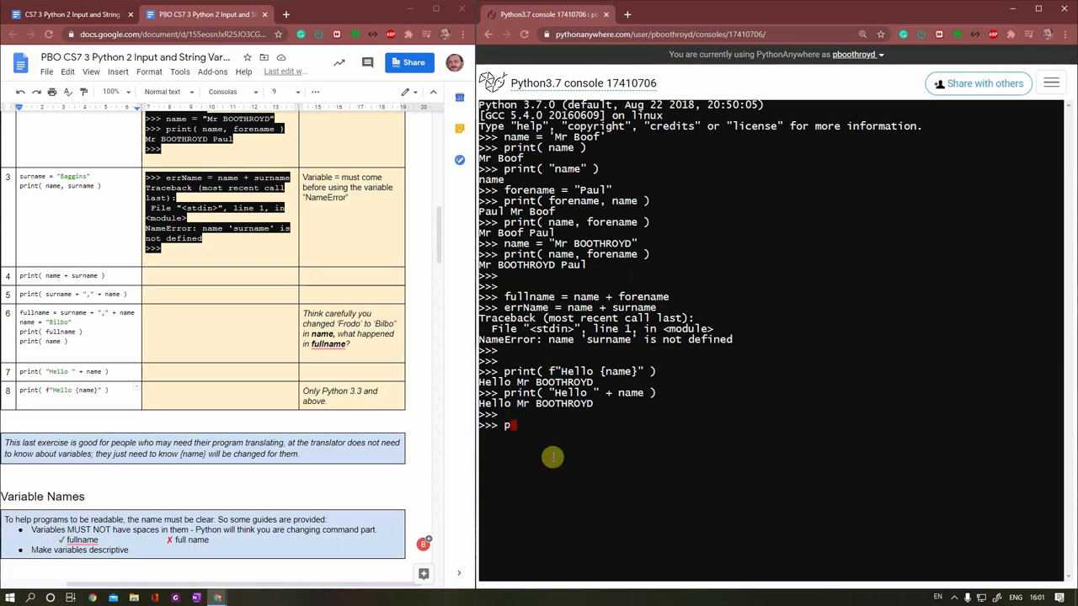
type("rint(")
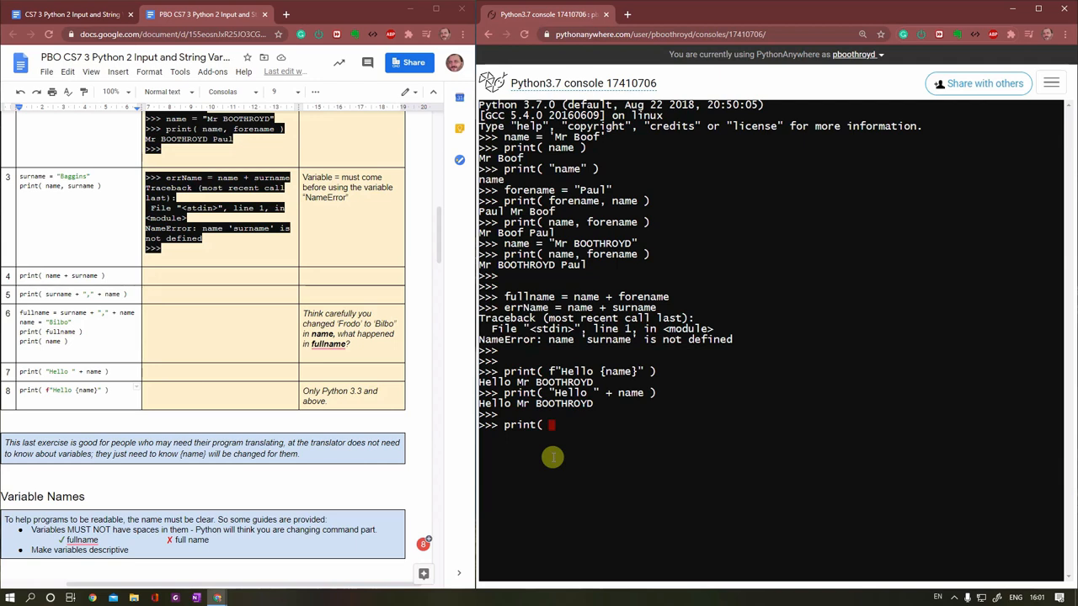
type("f\"")
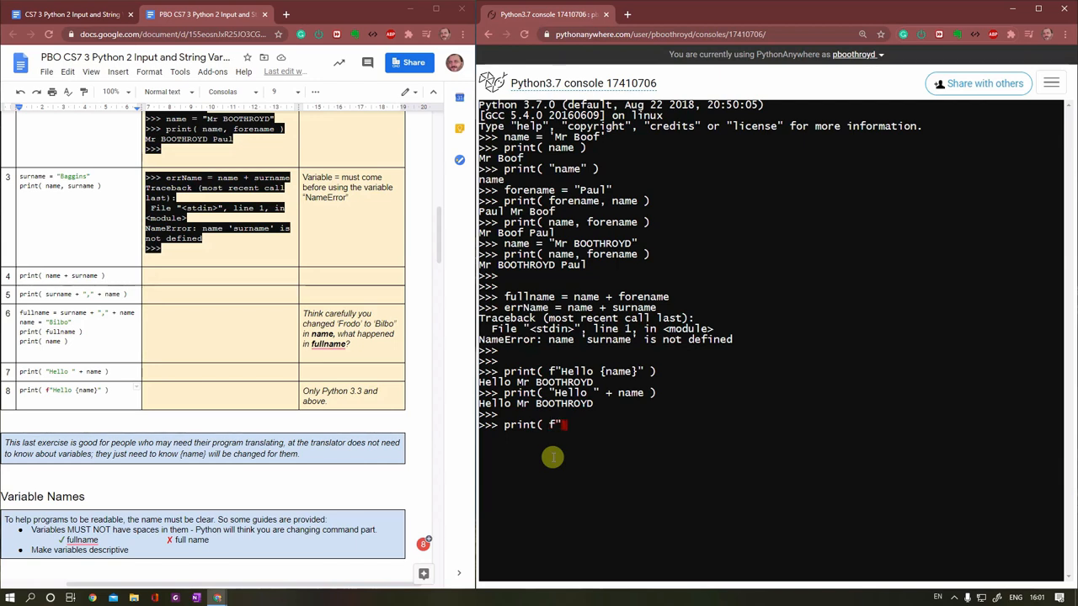
type("Bonjour")
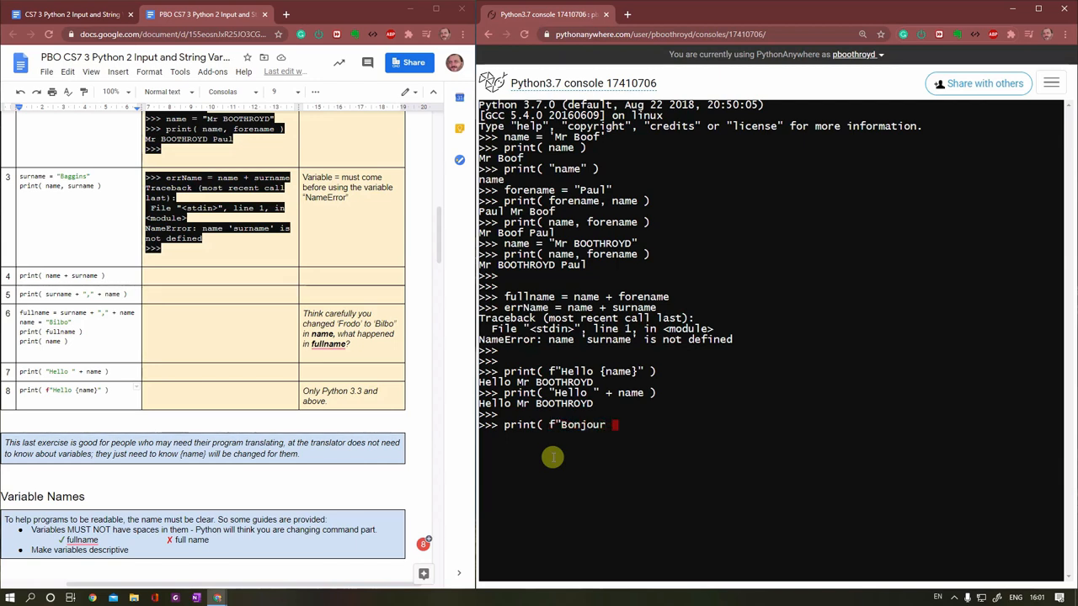
type("{name")
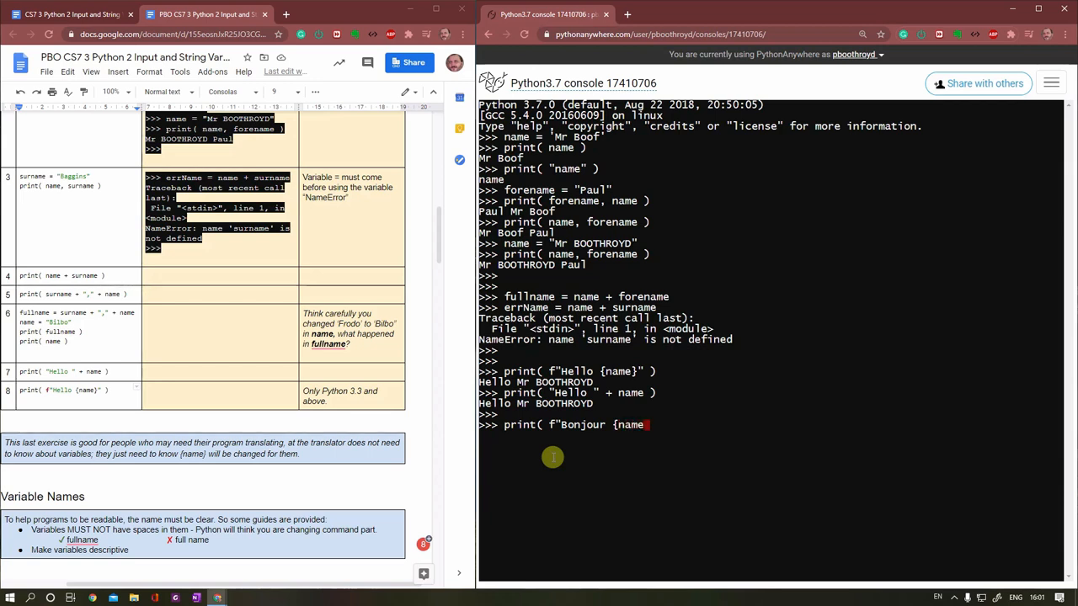
type("}")
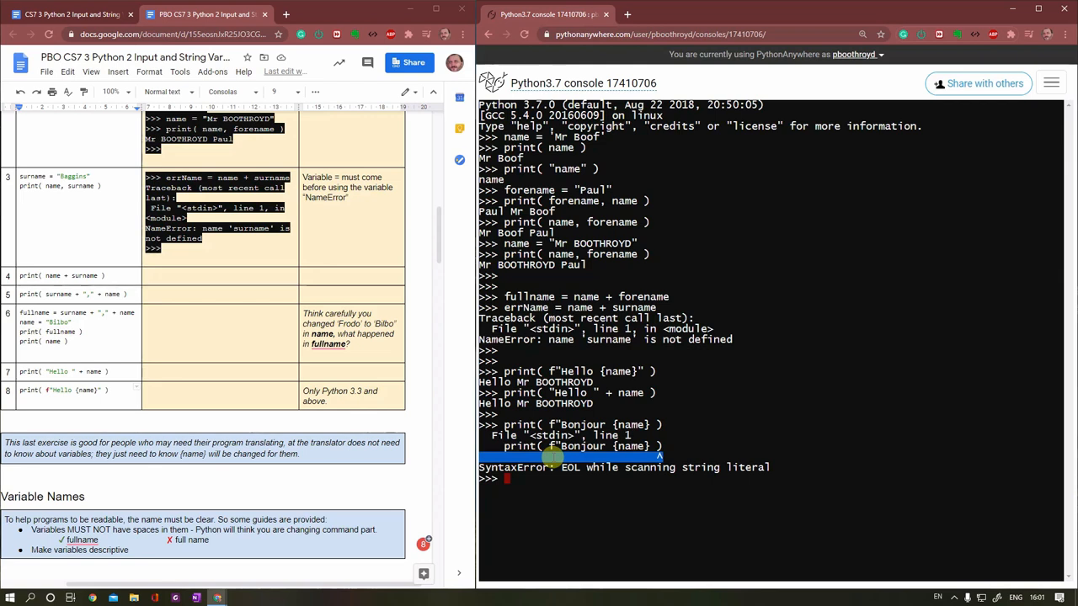
type("print( f\"Bonjour {name}\")")
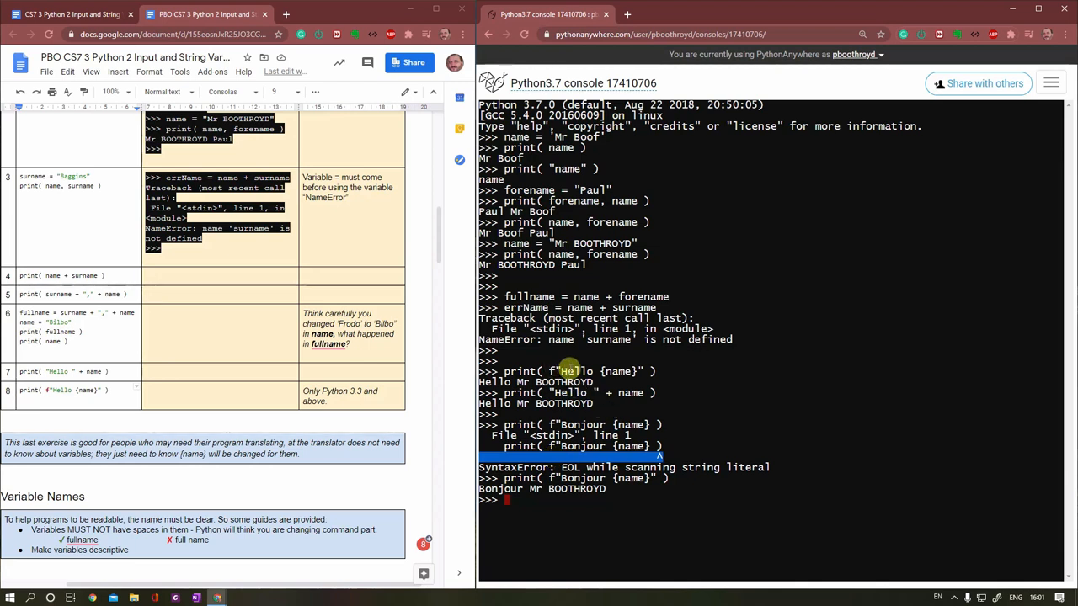
Step: Scroll the worksheet down to the Variable Names guidance list
scroll("down", 3)
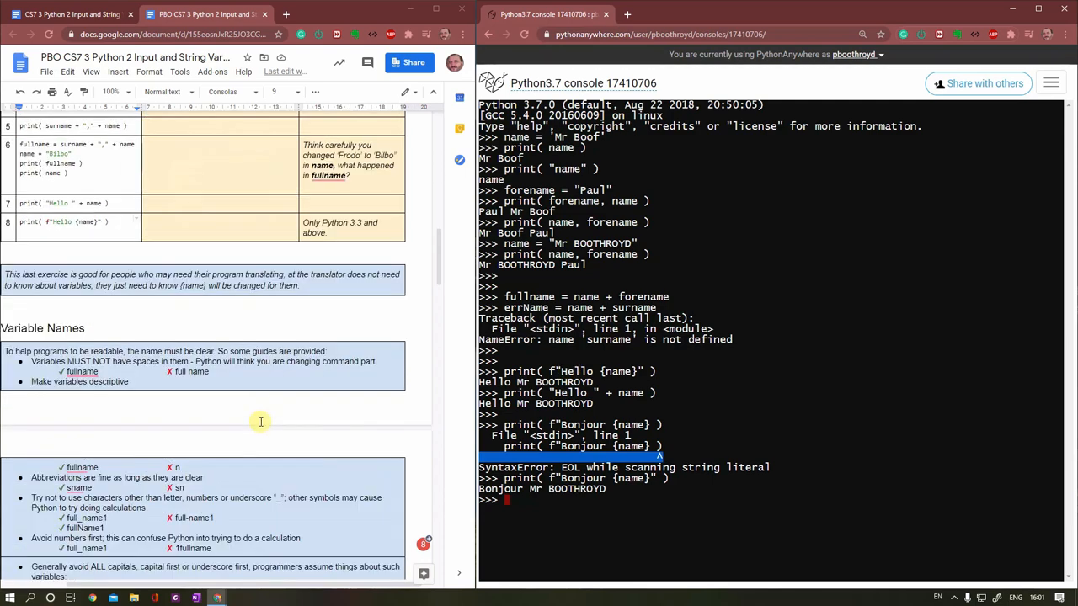
scroll("down", 3)
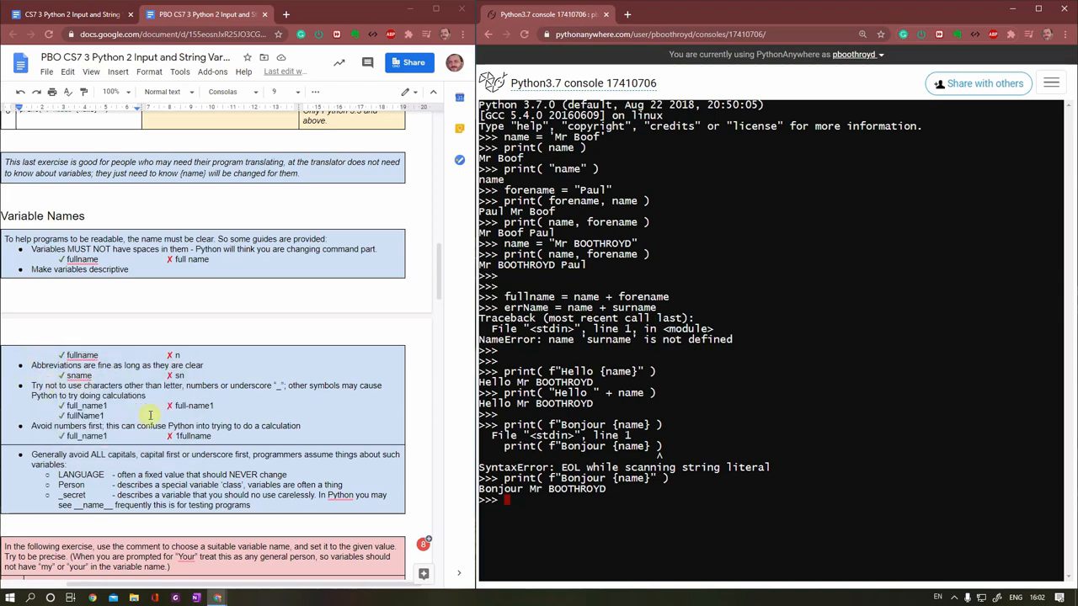
Step: Assign sname = "BOOTHROYD", fname = "Paul" and s = "BAGGINS"
type("s")
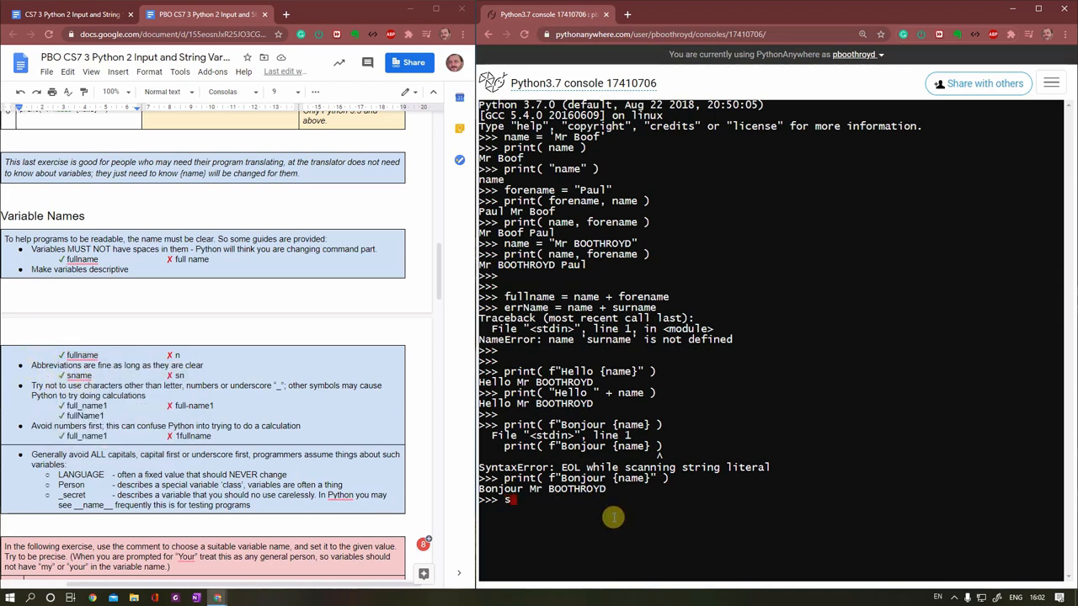
type("name =")
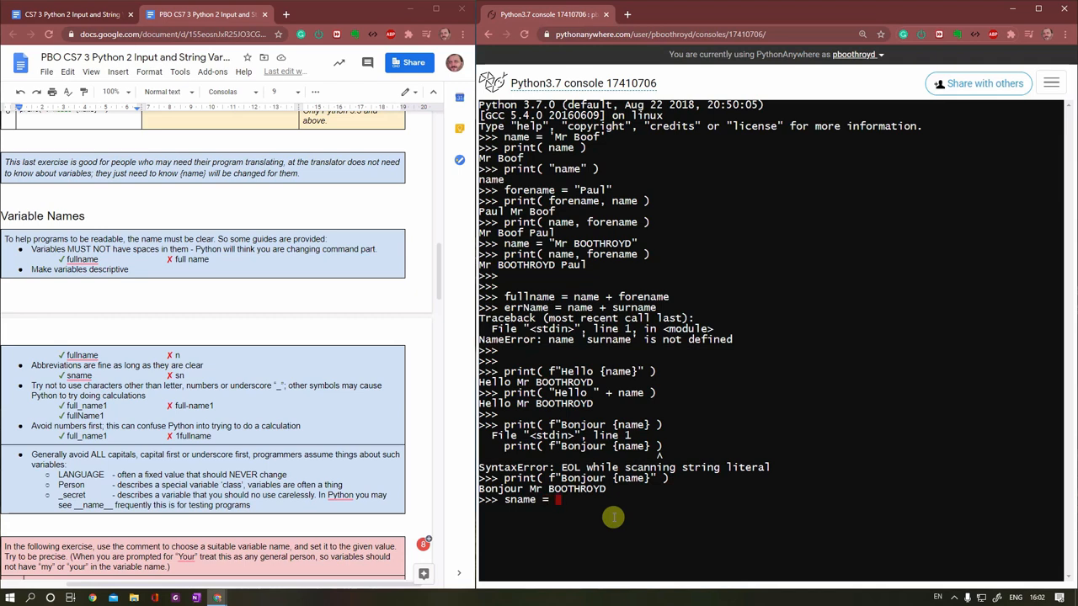
type("\"BOOTHRO")
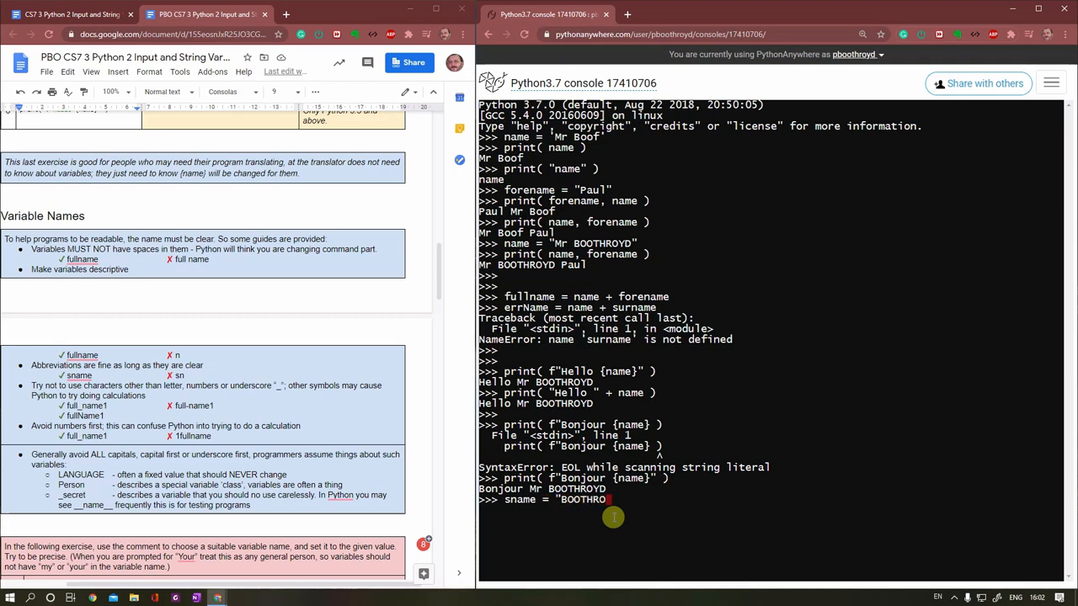
type("YD\"")
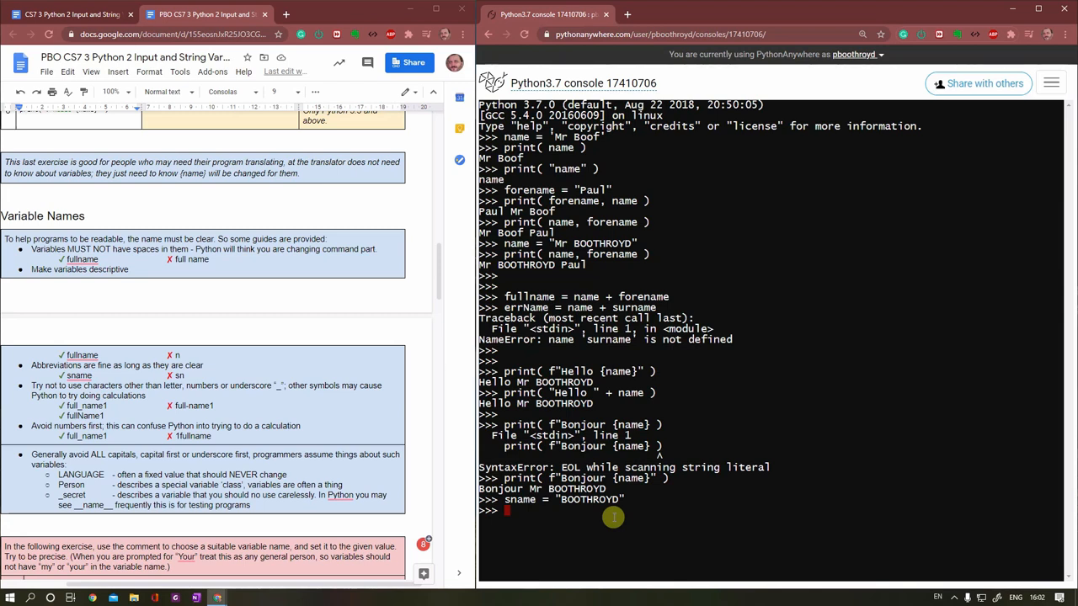
type("fname = \"")
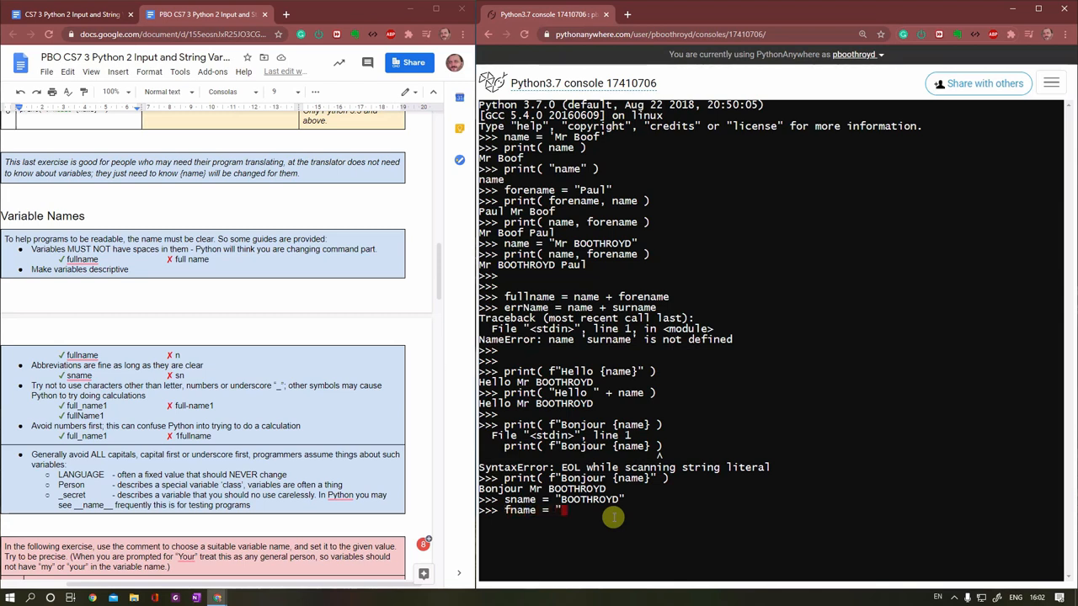
type("Paul\"")
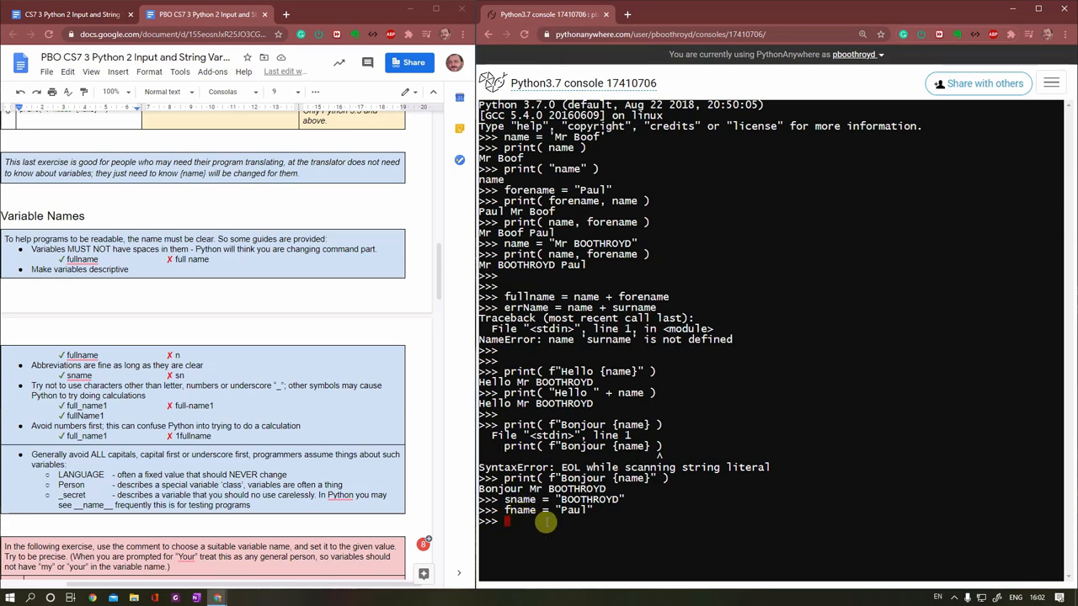
type("s =")
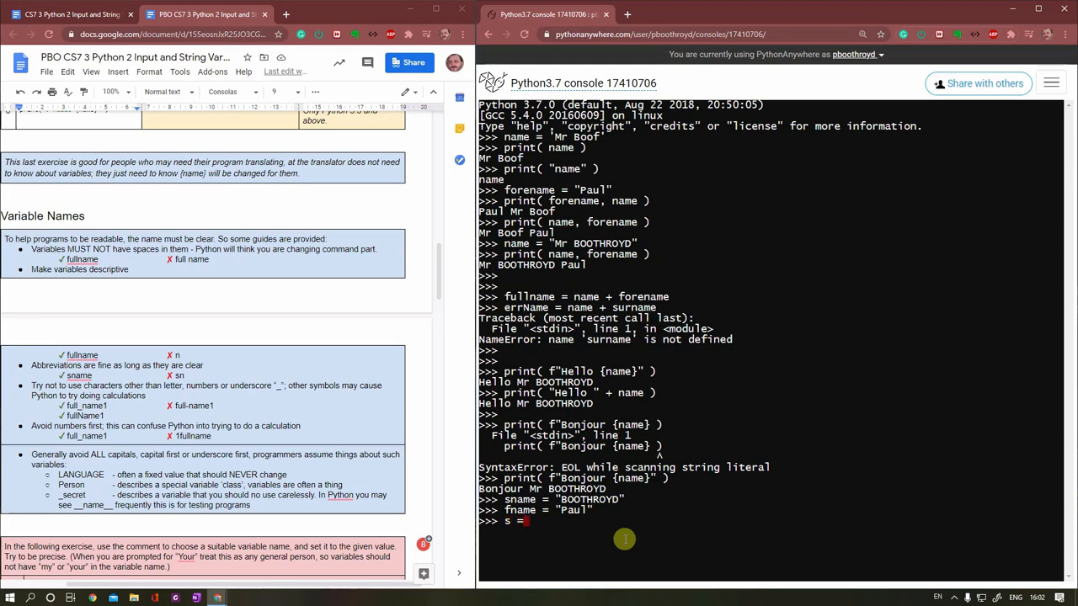
type("BAGG")
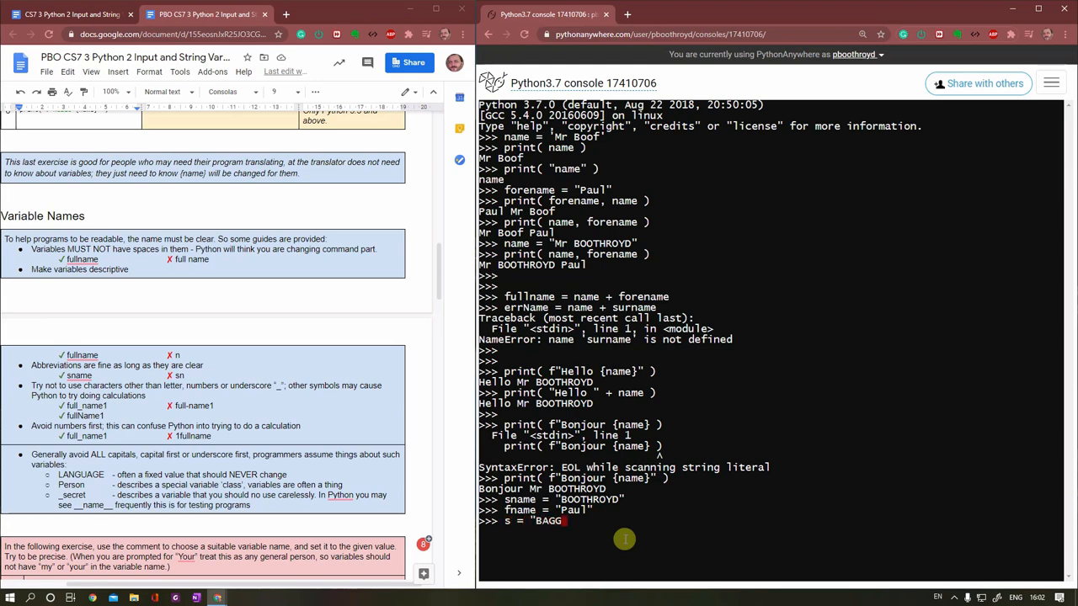
type("INS\"")
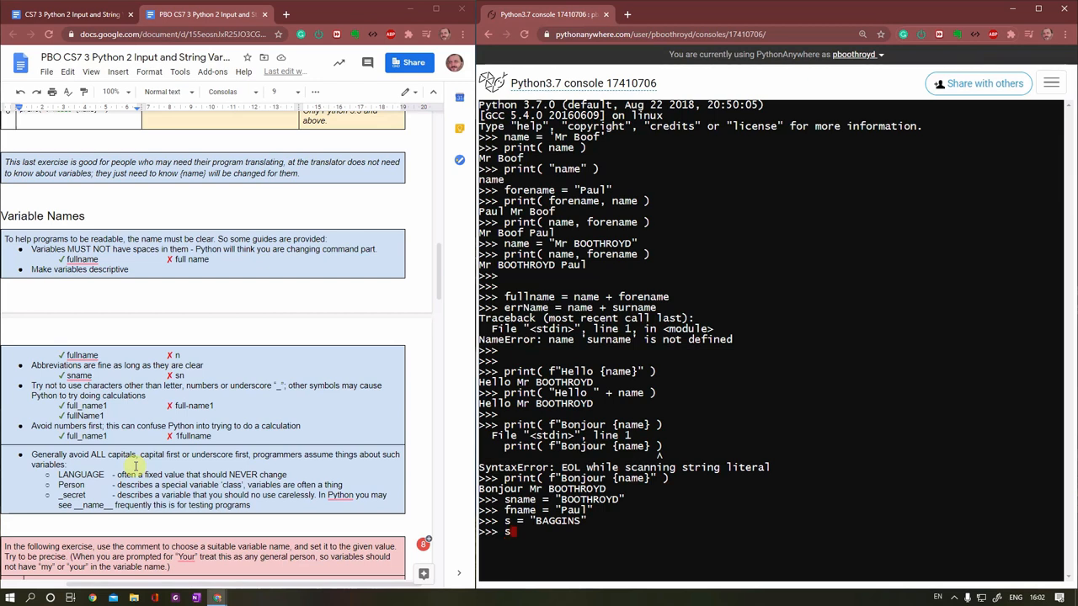
Step: After a mistyped s_name value errors, erase it and set s_name = "GANDALF"
type("_n")
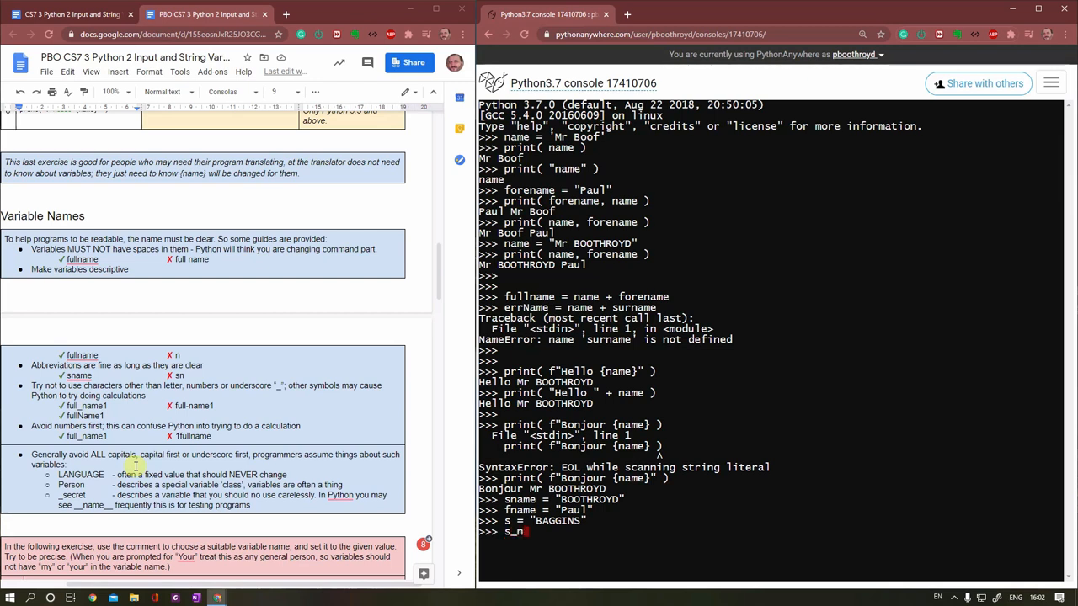
type("ame =")
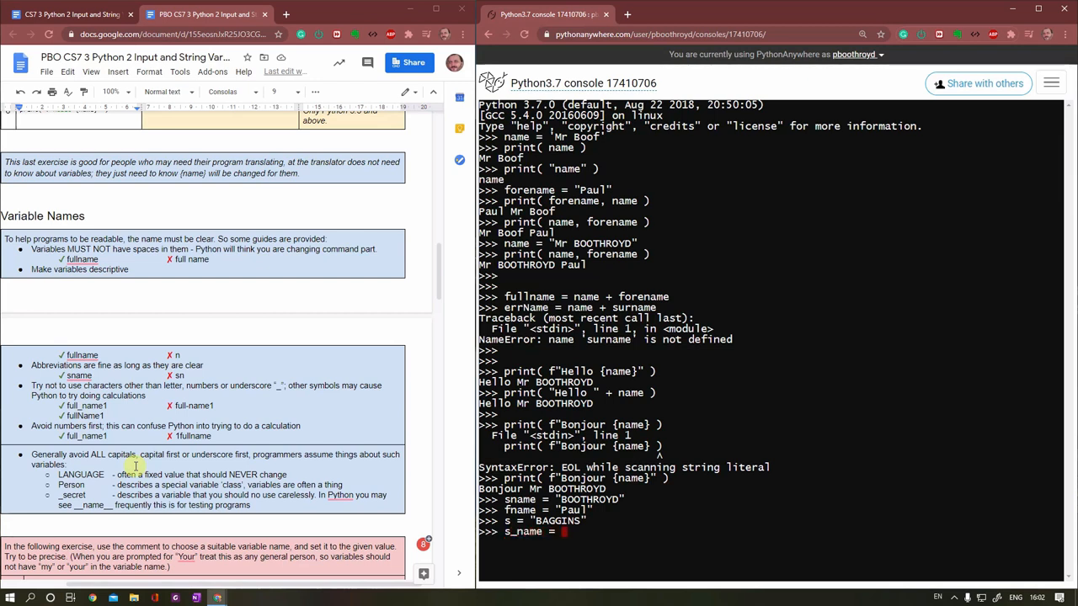
type("BOOT")
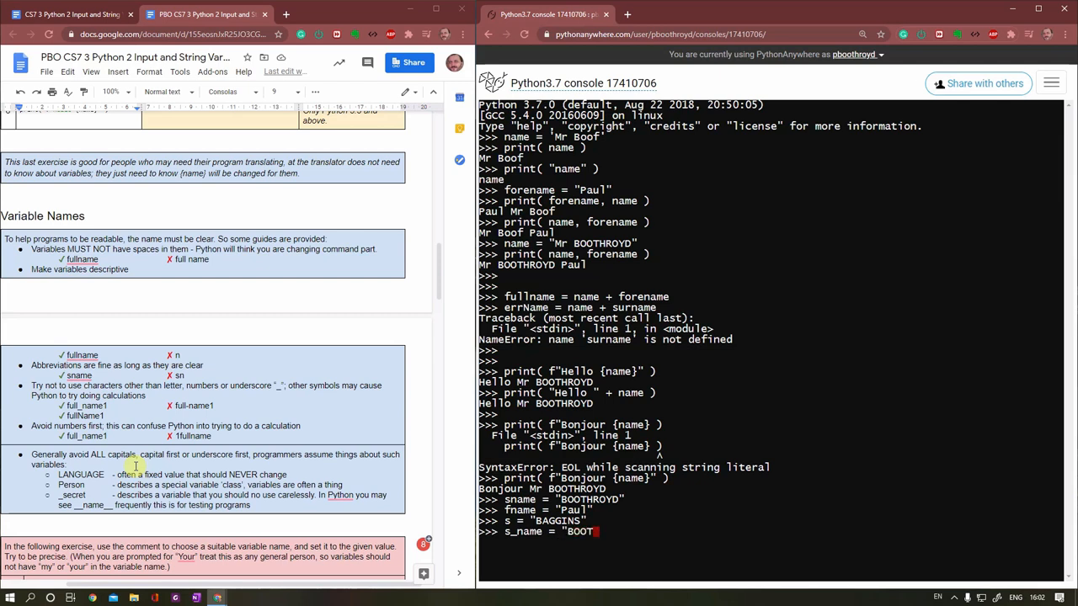
type("HROUD\"")
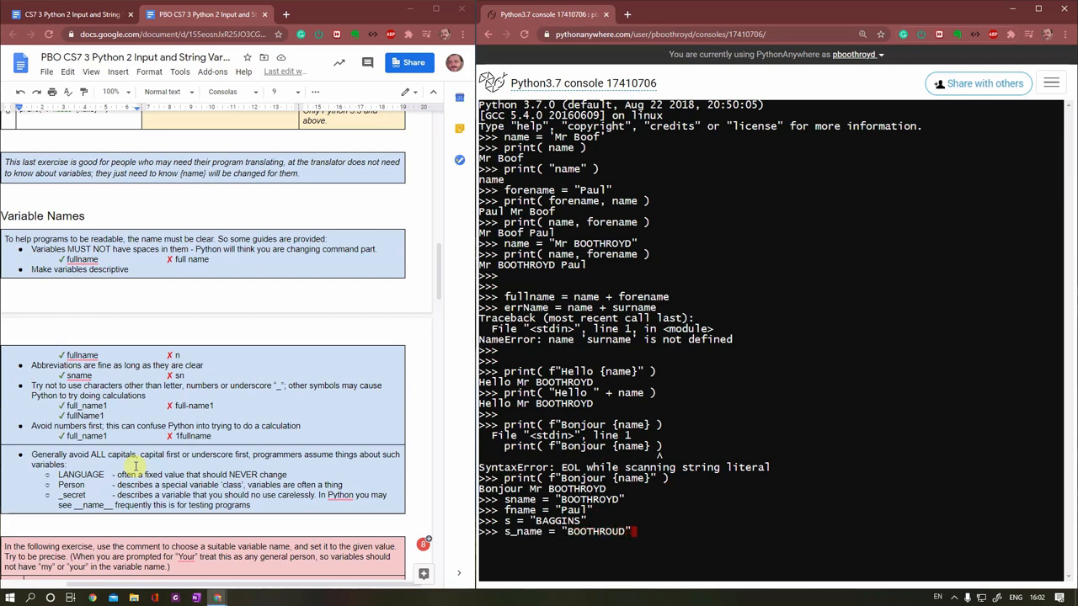
key("Backspace")
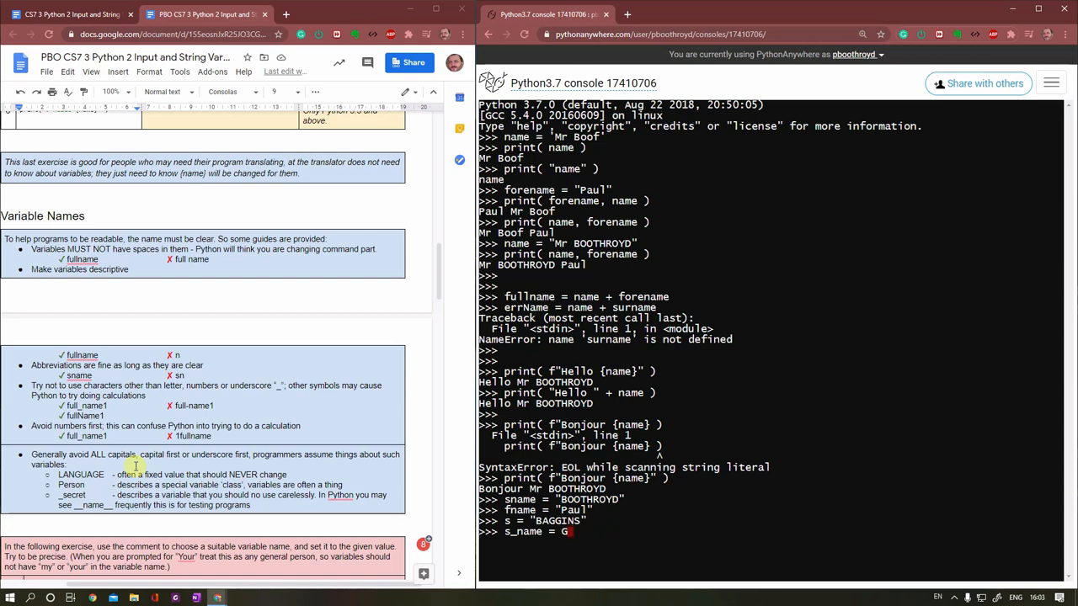
type("ANDALF\"")
type("s_name = \"GANDALF")
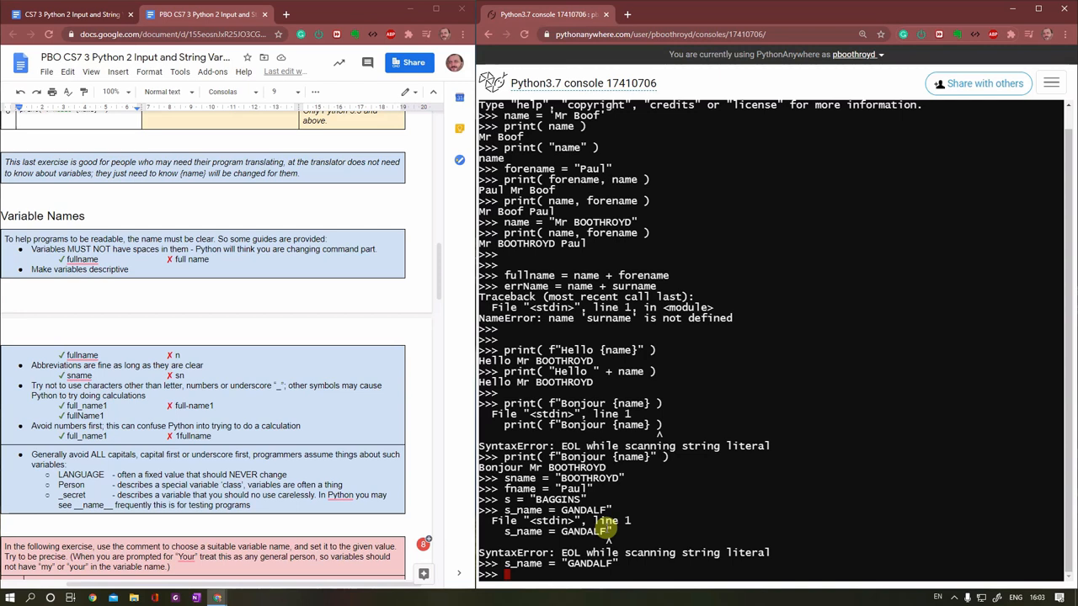
Step: Assign "SAURON" to the camel-case variable sName
type("sName = \"")
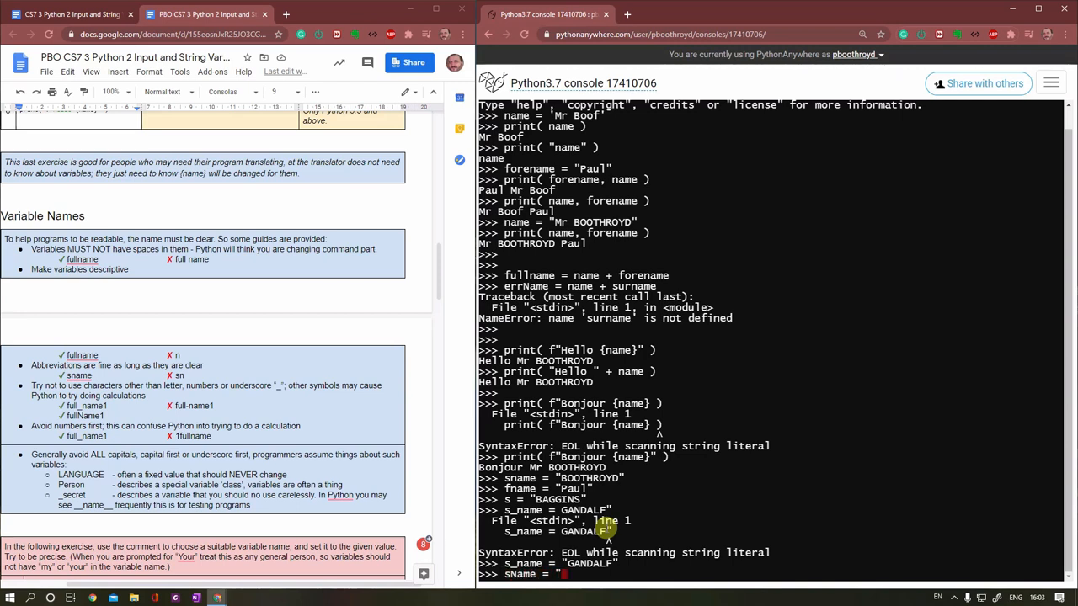
type("SAURON\"")
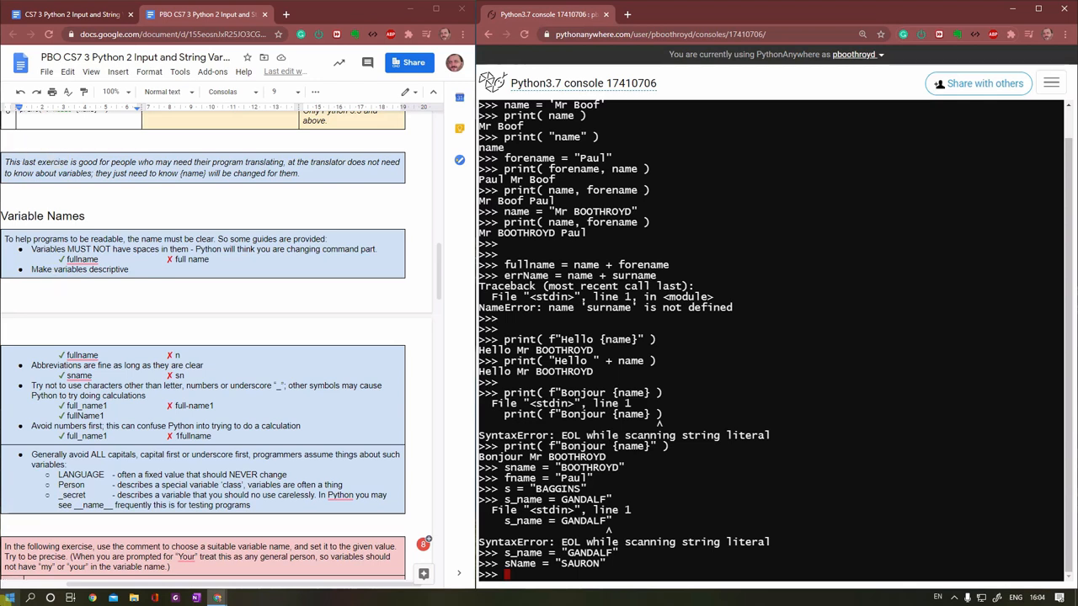
mouse_move(439, 492)
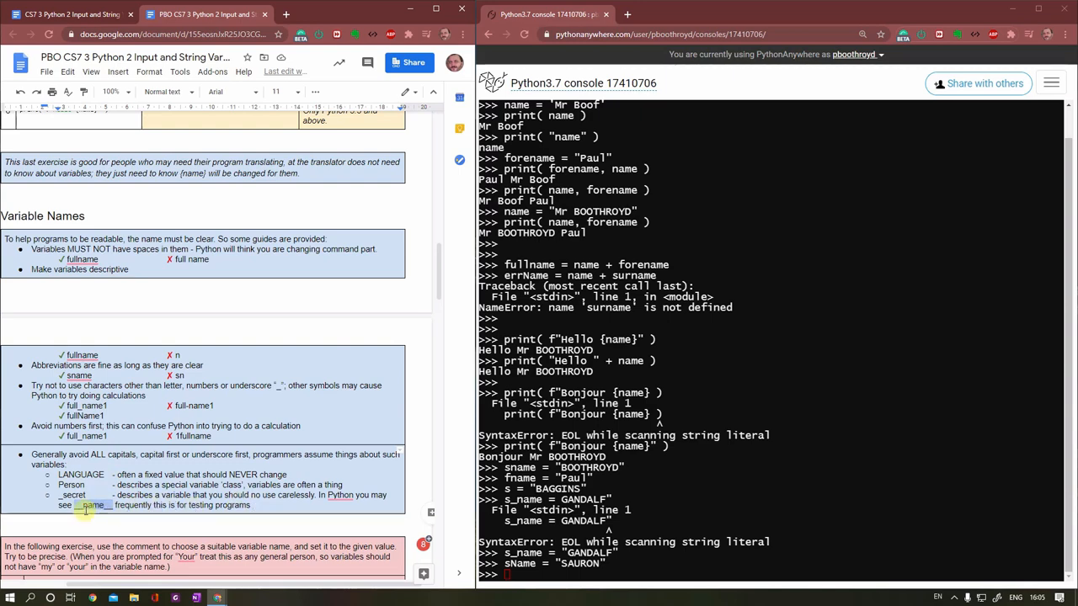
Step: Scroll the worksheet down to the naming exercise with its Commands table
scroll("down", 3)
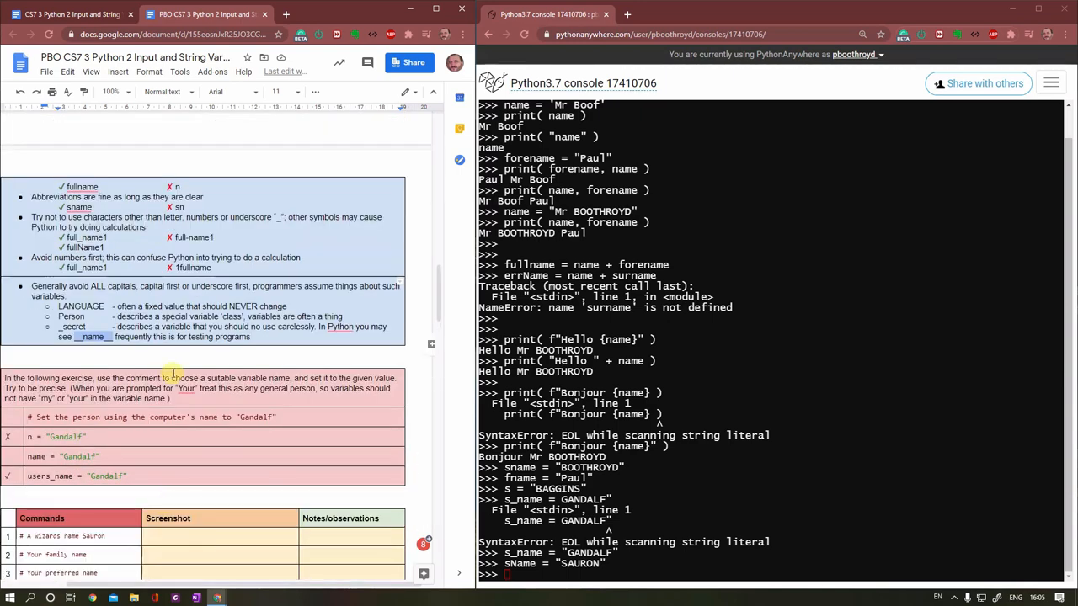
scroll("down", 3)
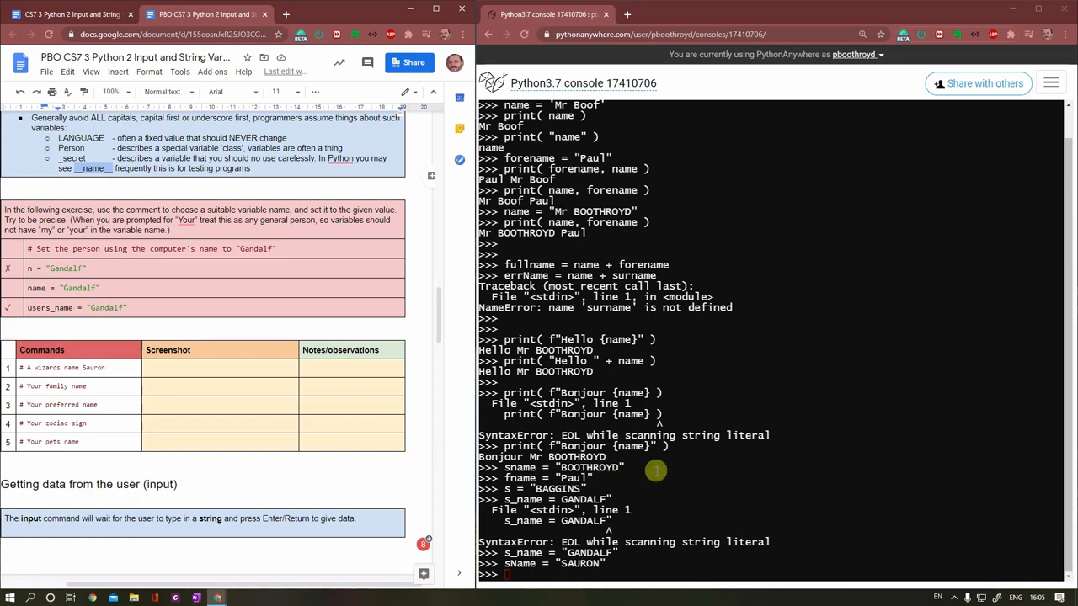
mouse_move(822, 461)
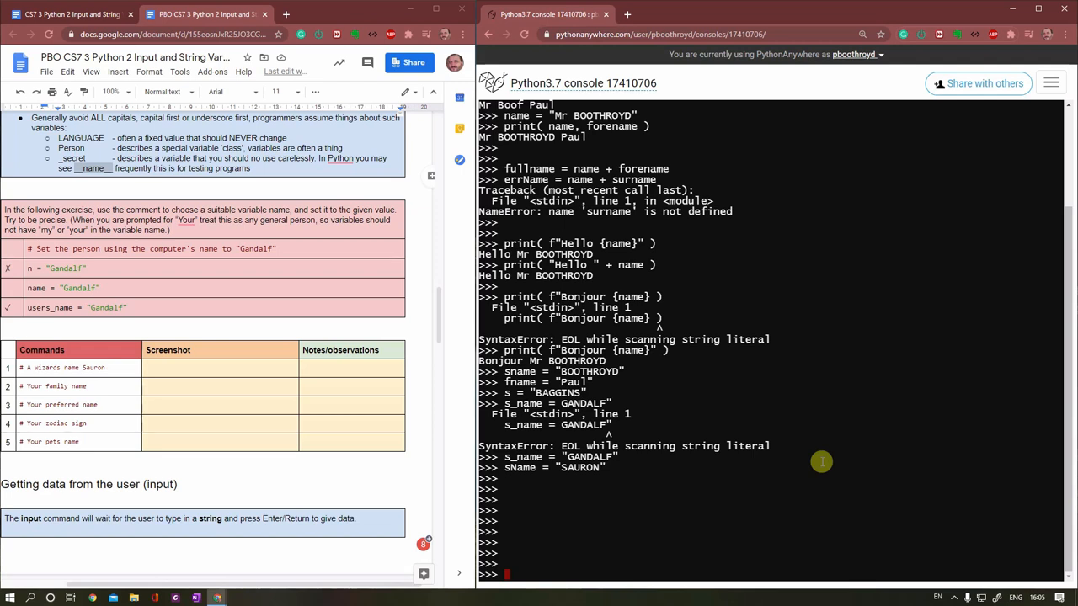
Step: Assign homeCity = "Almaty" after clearing a stray character
type("c")
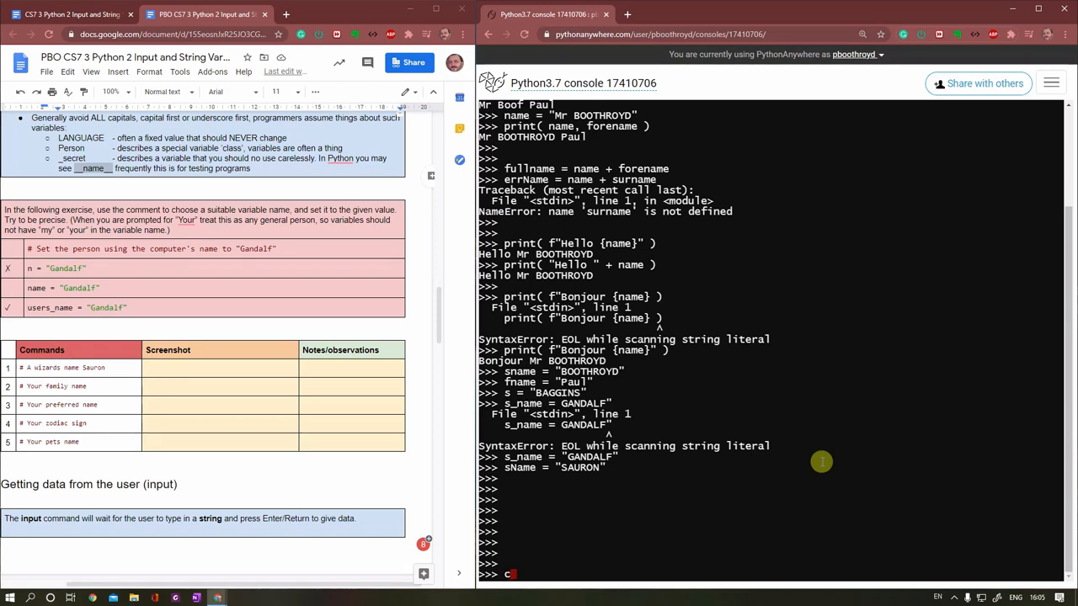
key("Backspace")
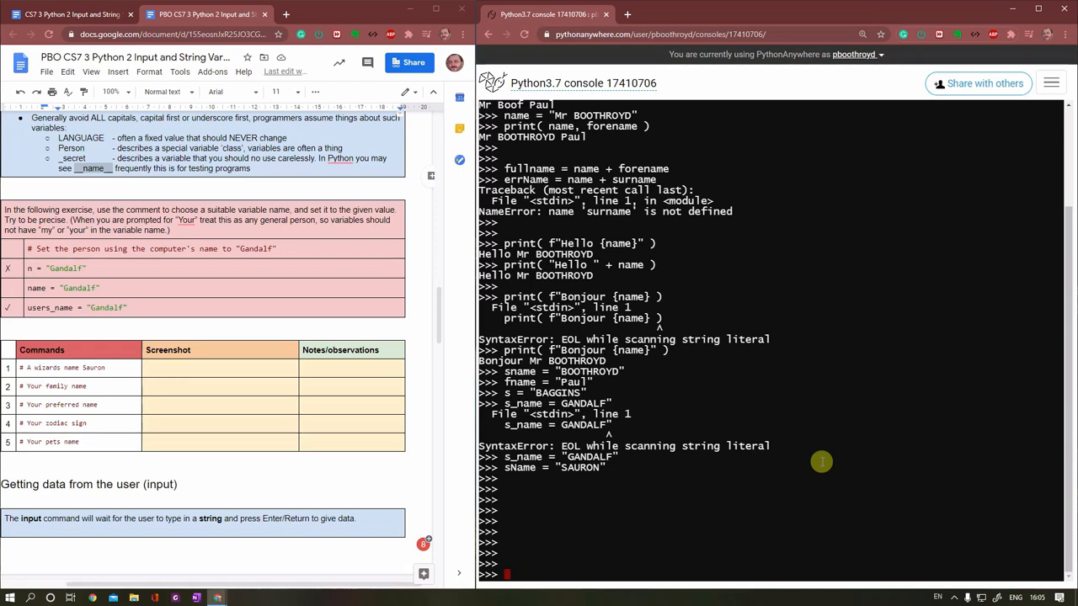
type("home")
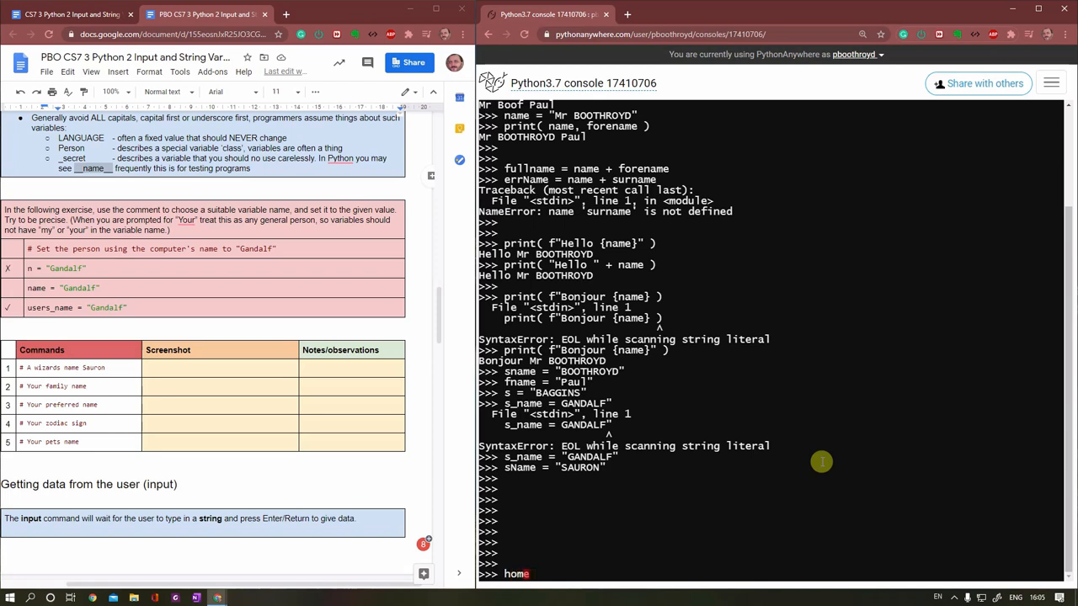
type("City")
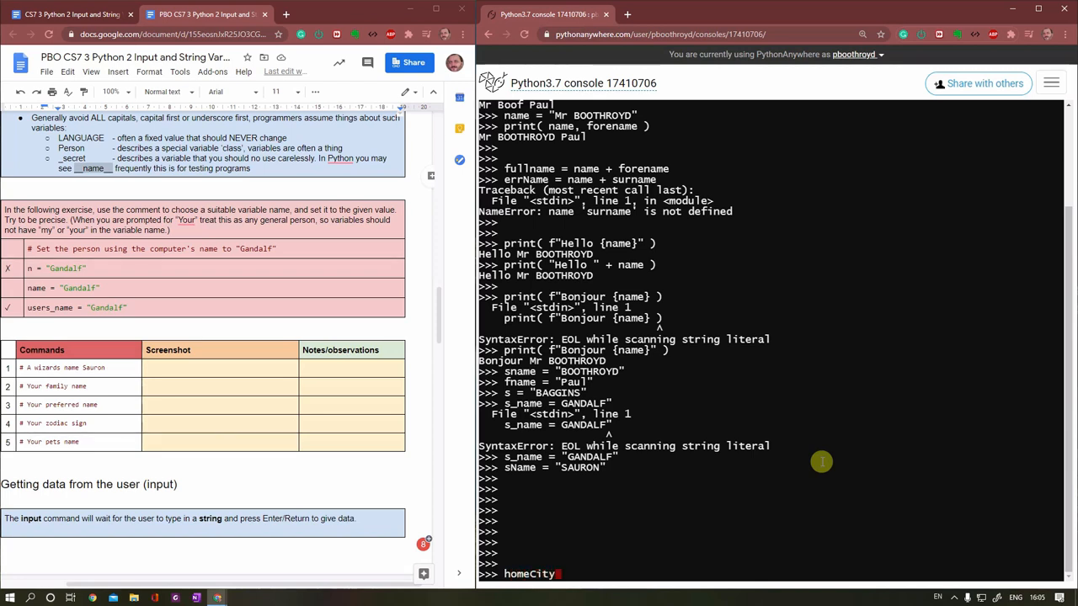
type("= \"")
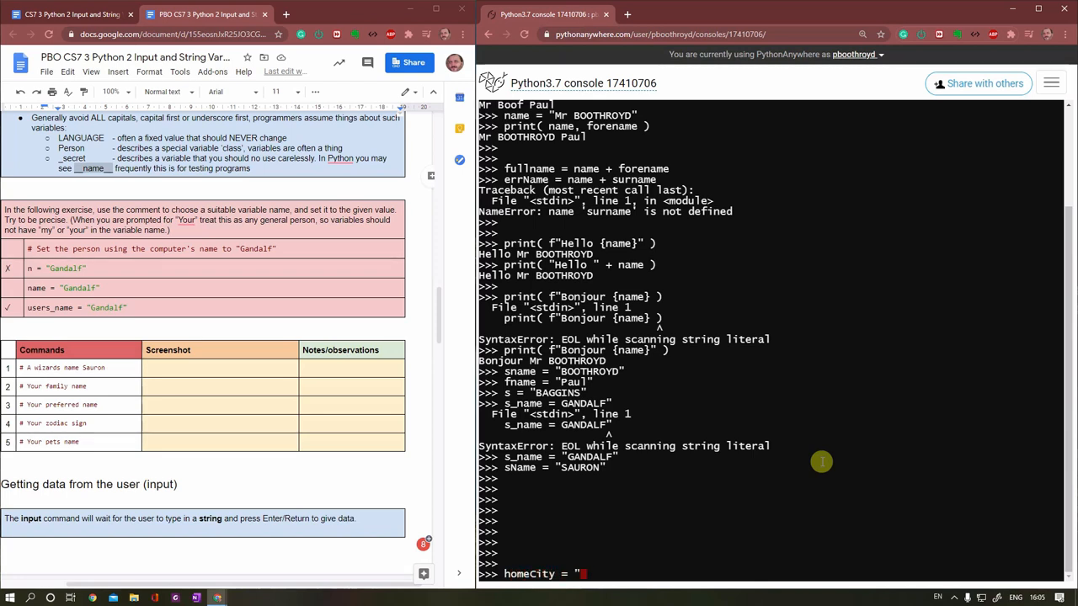
type("Almaty")
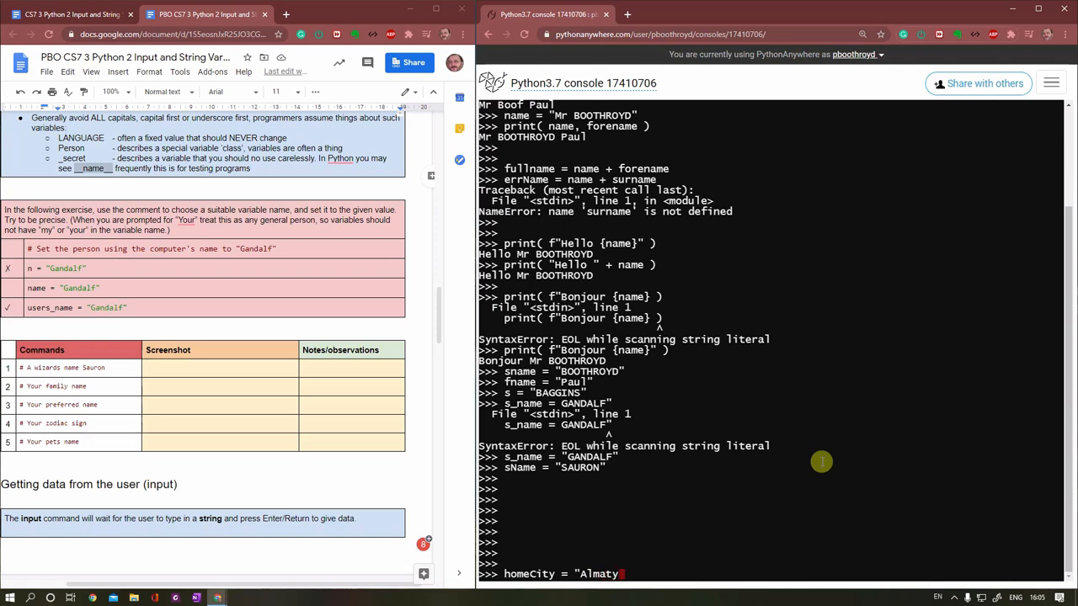
key("enter")
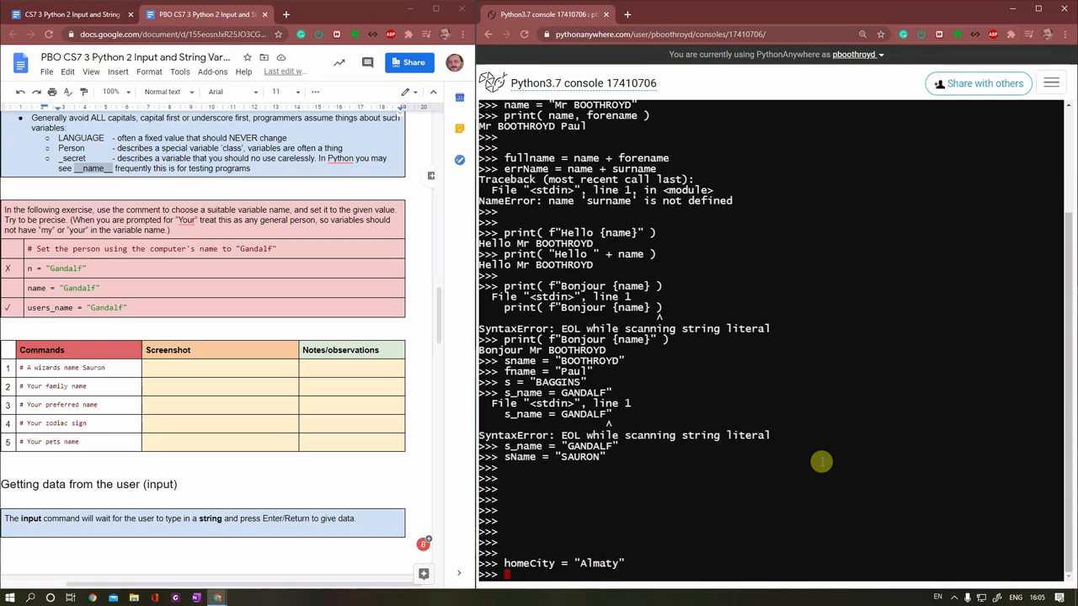
Step: Assign home = "Almaty" and myCity = "Almaty" as alternative names
type("home =")
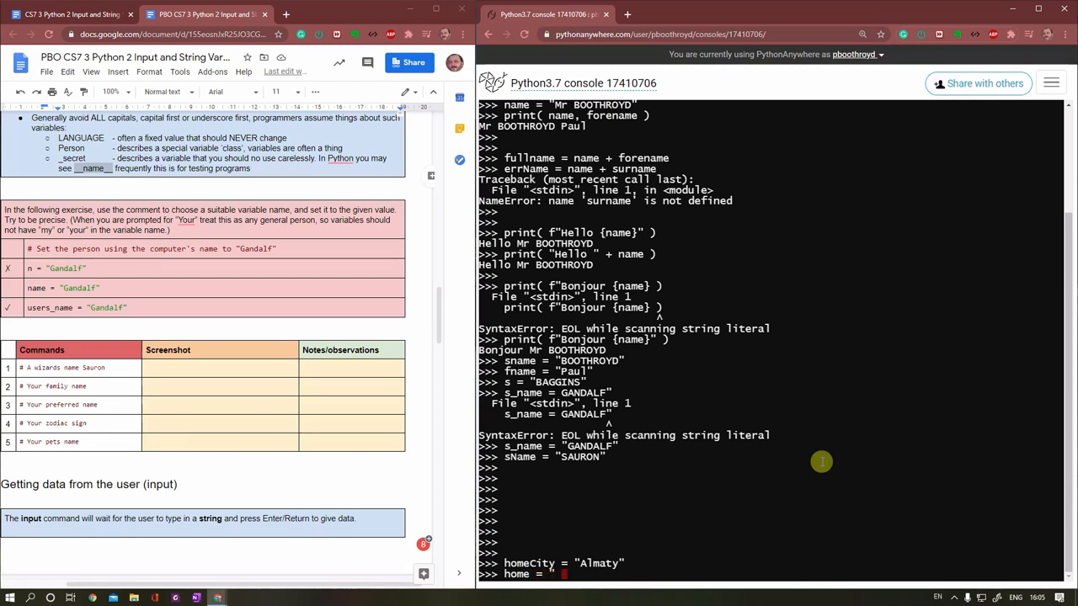
type("\"Almaty\"")
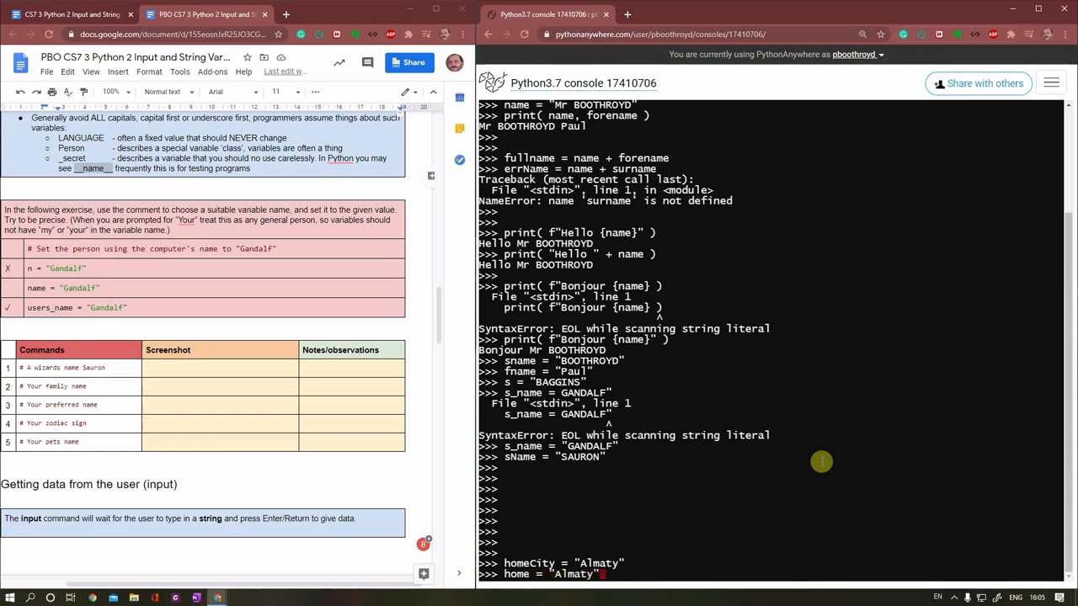
key("enter")
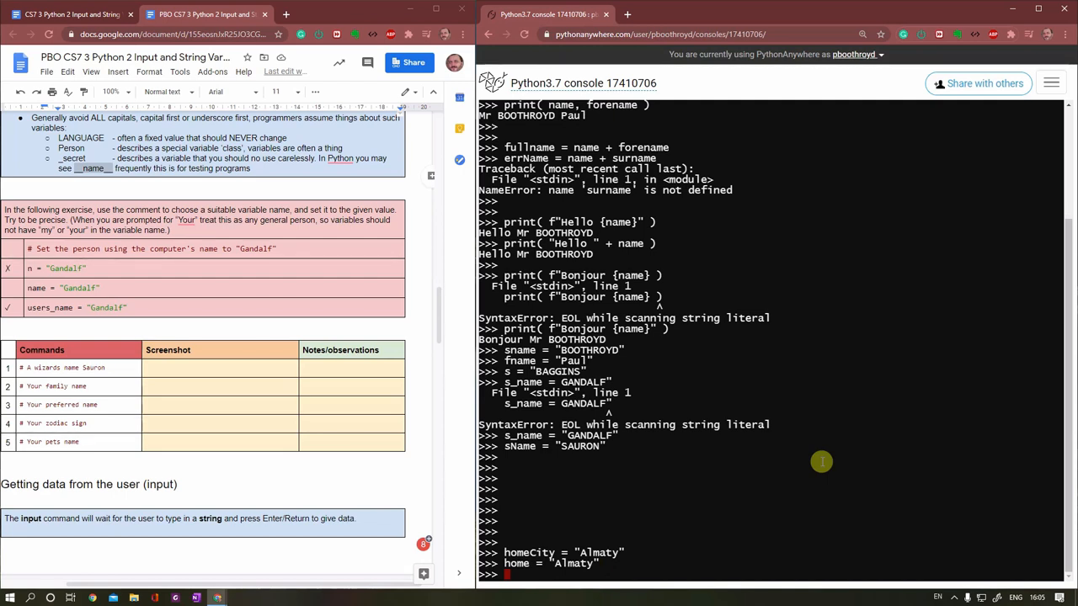
type("myCity =")
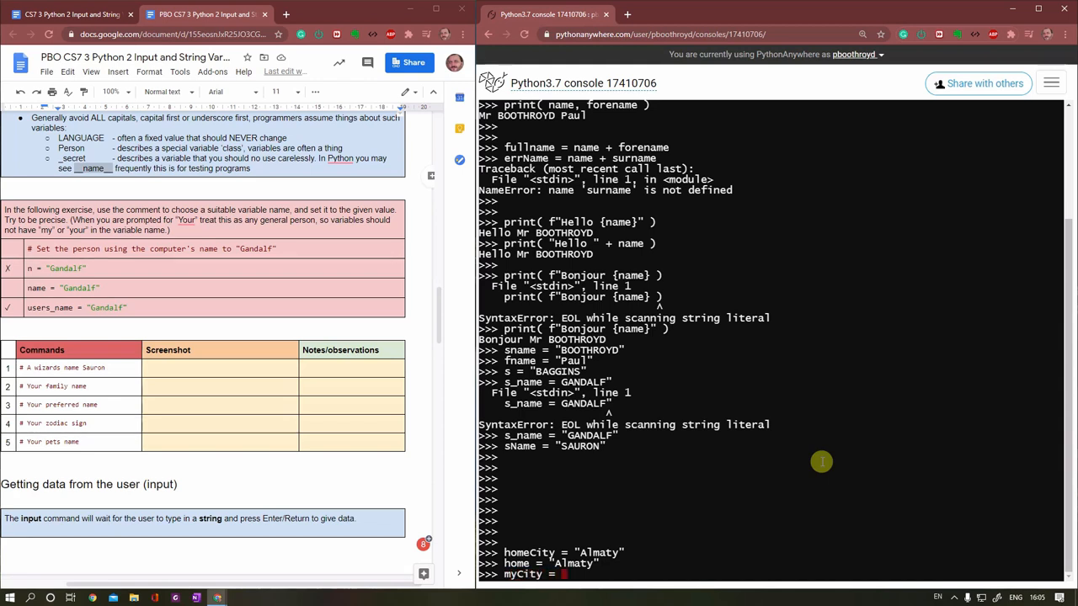
type("\"Alm")
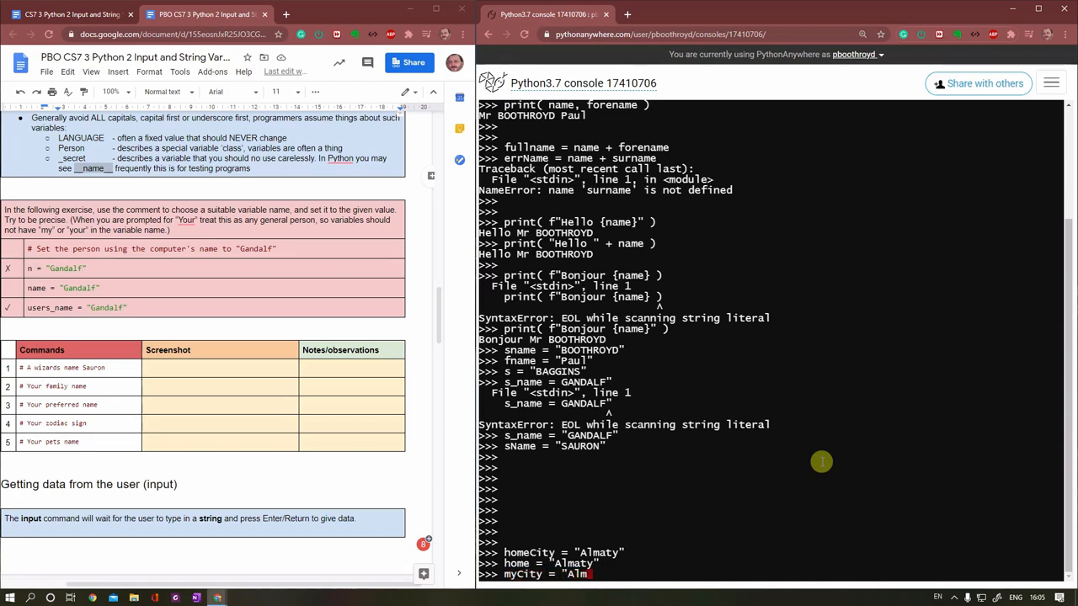
type("aty")
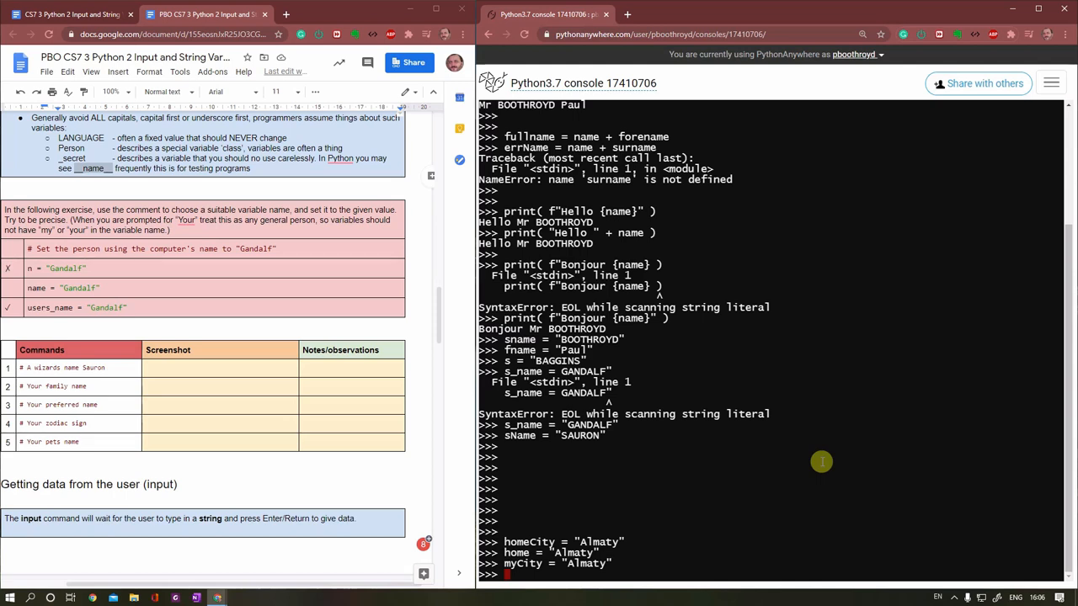
mouse_move(556, 553)
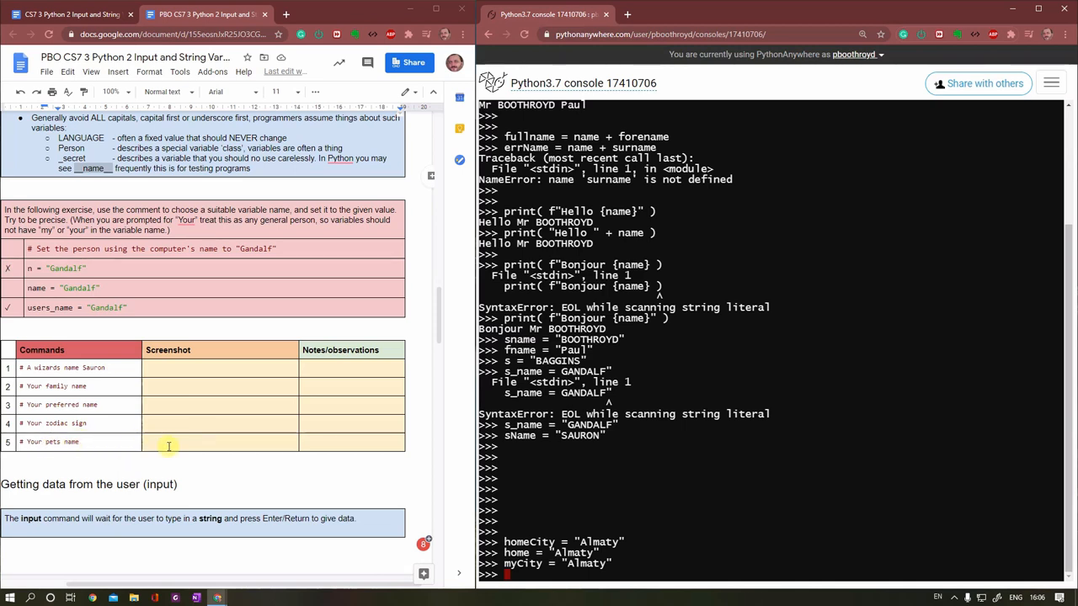
mouse_move(199, 441)
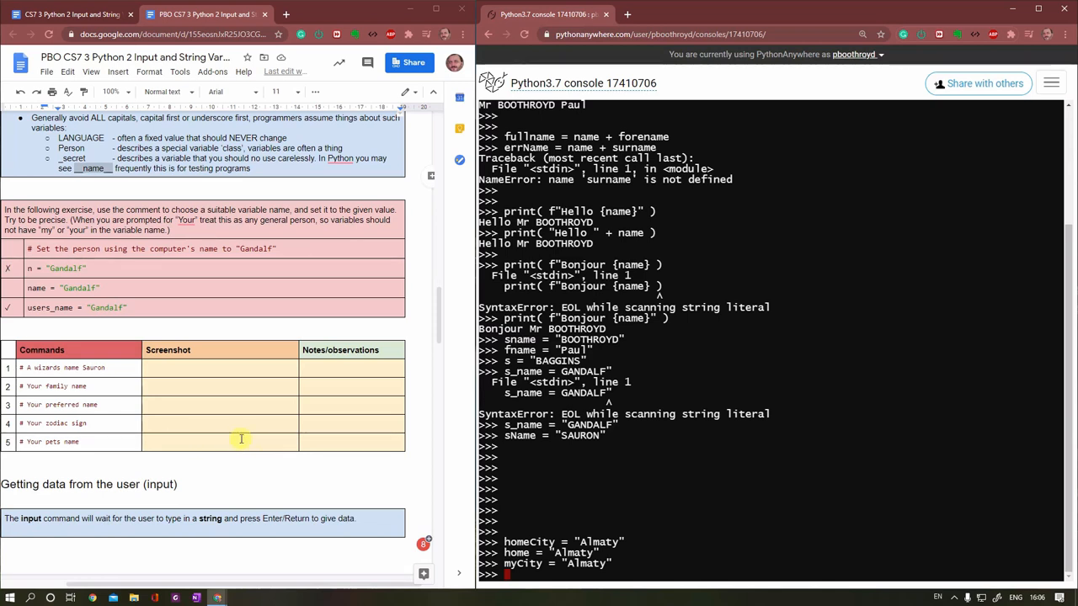
Step: Scroll the worksheet down to the user-input exercise tables
scroll("down", 3)
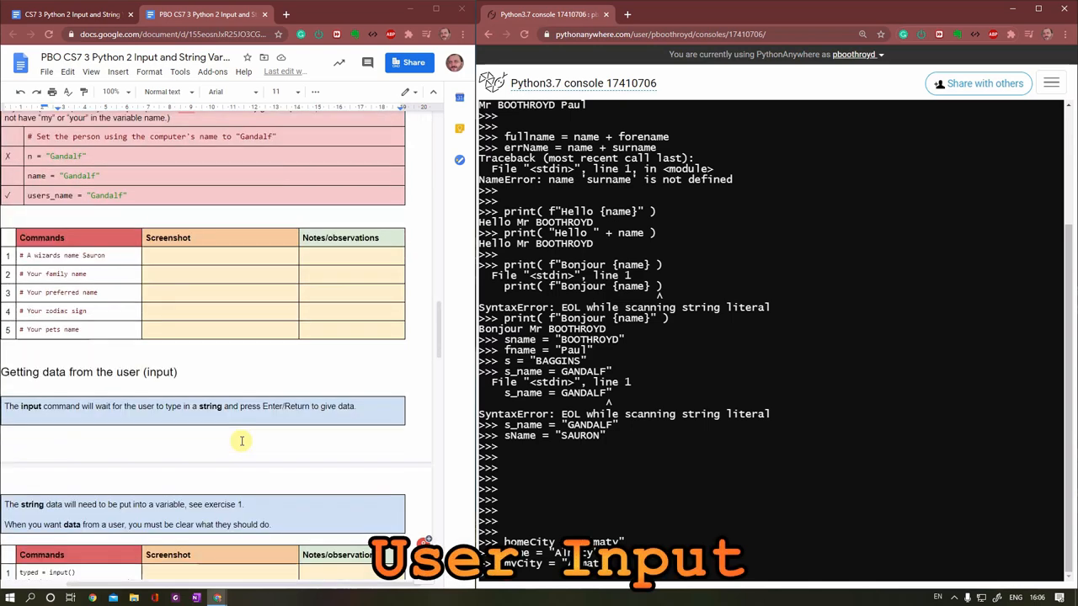
scroll("down", 3)
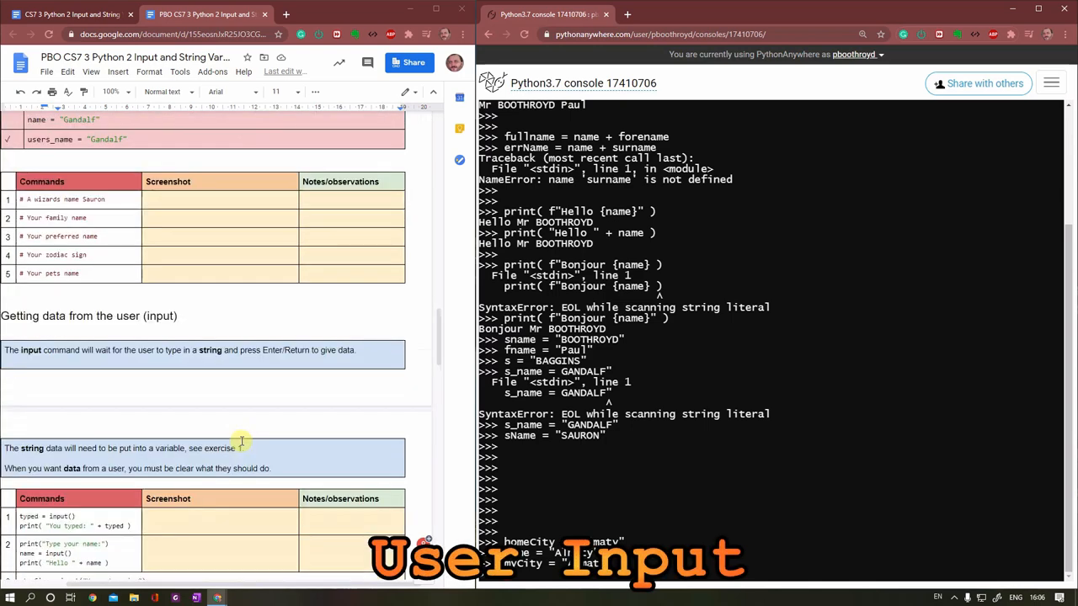
scroll("down", 3)
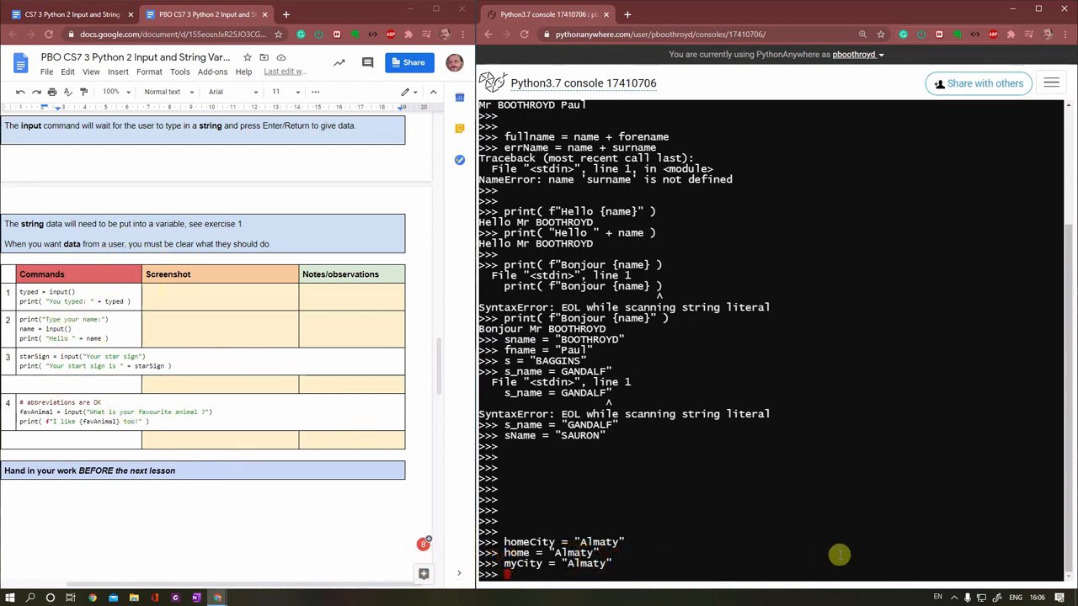
mouse_move(785, 551)
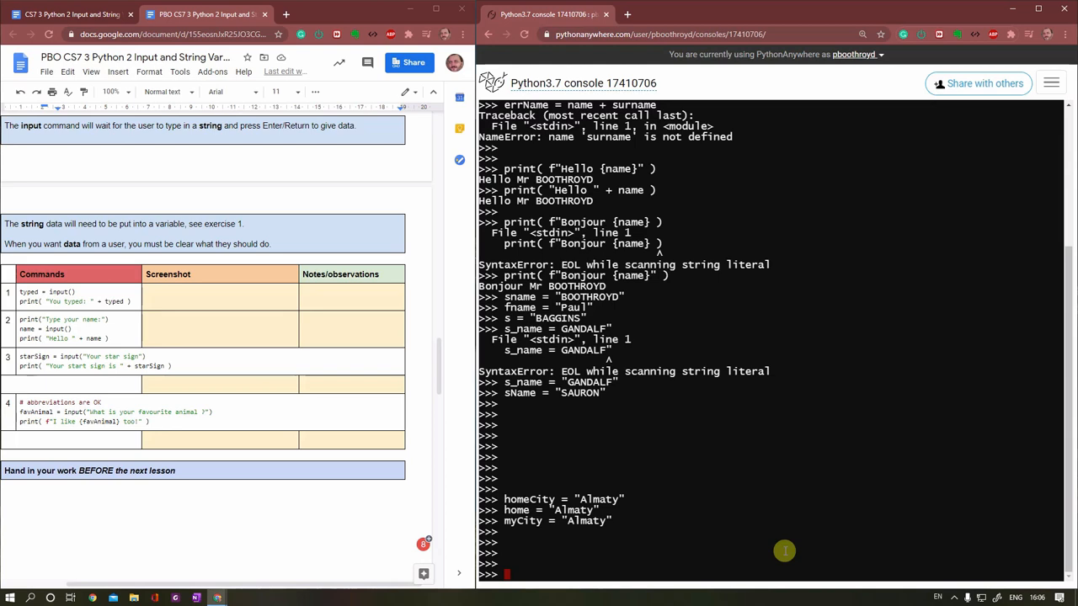
Step: Add a comment about getting the user's home address, run input() and answer Acheron
type("# g")
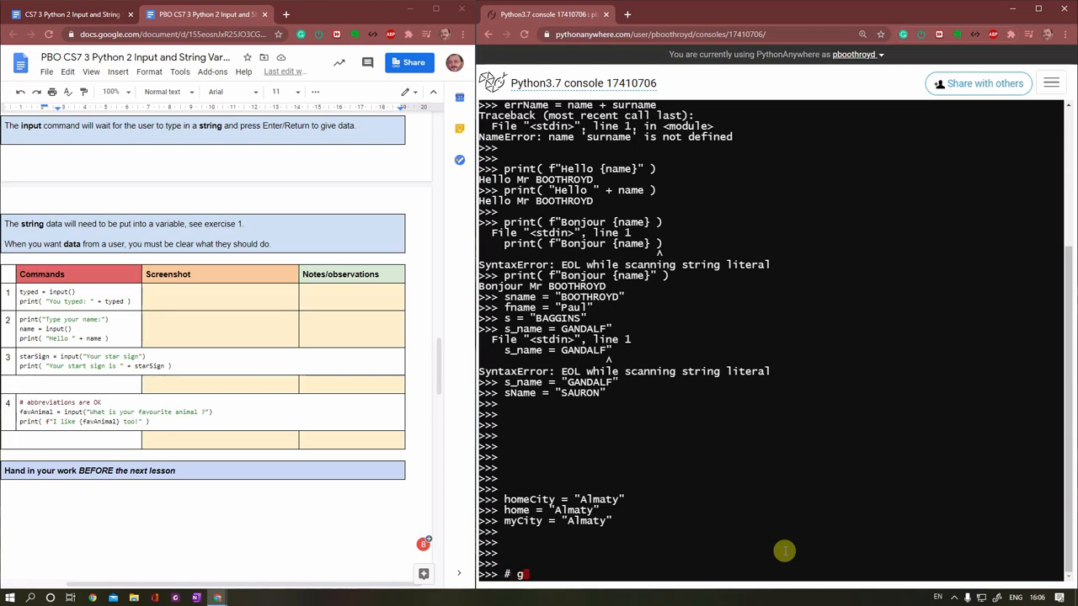
type("et the user")
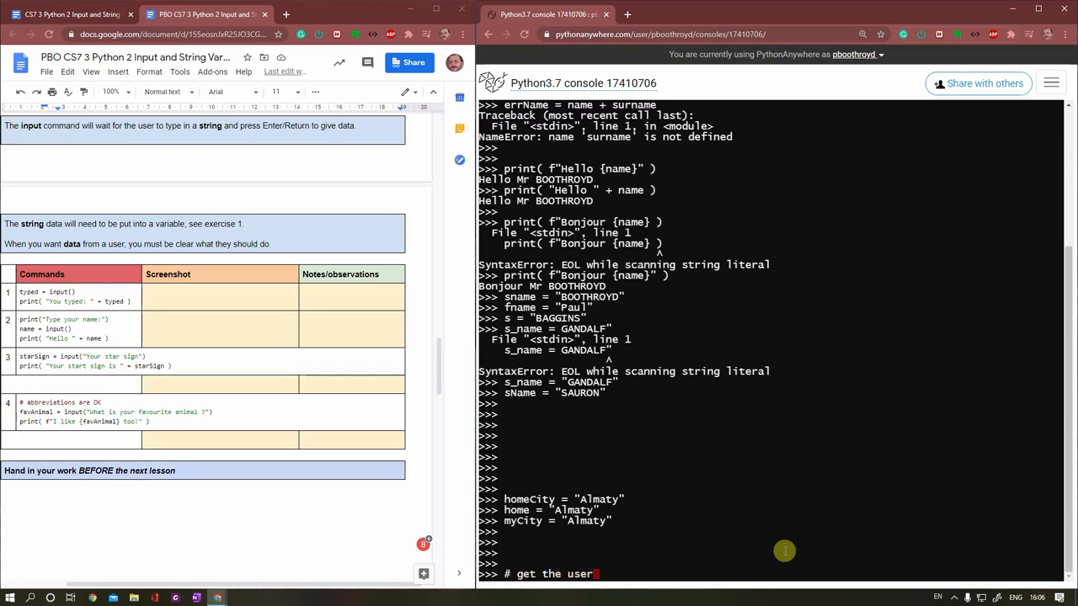
type("s home")
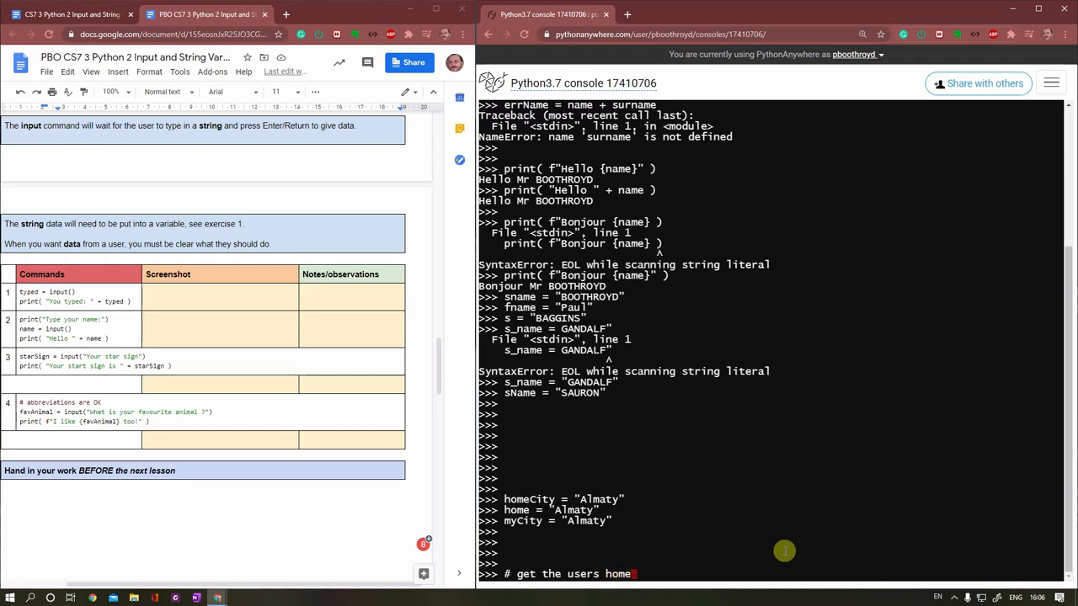
type("address")
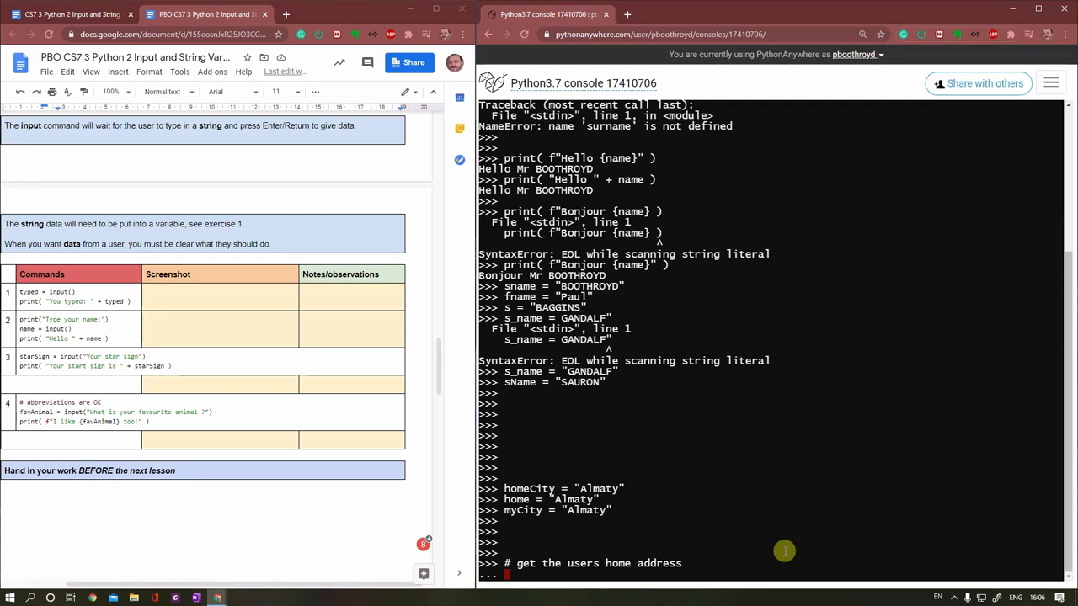
type("input(")
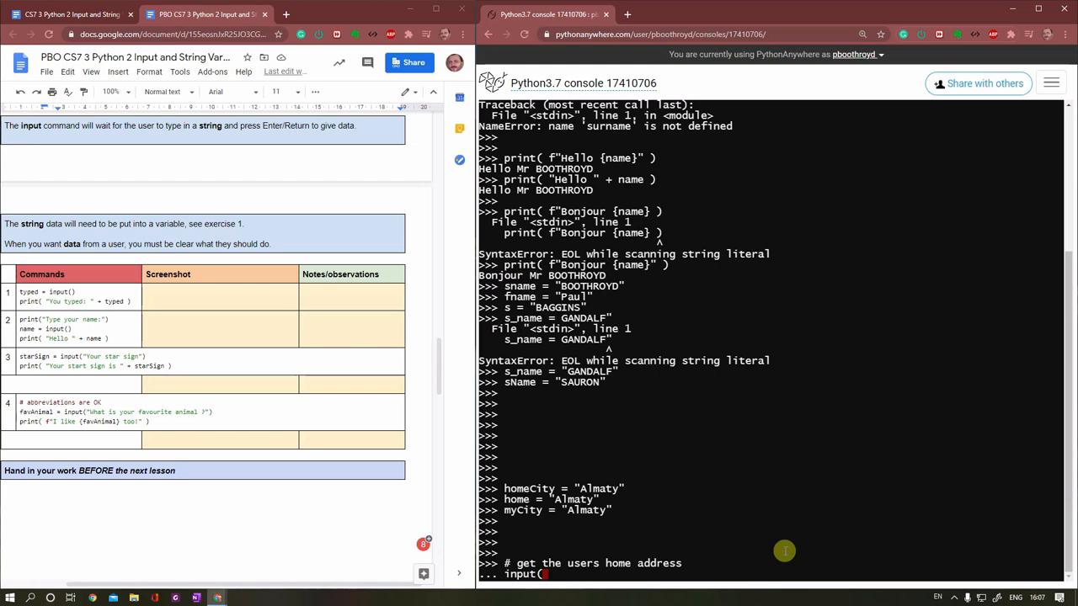
key("Return")
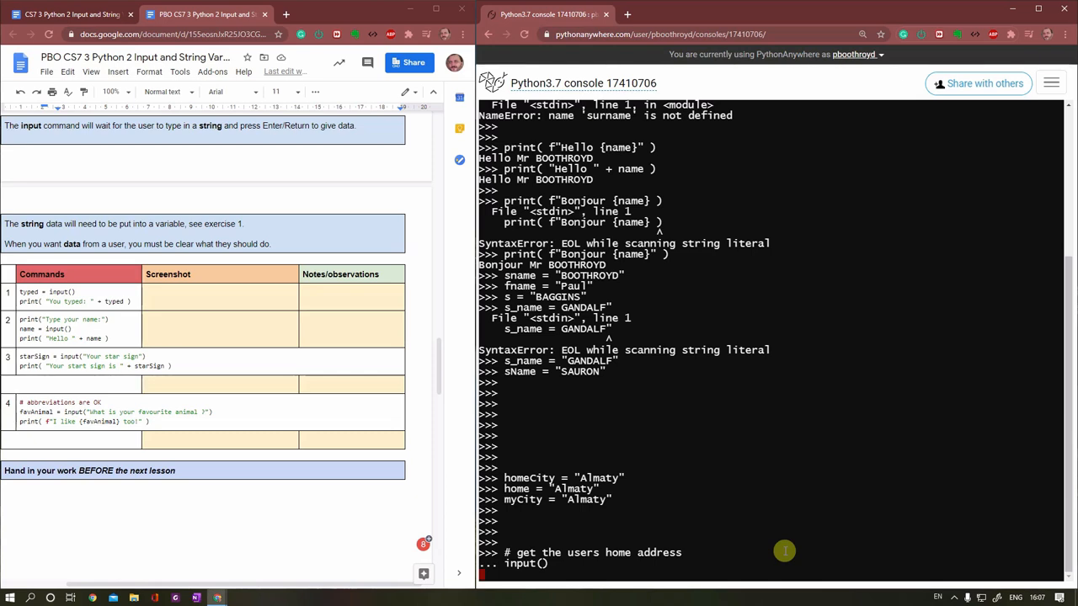
type("Acheron")
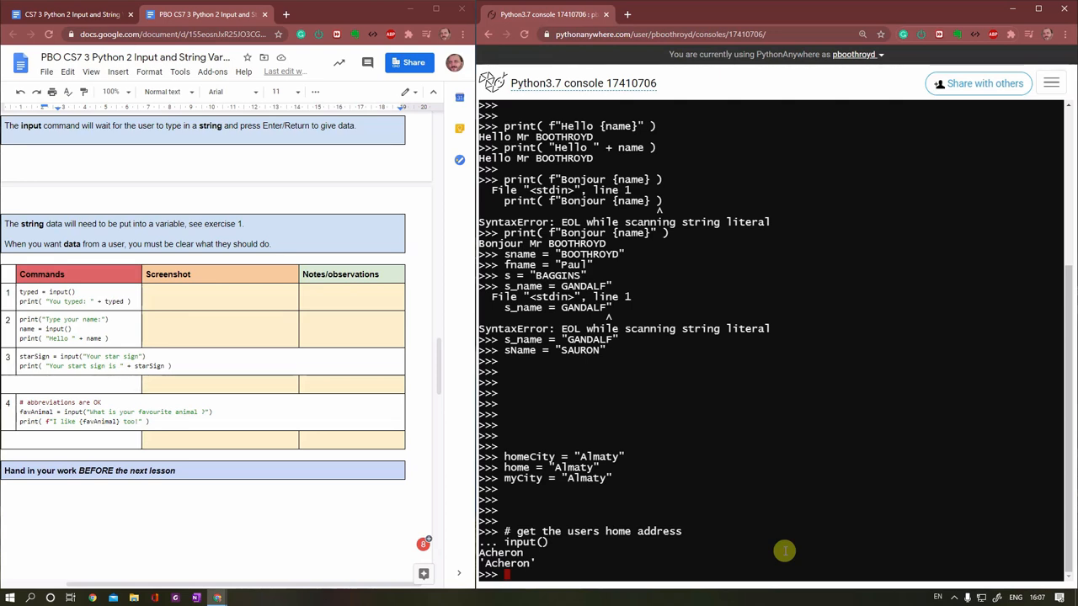
Step: Store the input() answer Bolivia in home and print( home )
type("home =")
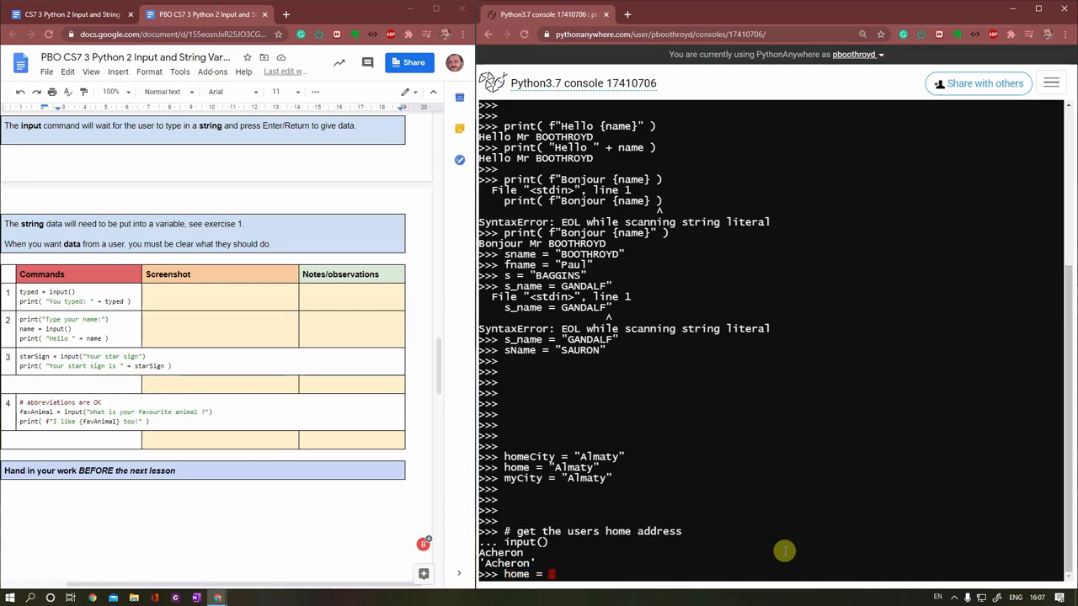
type("input(")
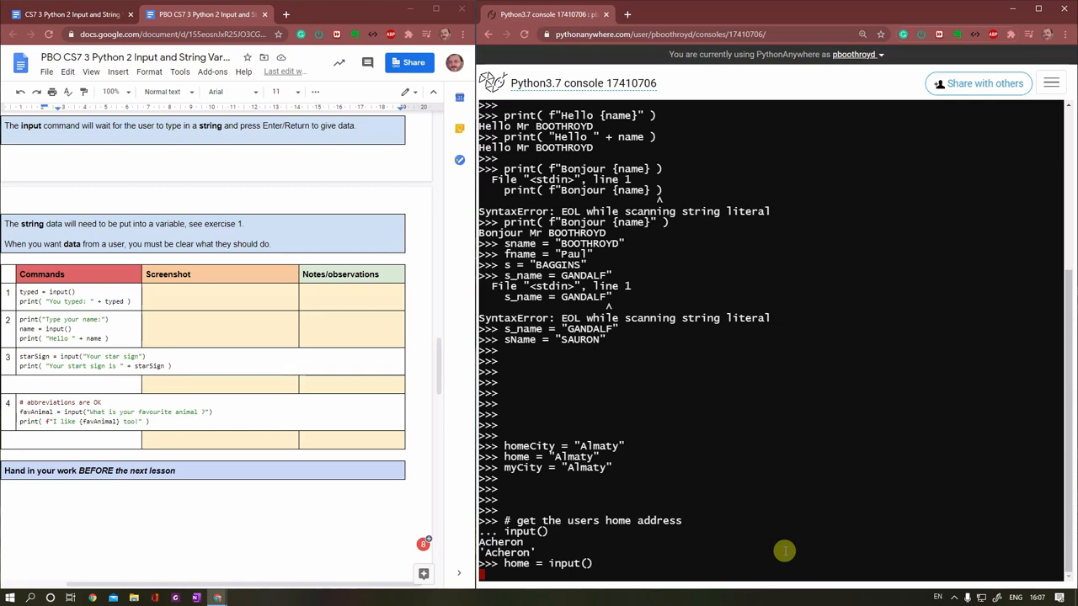
type("B")
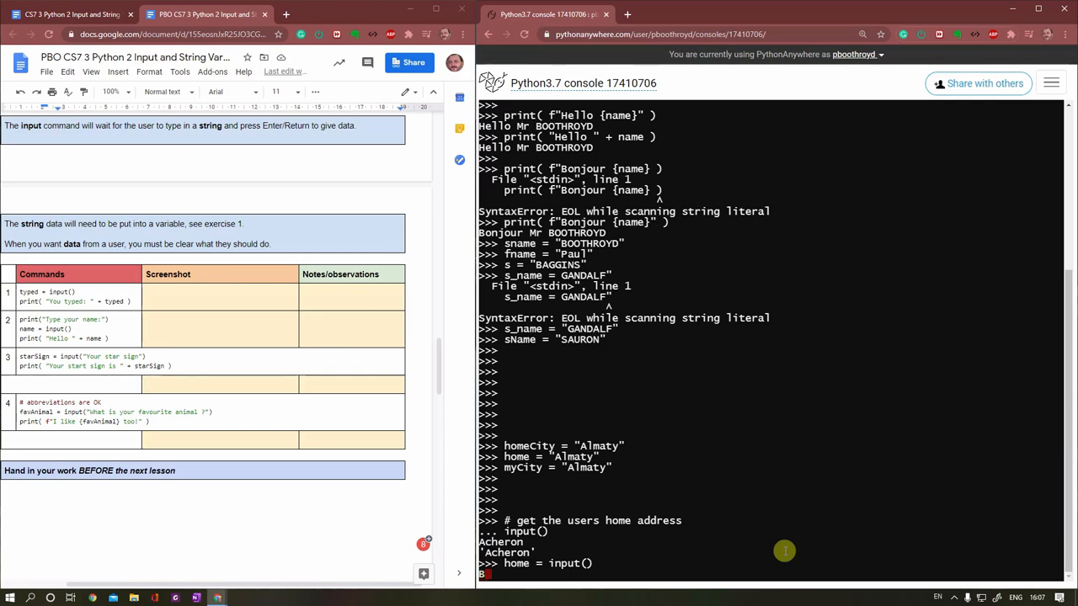
type("Bolivia")
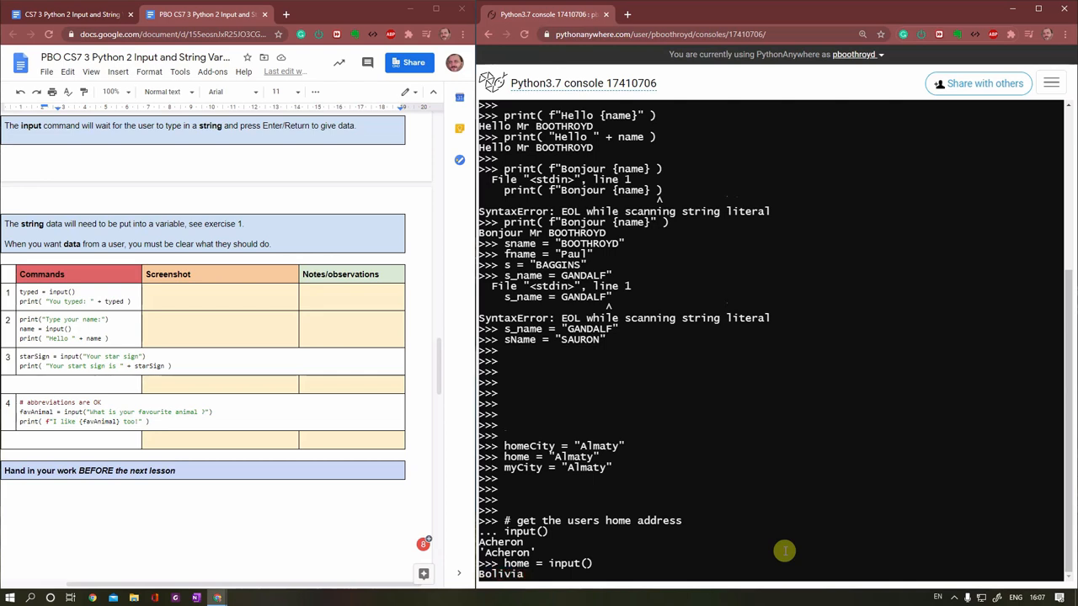
key("enter")
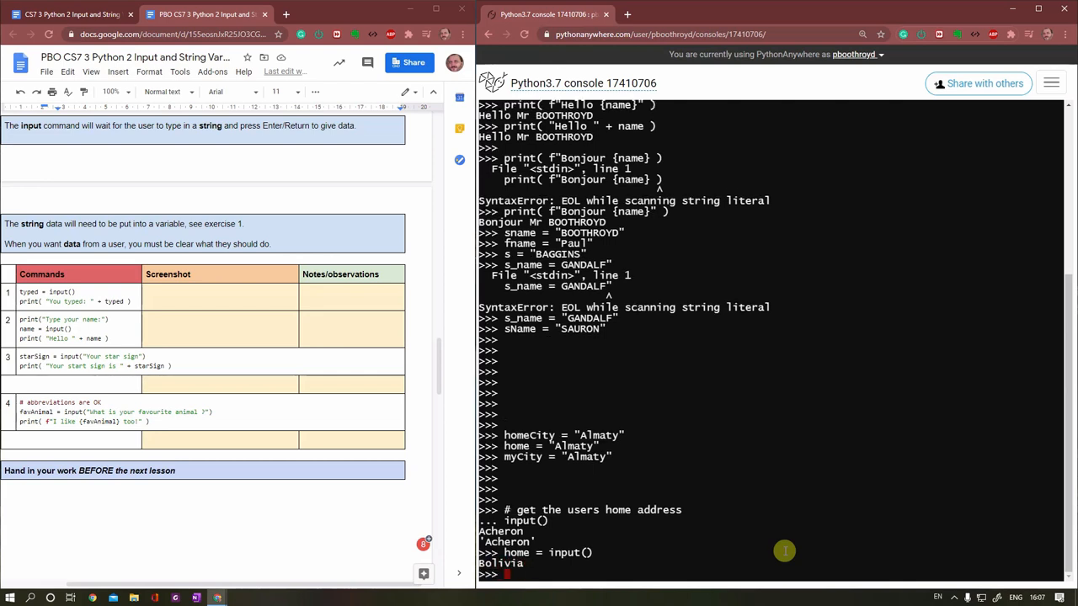
mouse_move(703, 491)
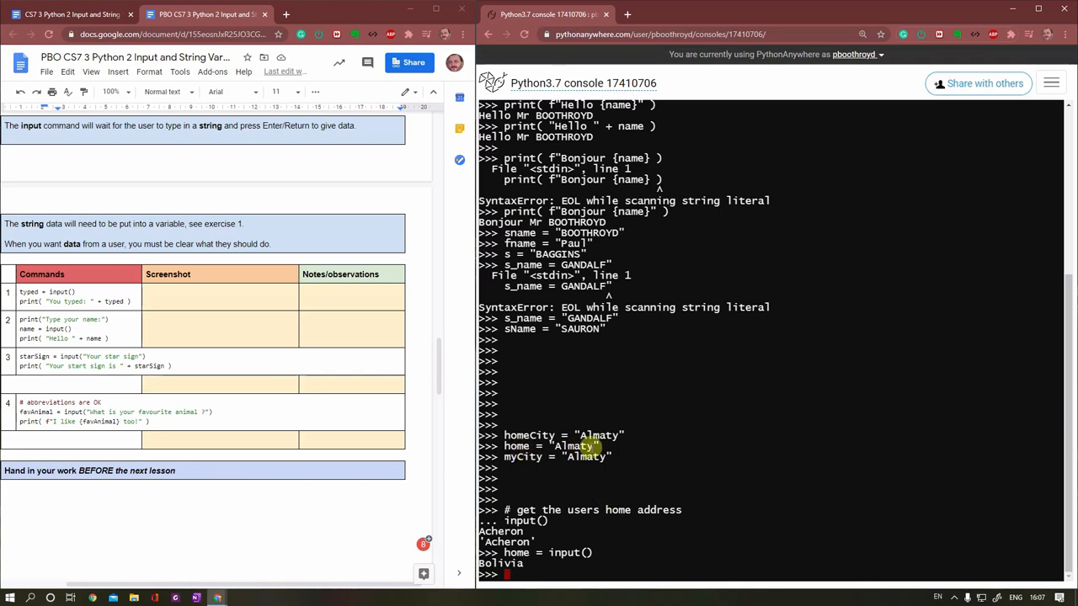
type("print(")
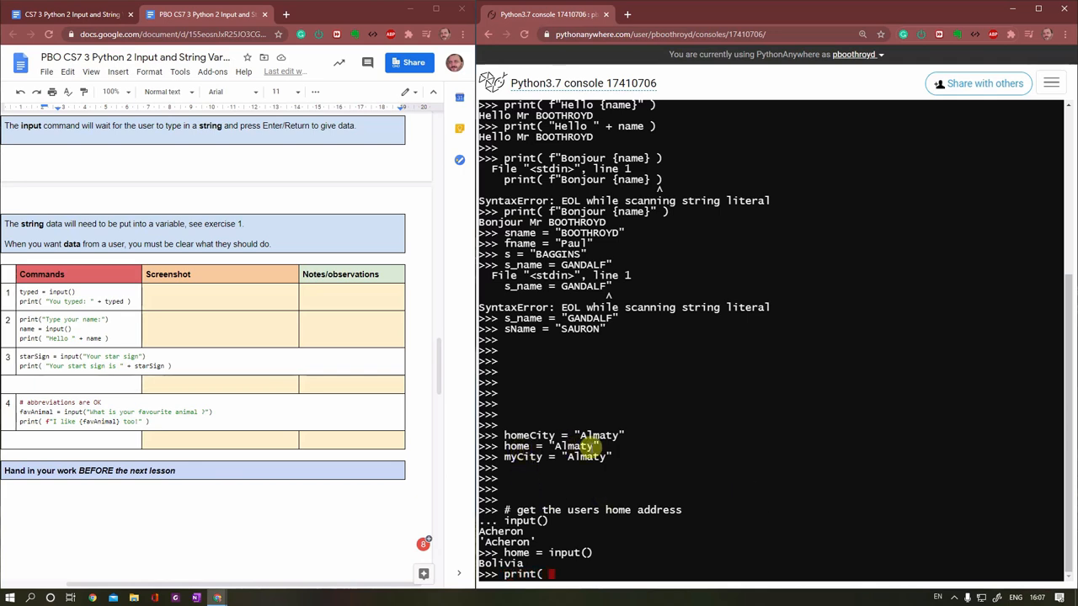
type("home )")
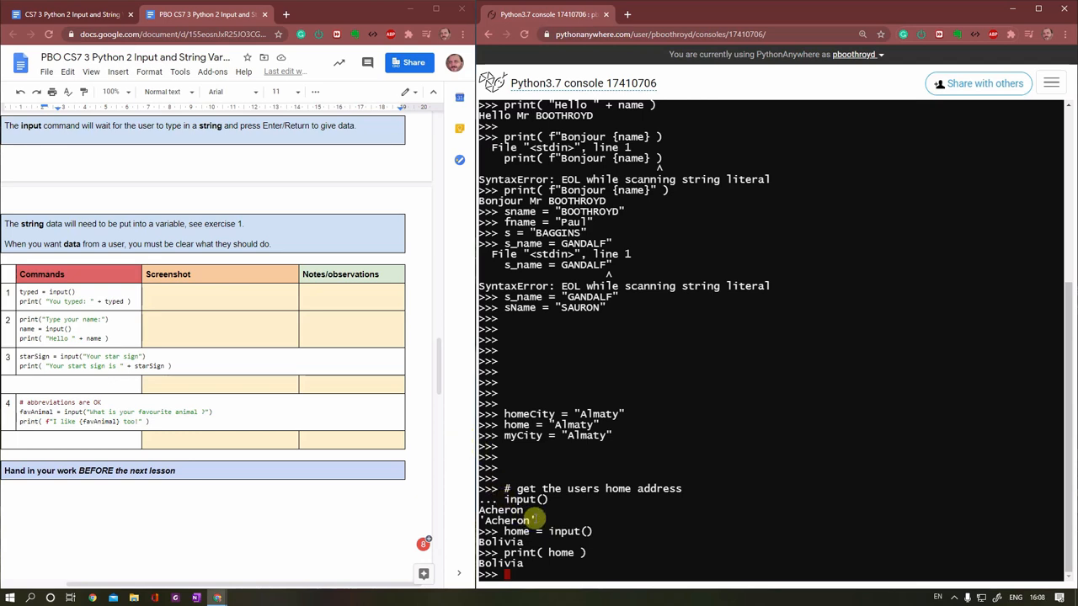
mouse_move(592, 488)
type("co")
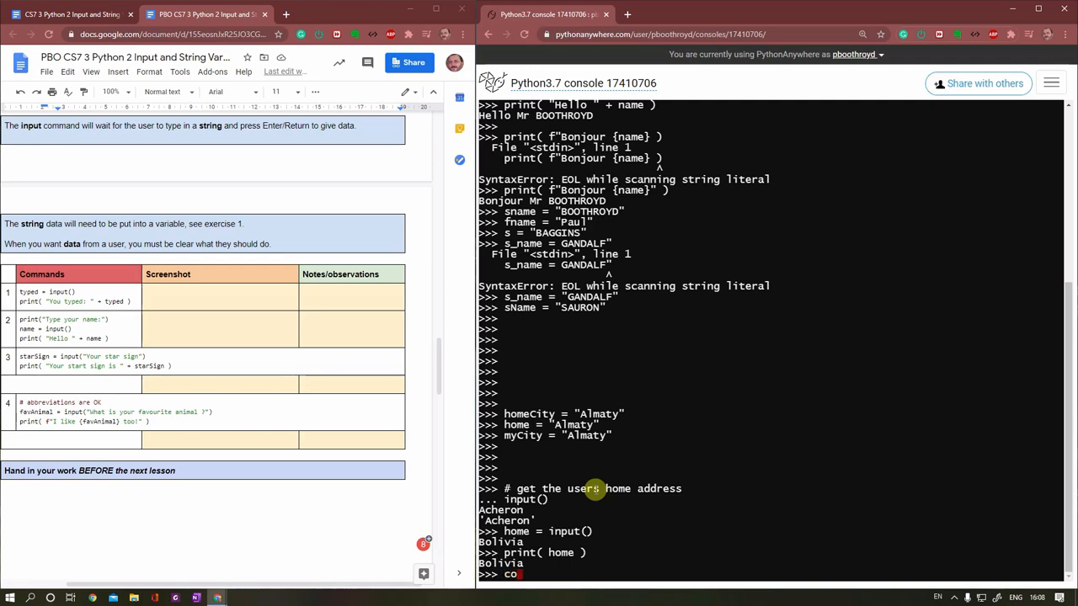
Step: Enter country = input("Home country?") to prompt for the home country
type("untry = input(")
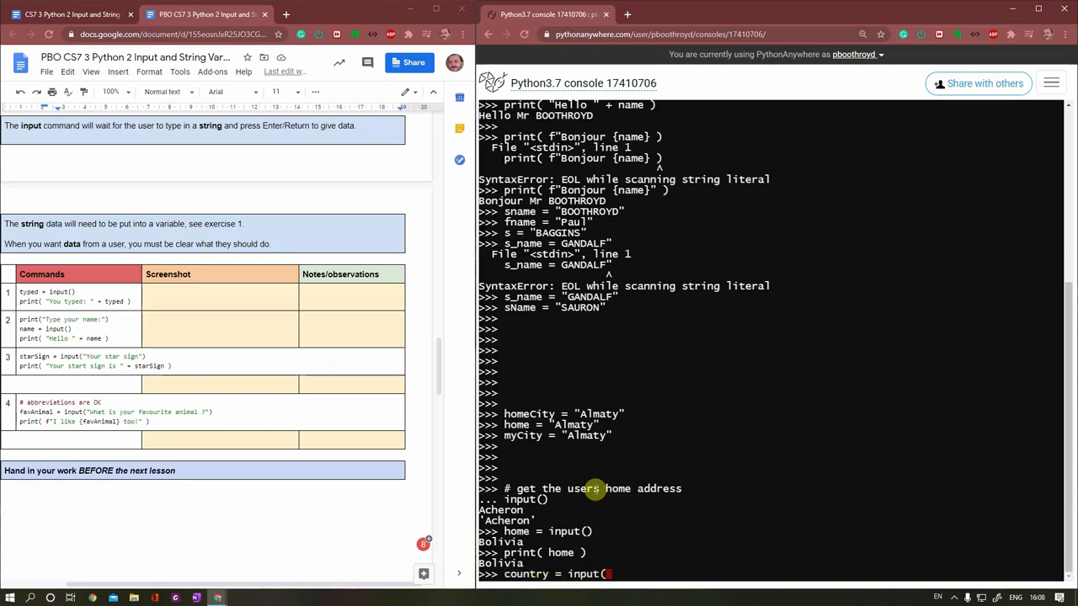
type("\"")
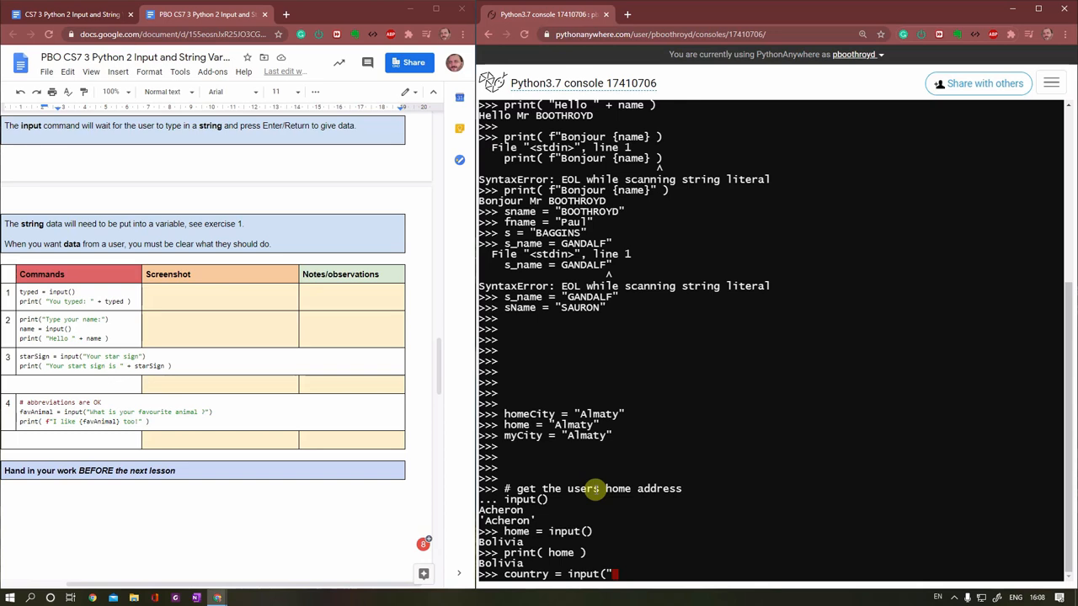
type("Home")
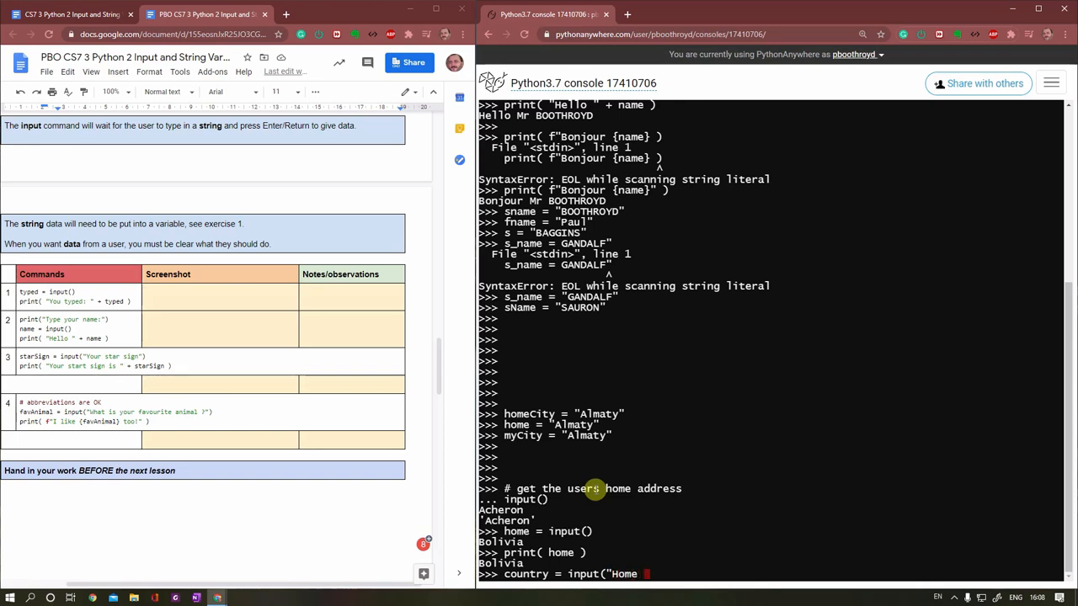
type("country")
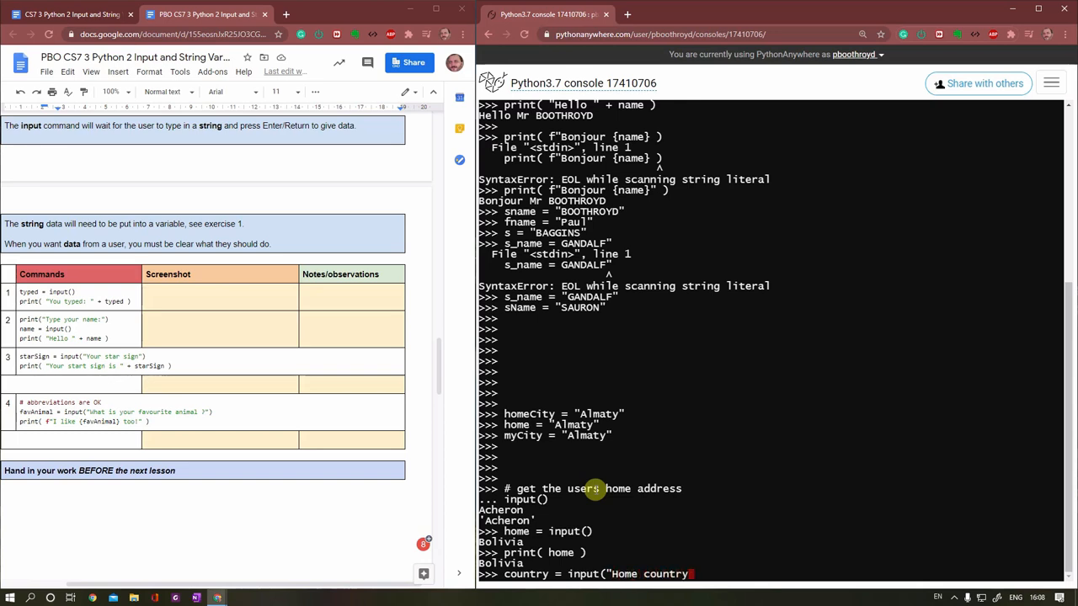
type("\"")
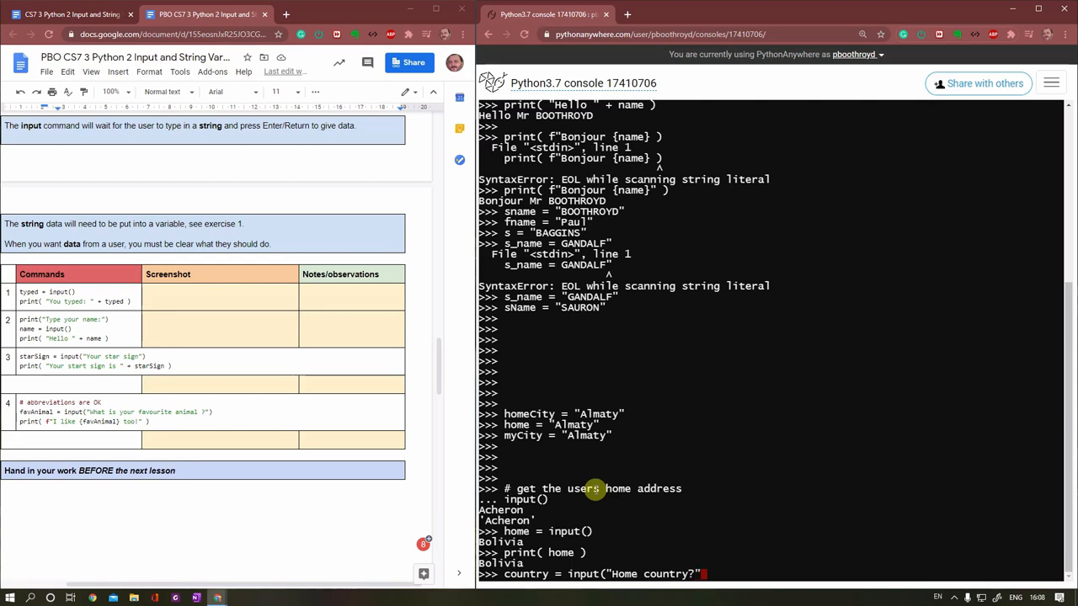
type(")")
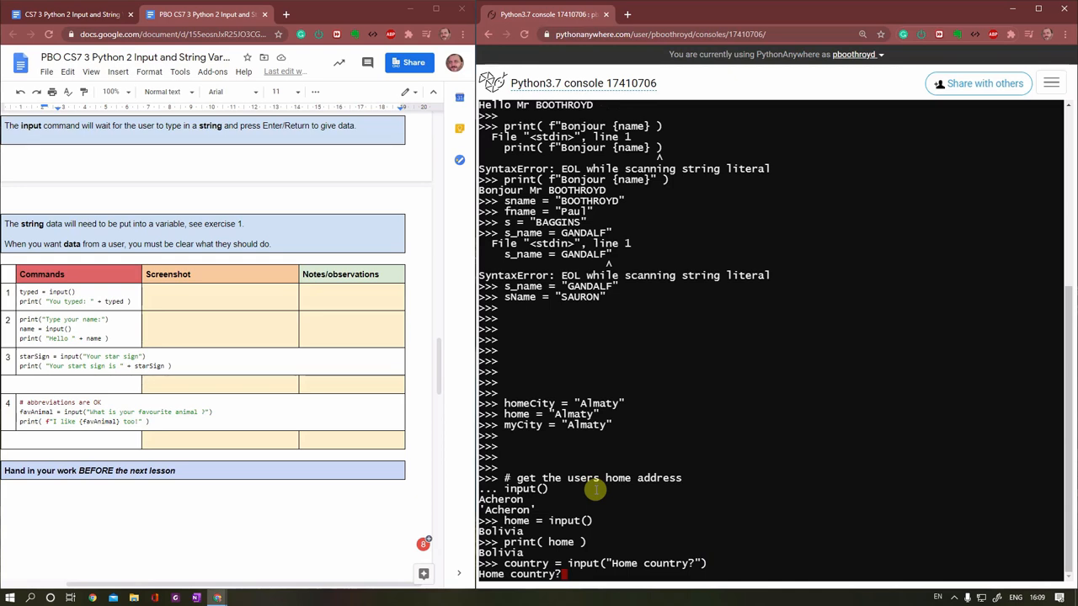
Step: Answer Kazakhstan and print(country) to show it back
type("K")
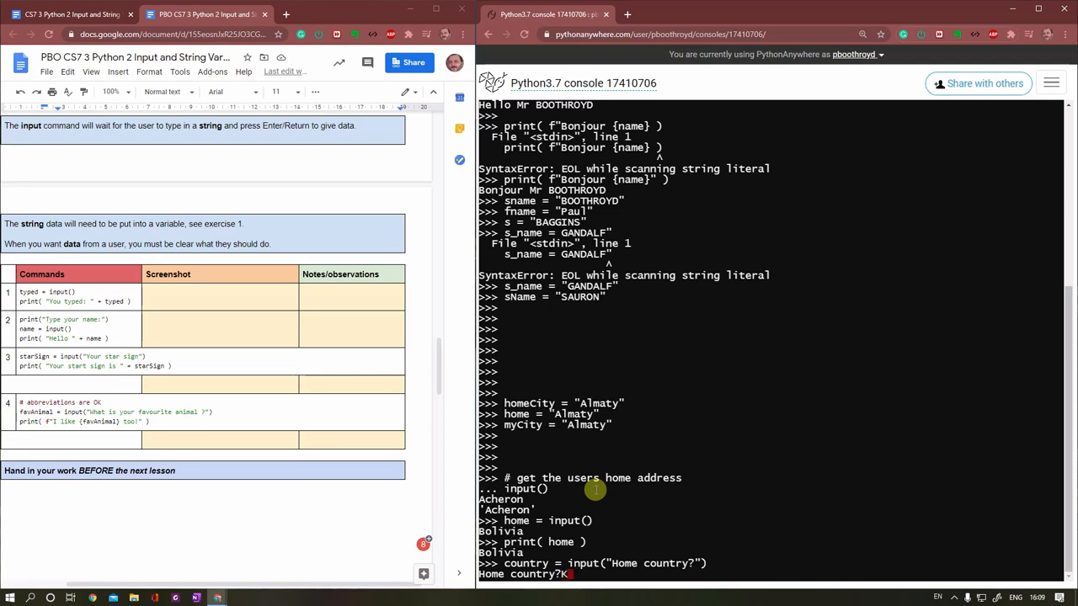
type("azakhstan")
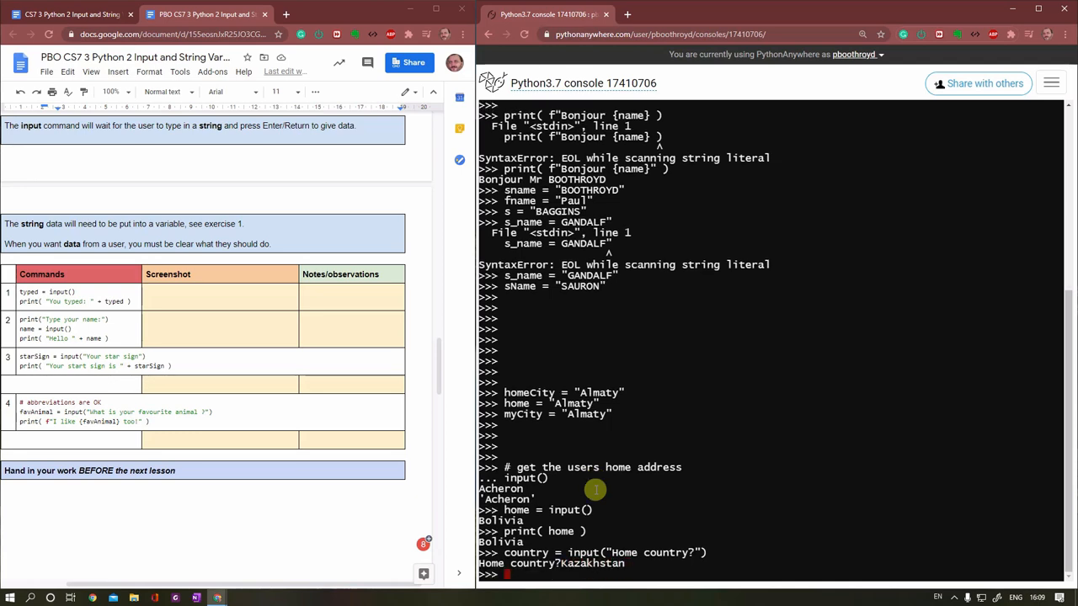
type("print(country)")
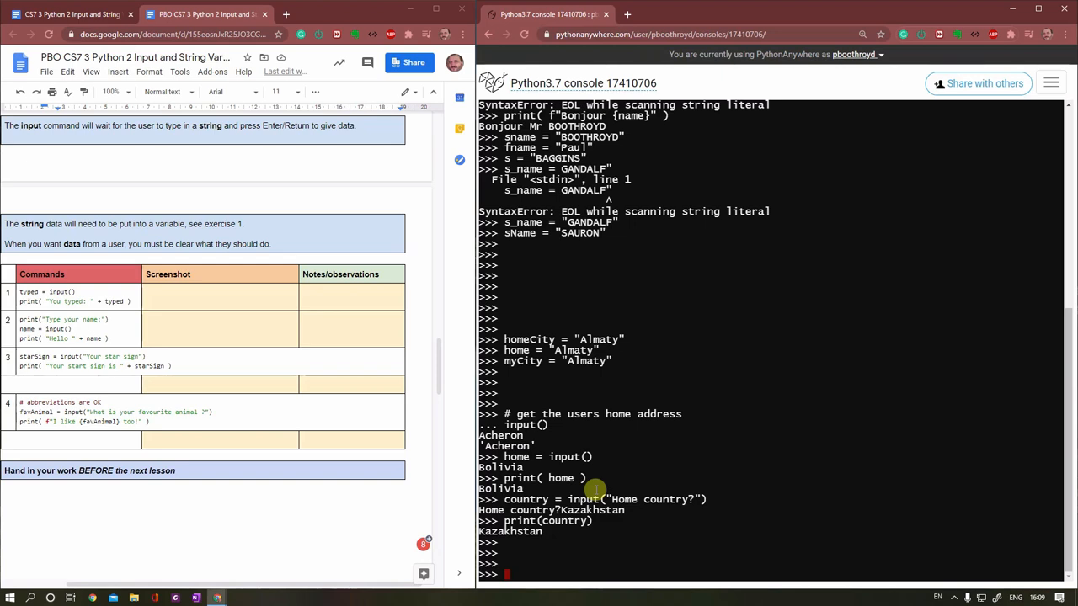
Step: Enter continent = input("Which continent?") so the console asks which continent
type("c")
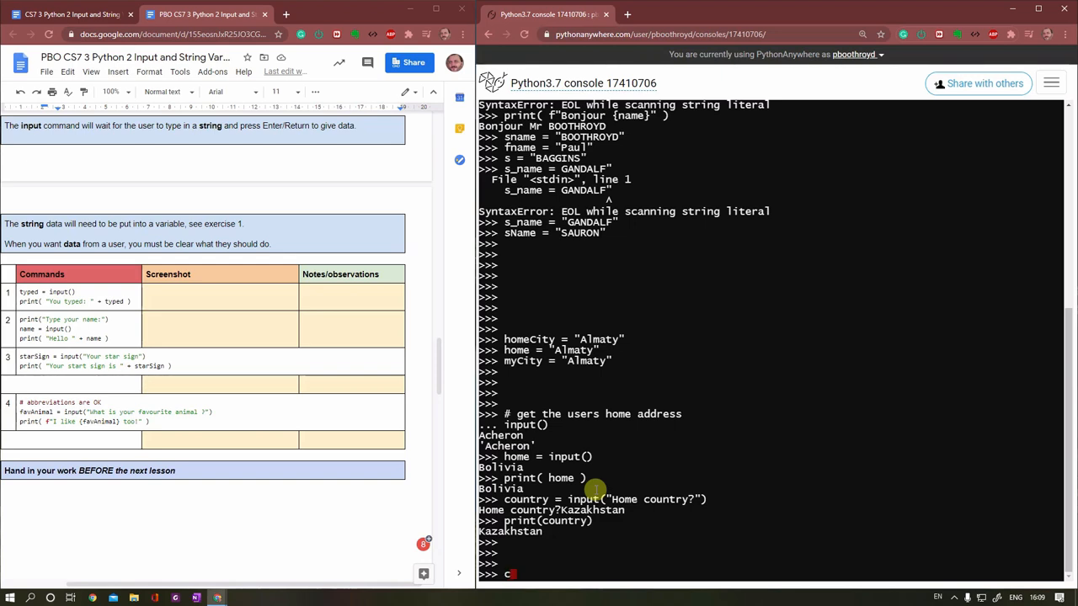
type("ont")
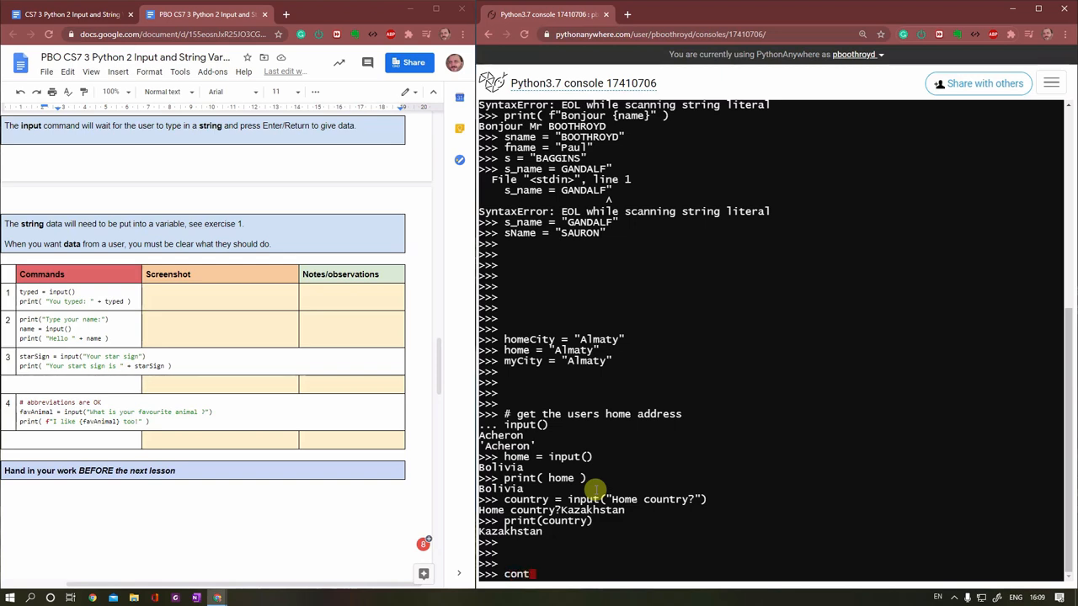
type("inent = inpu")
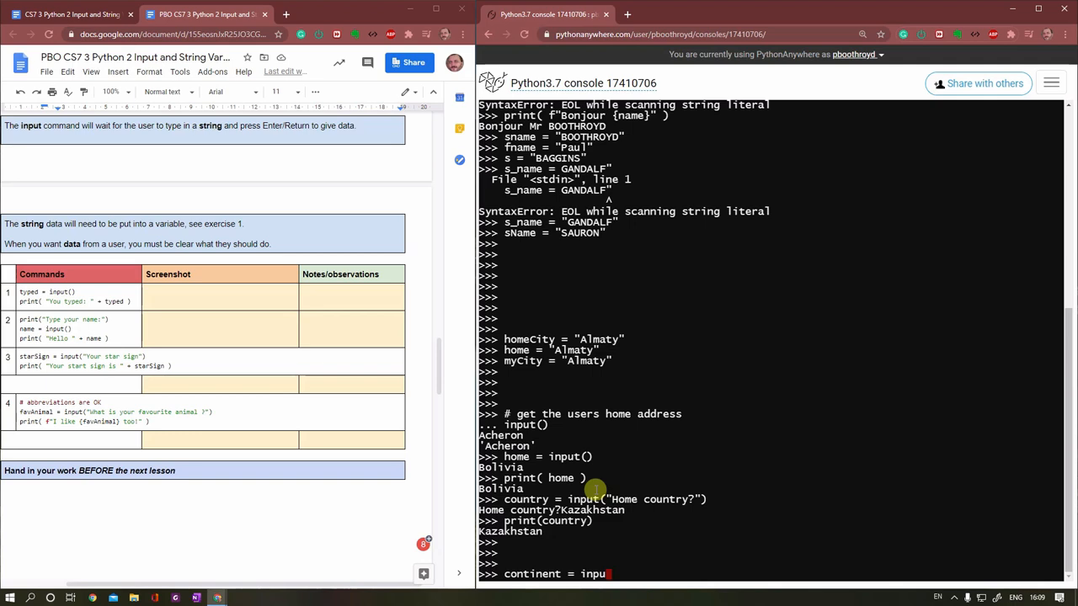
type("(\"")
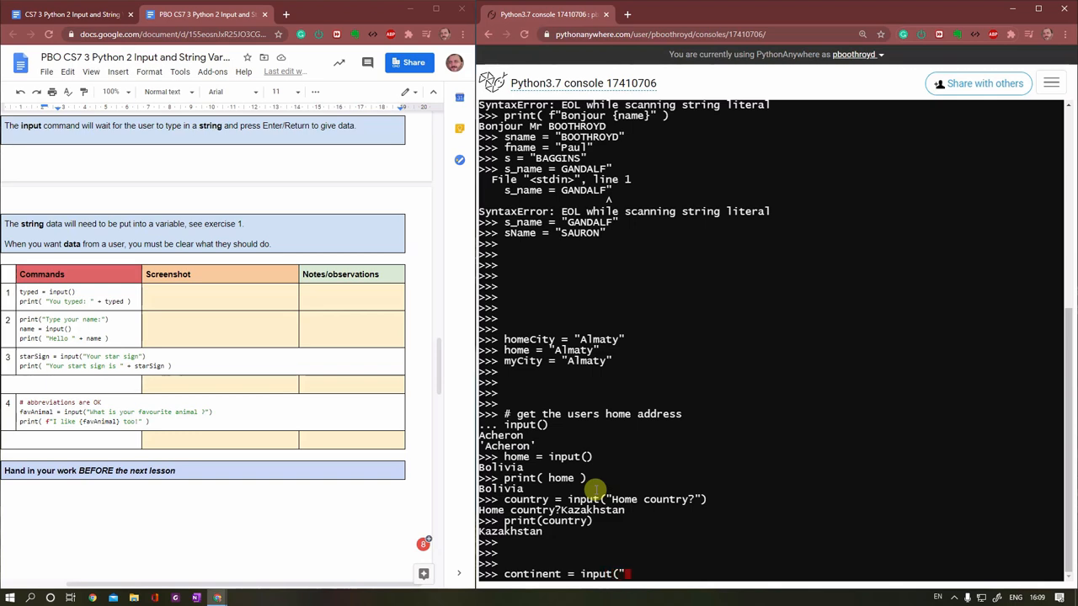
type("Which continent")
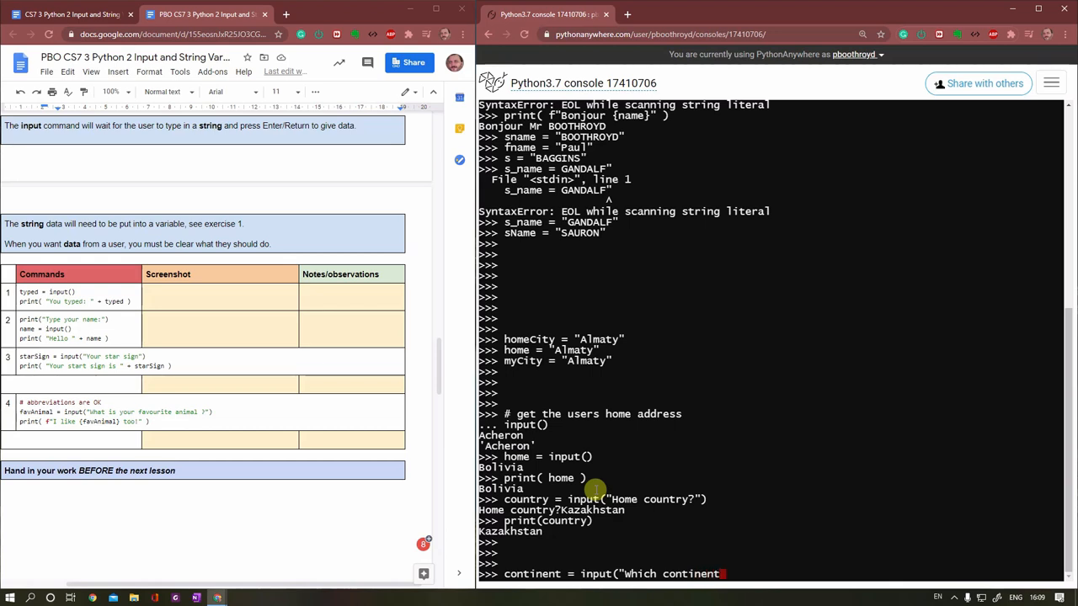
type("?\")")
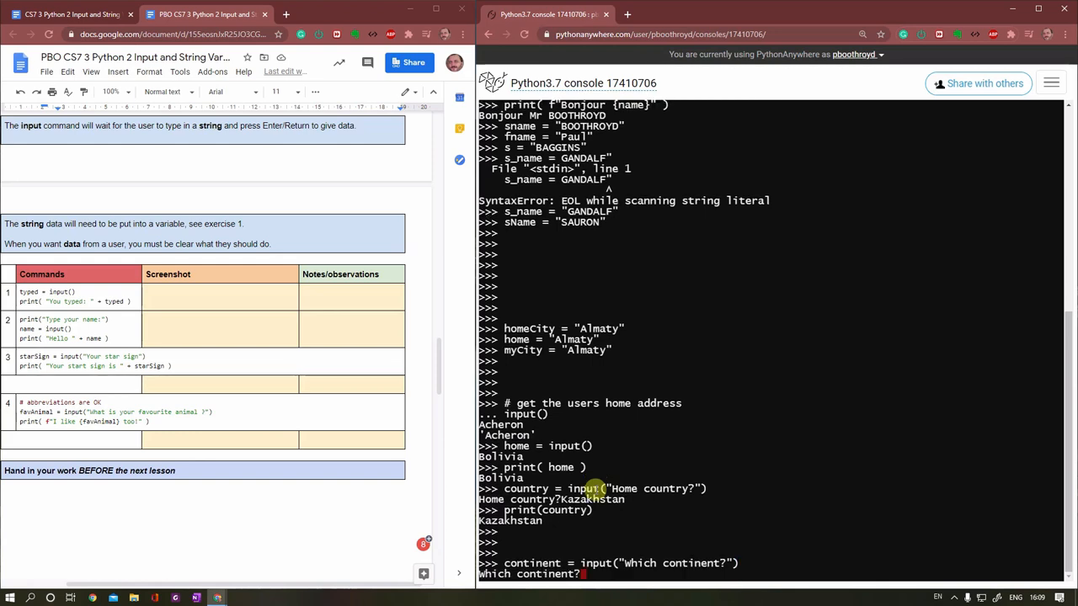
Step: Answer the prompt with print( continent ) by mistake, then run print( continent ) to echo it
type("print(\"")
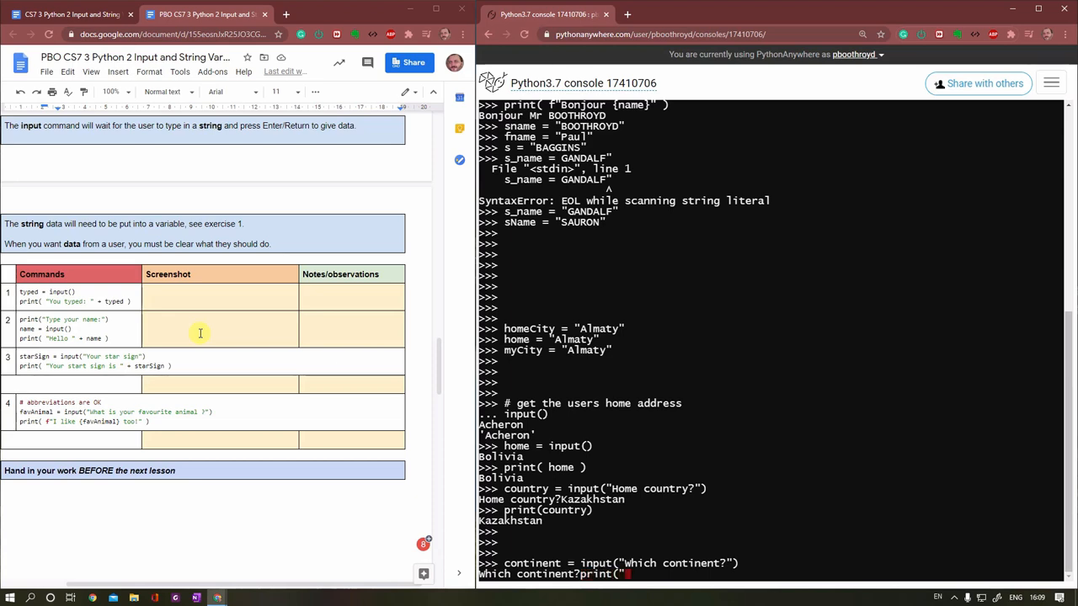
type("conti")
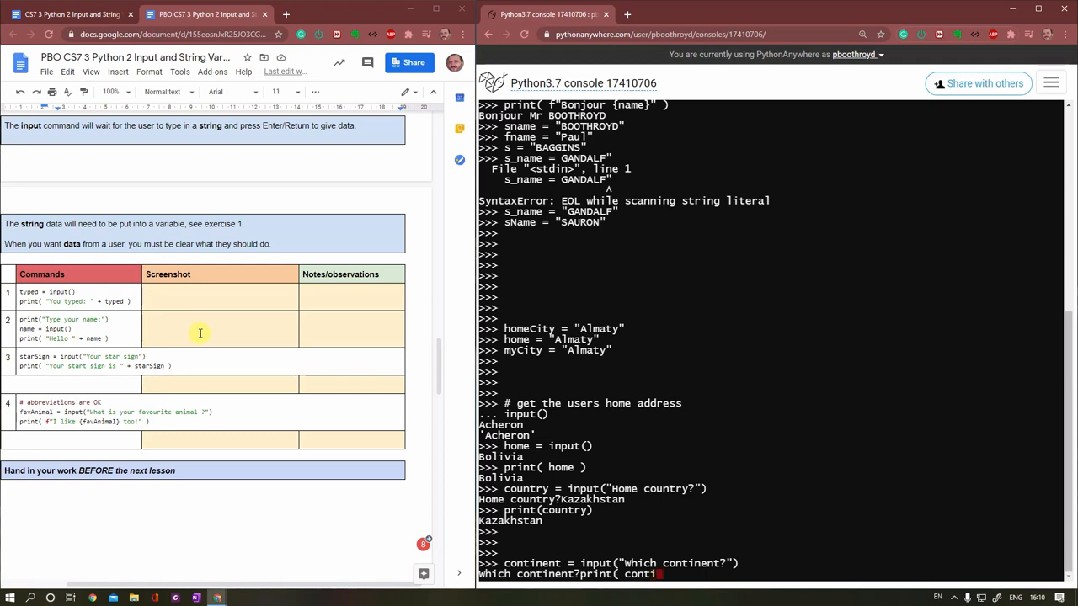
type("nent )")
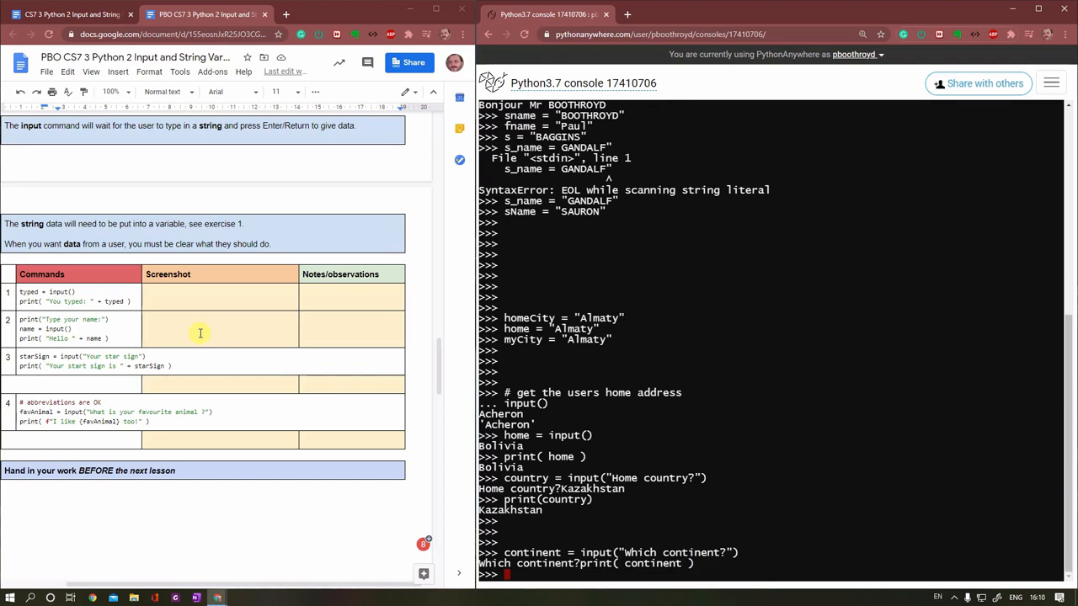
scroll("down", 3)
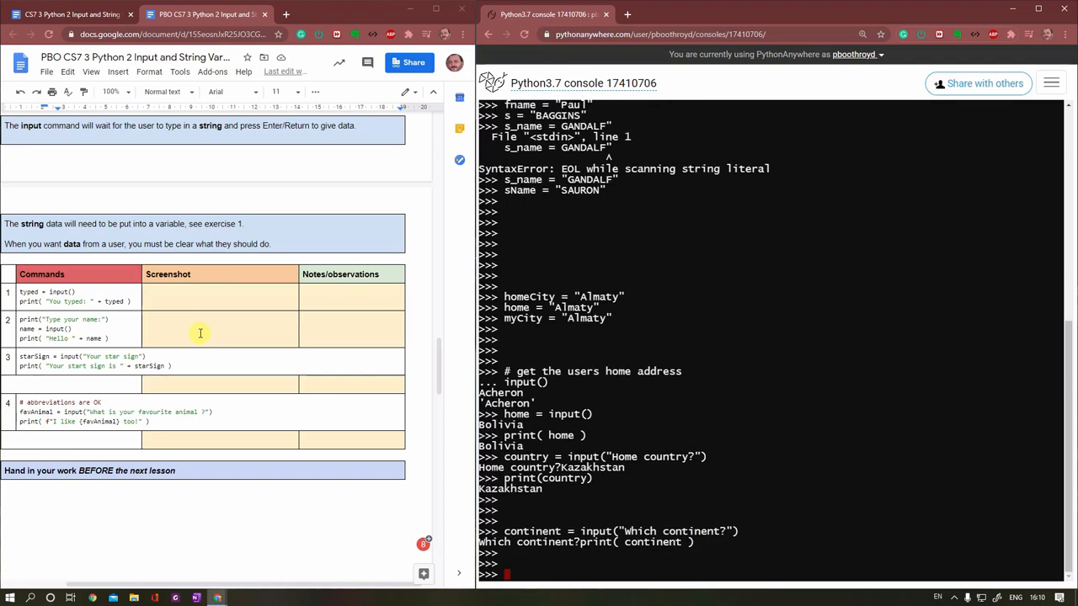
type("print")
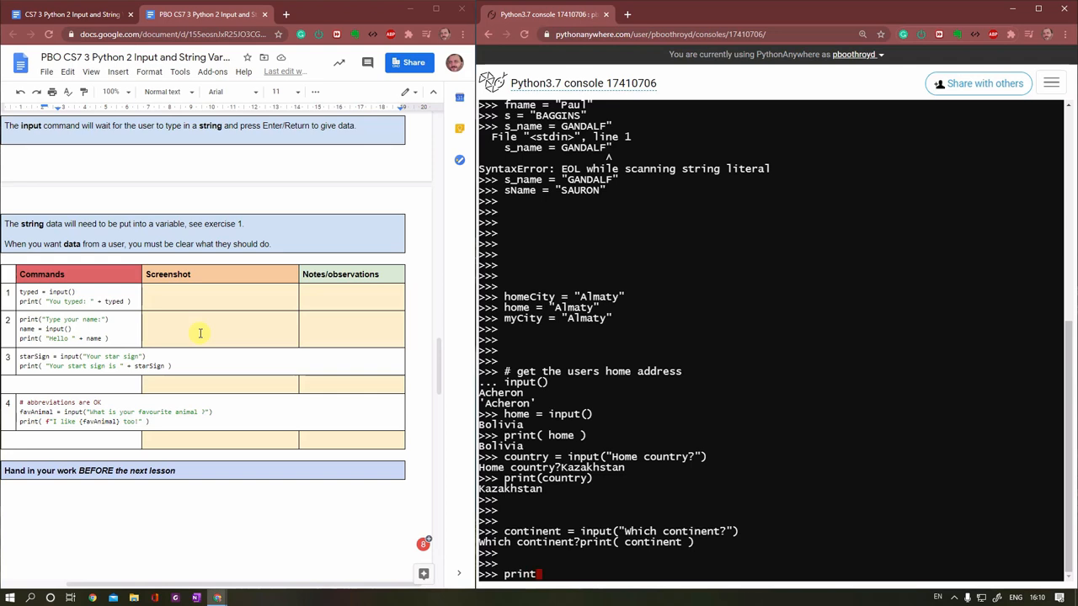
type("co")
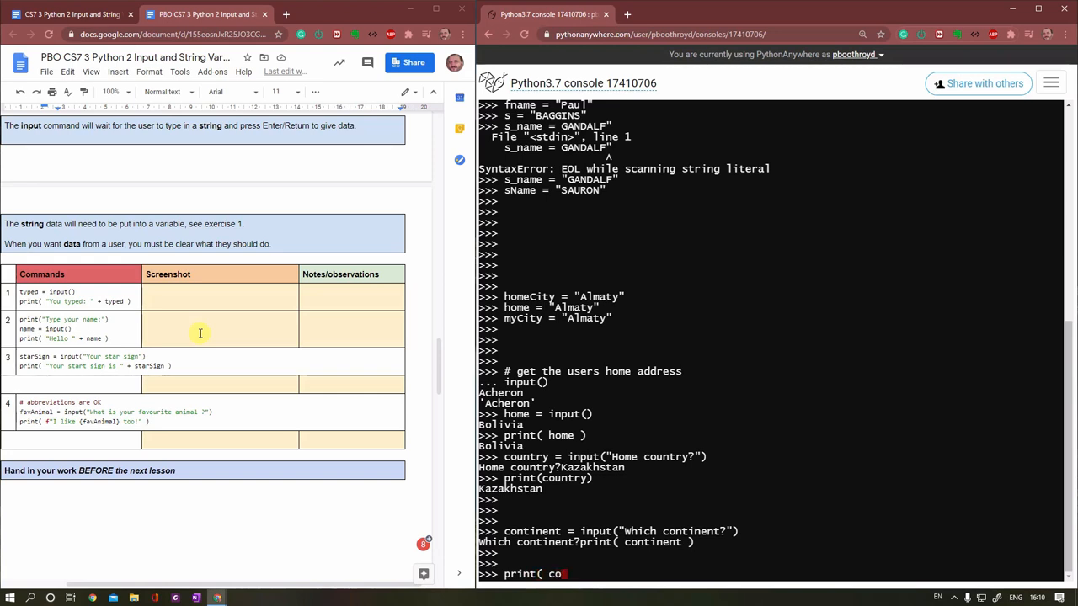
type("ti")
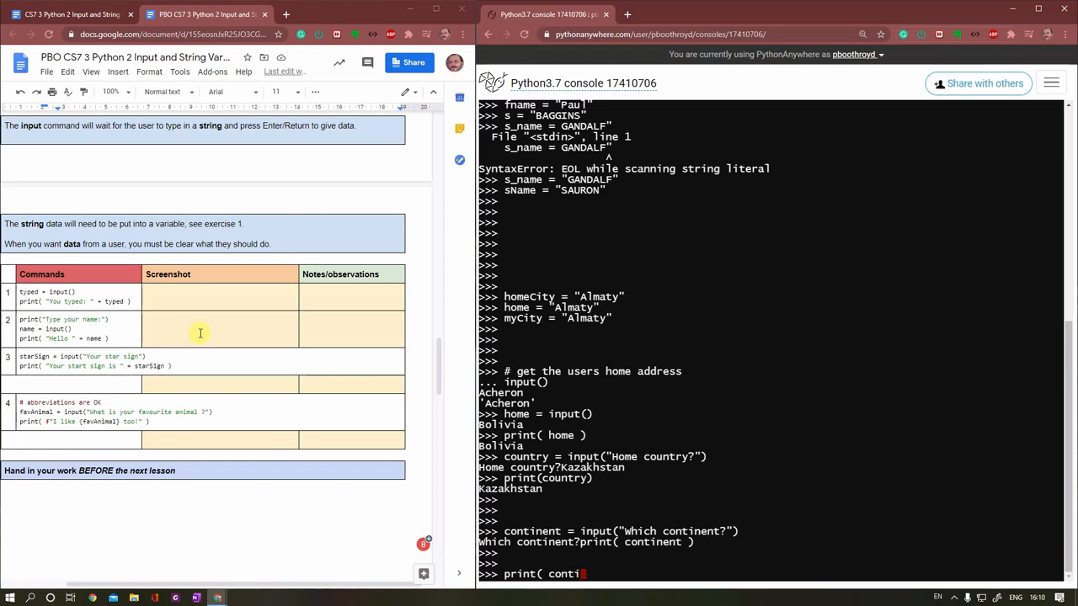
type("nent )")
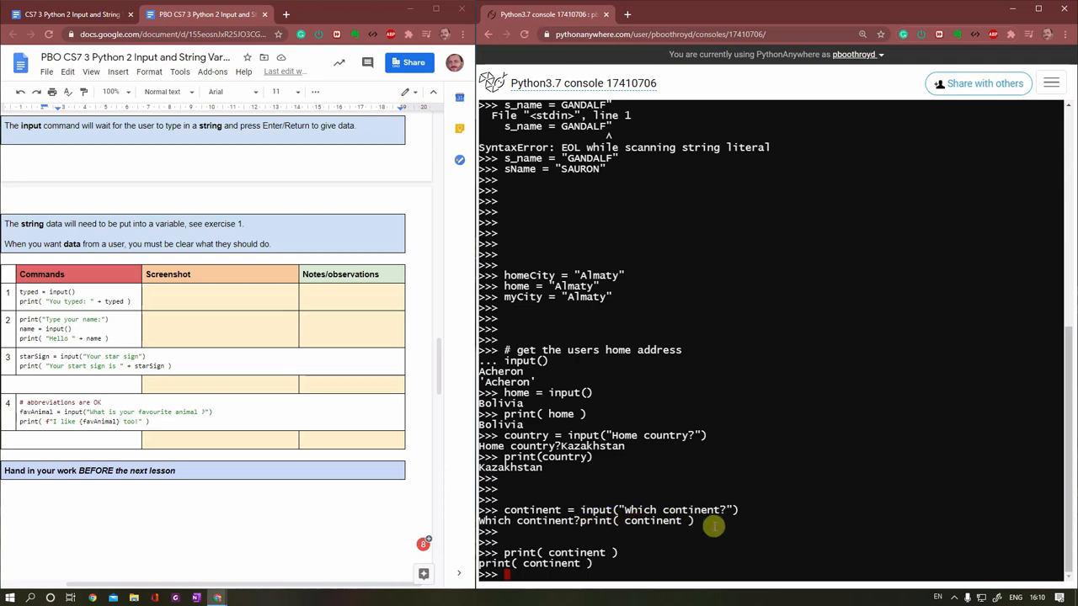
mouse_move(570, 537)
type("print(country")
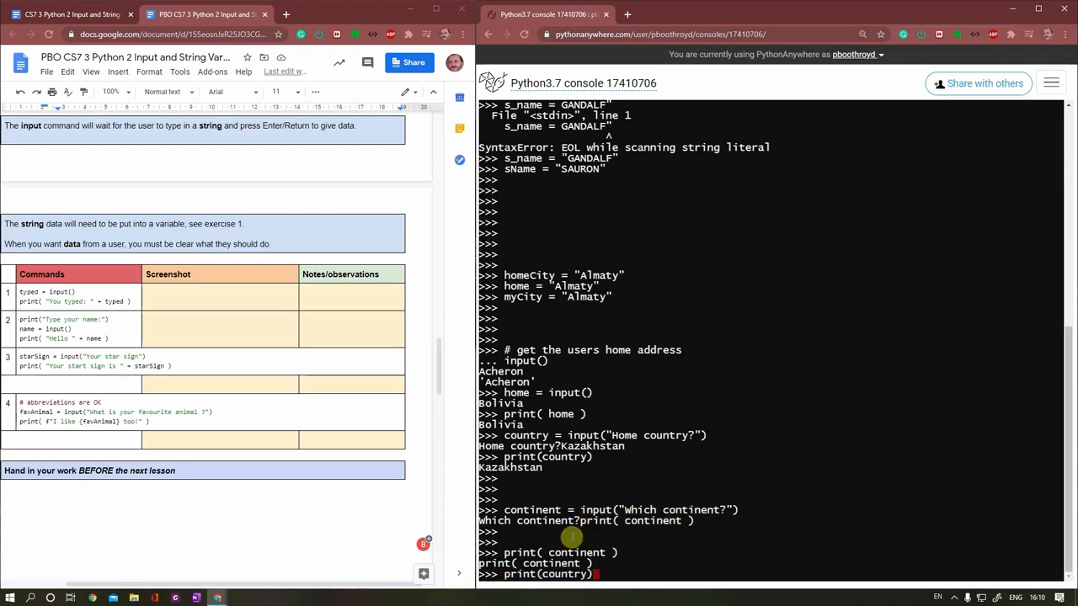
Step: Ask "Which continent?" again and store Antartica as the continent answer
type("continent = input(\"Which continent?\")")
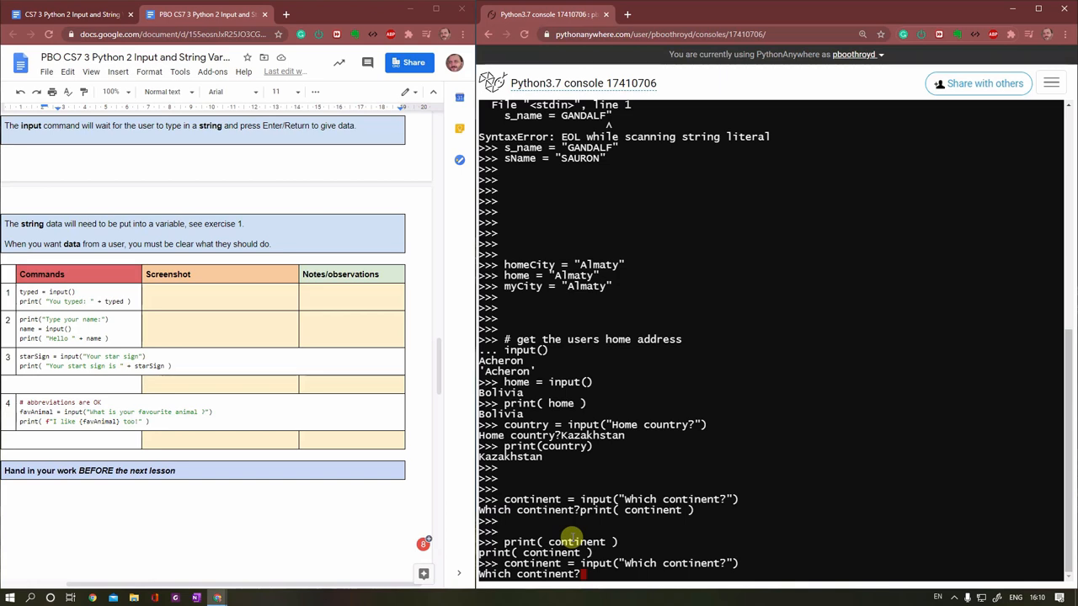
type("Antartica")
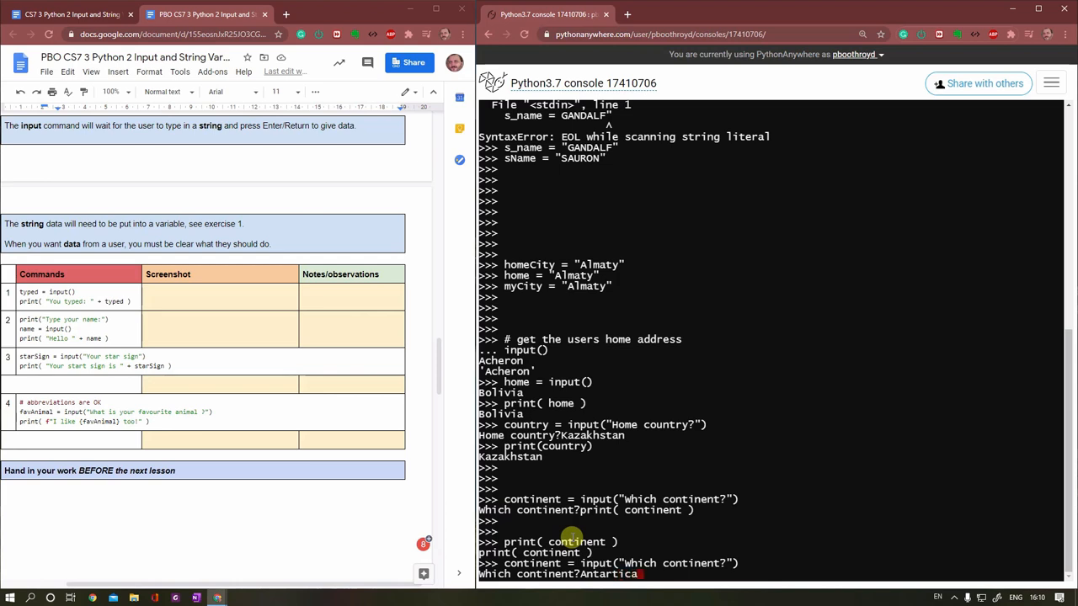
key("enter")
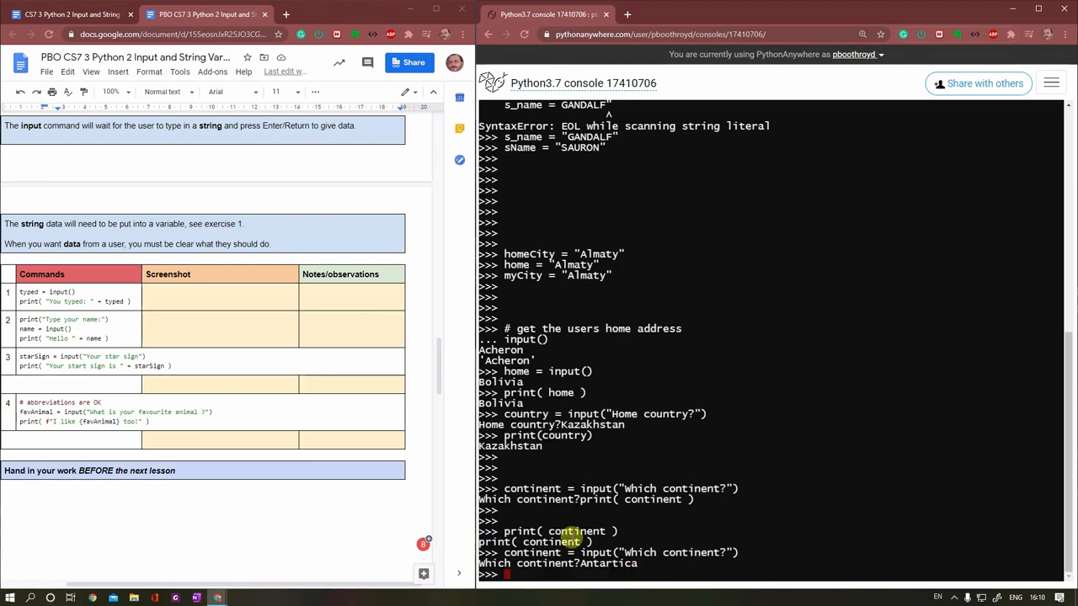
Step: Print continent to show Antartica, then begin typing print( name
type("continent = input(\"Which continent?\")")
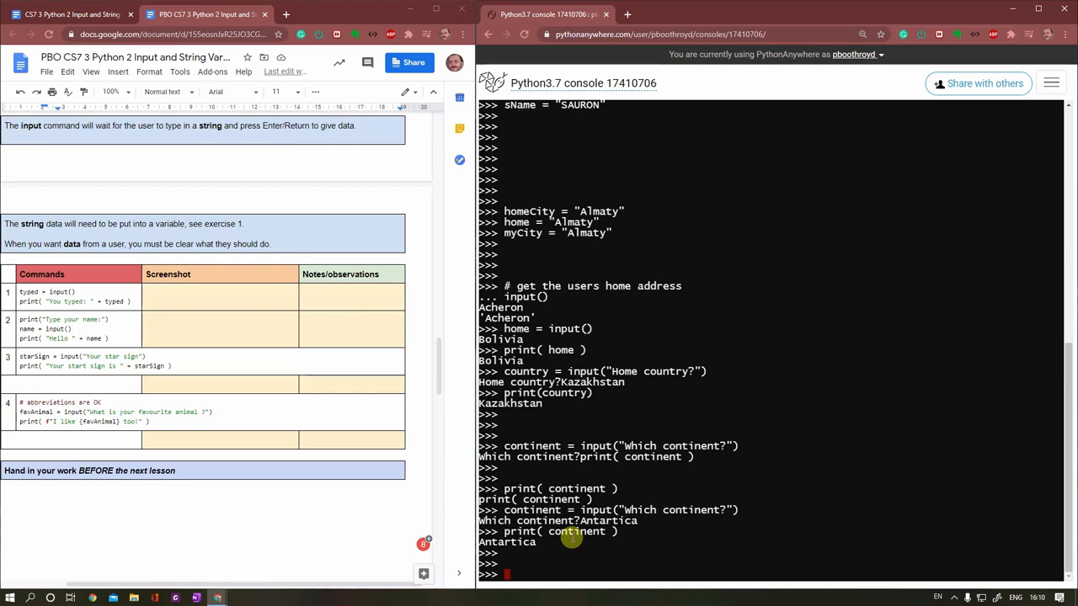
type("print(")
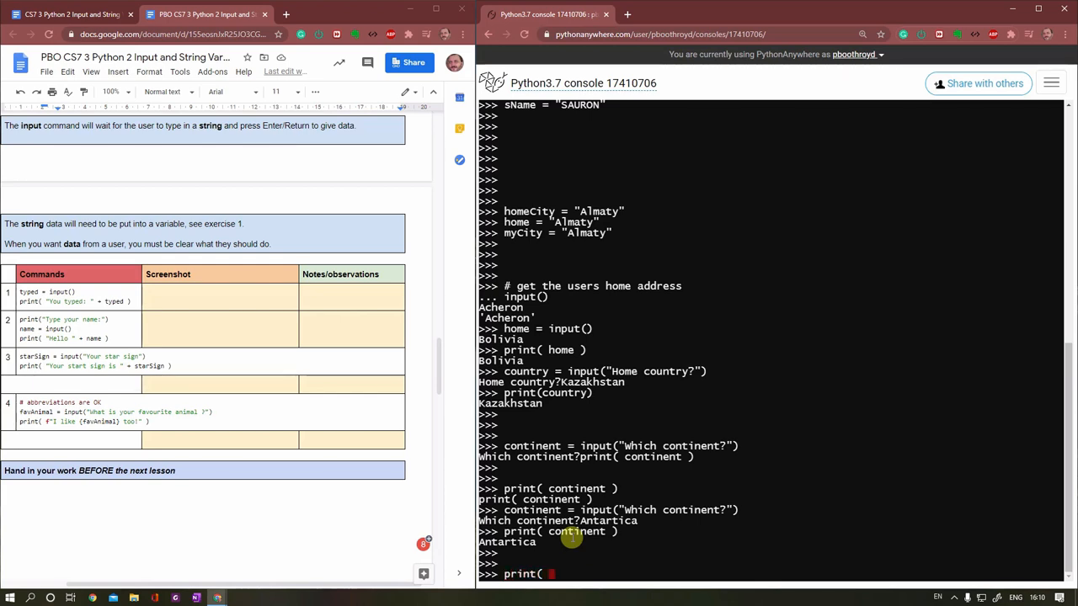
type("name")
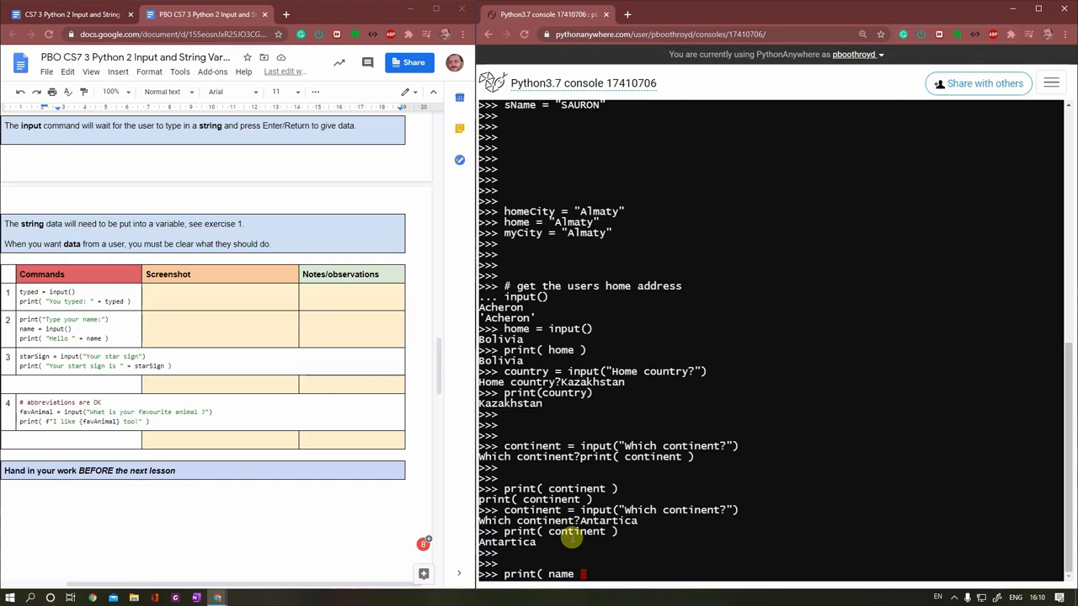